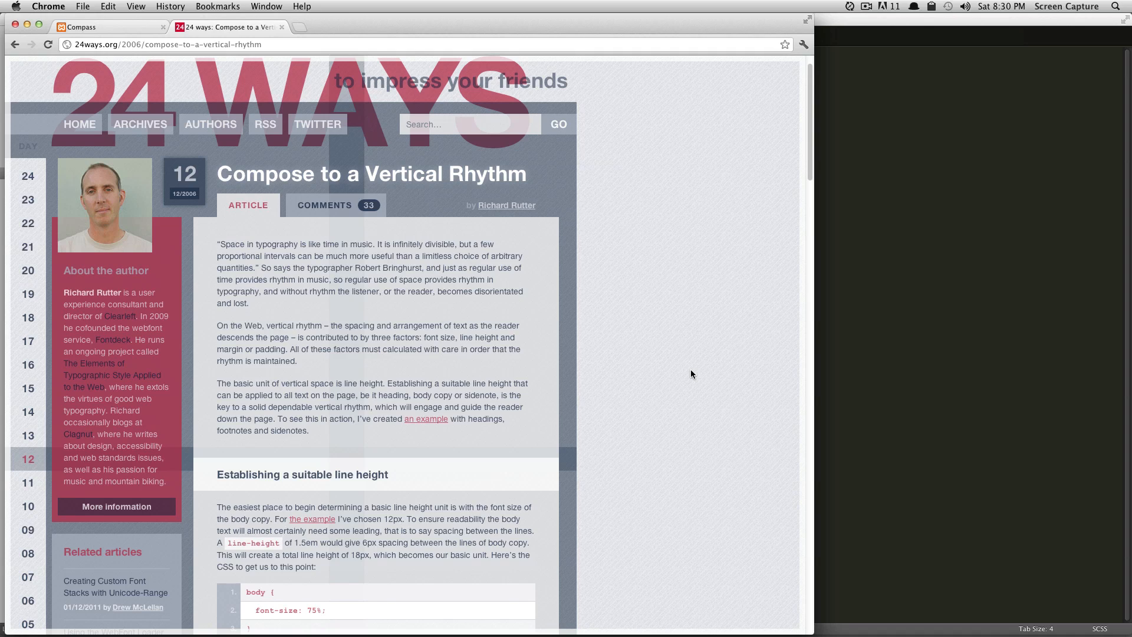
mouse_move(704, 372)
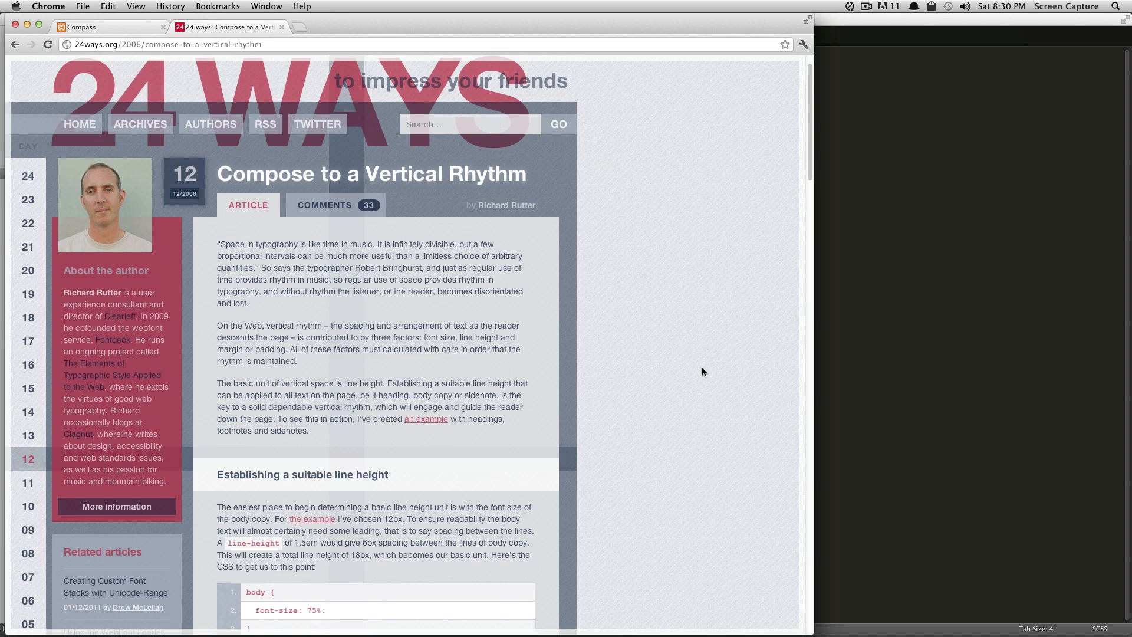
mouse_move(680, 338)
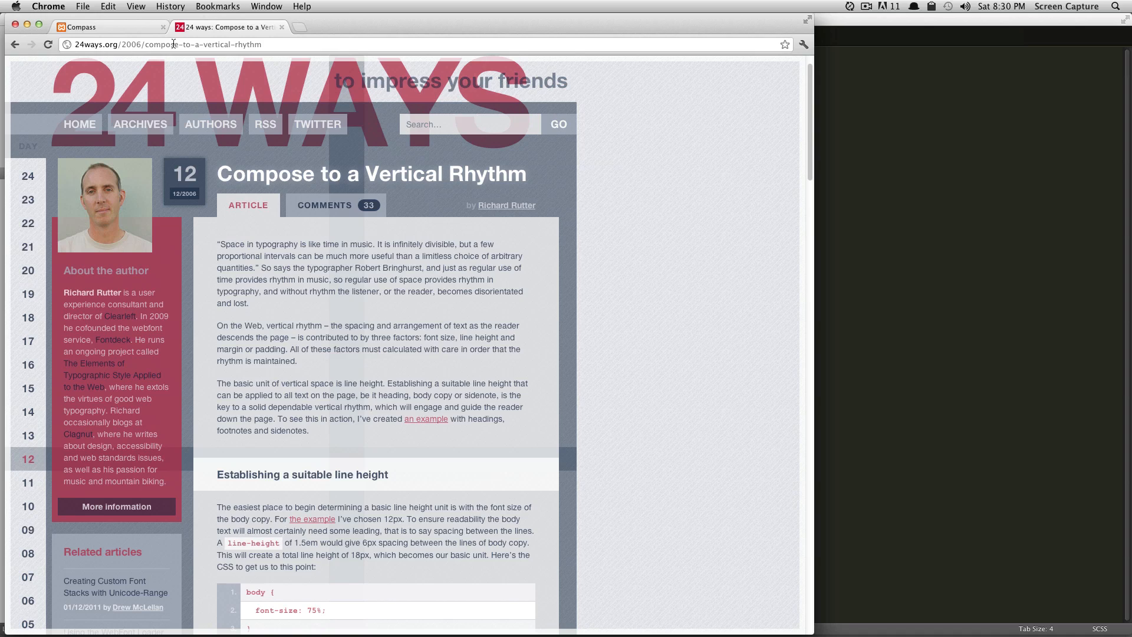
mouse_move(393, 314)
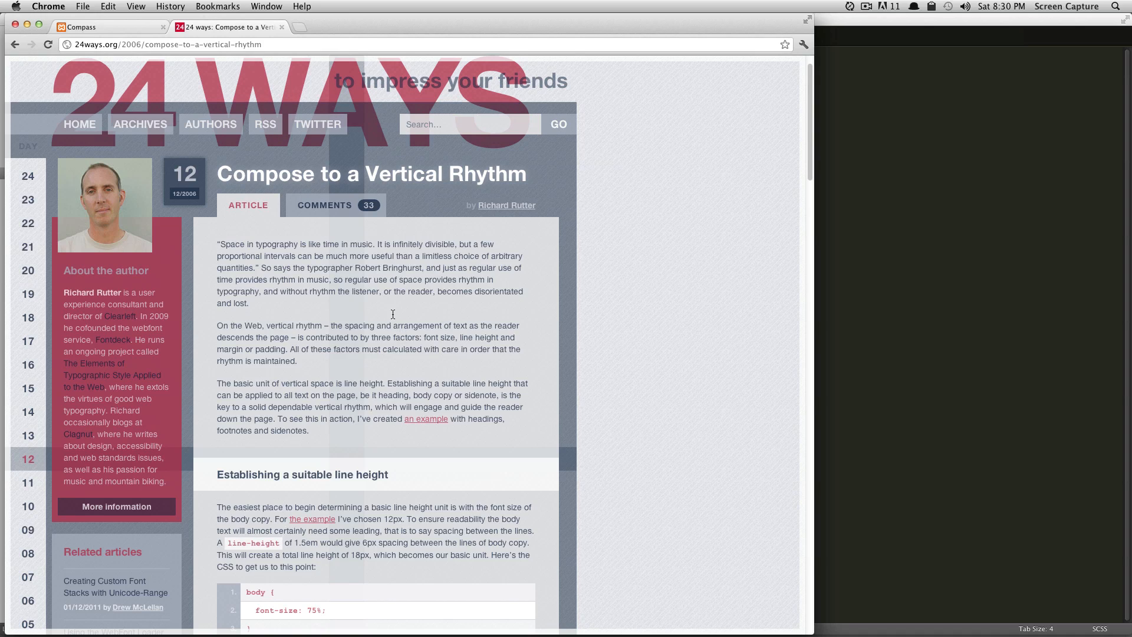
mouse_move(563, 271)
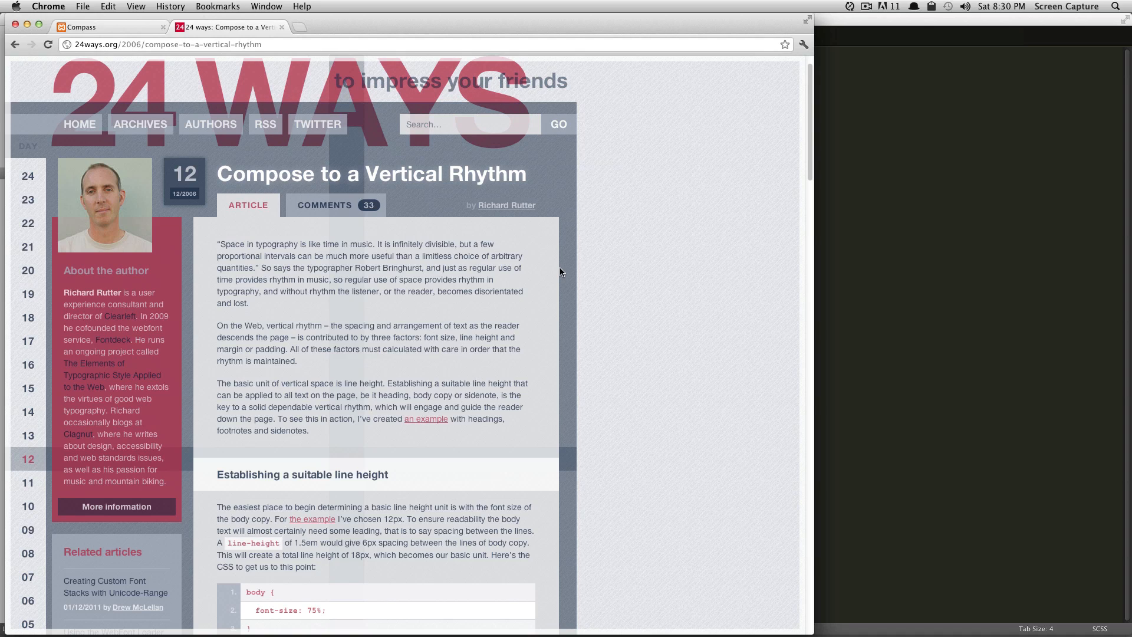
mouse_move(525, 337)
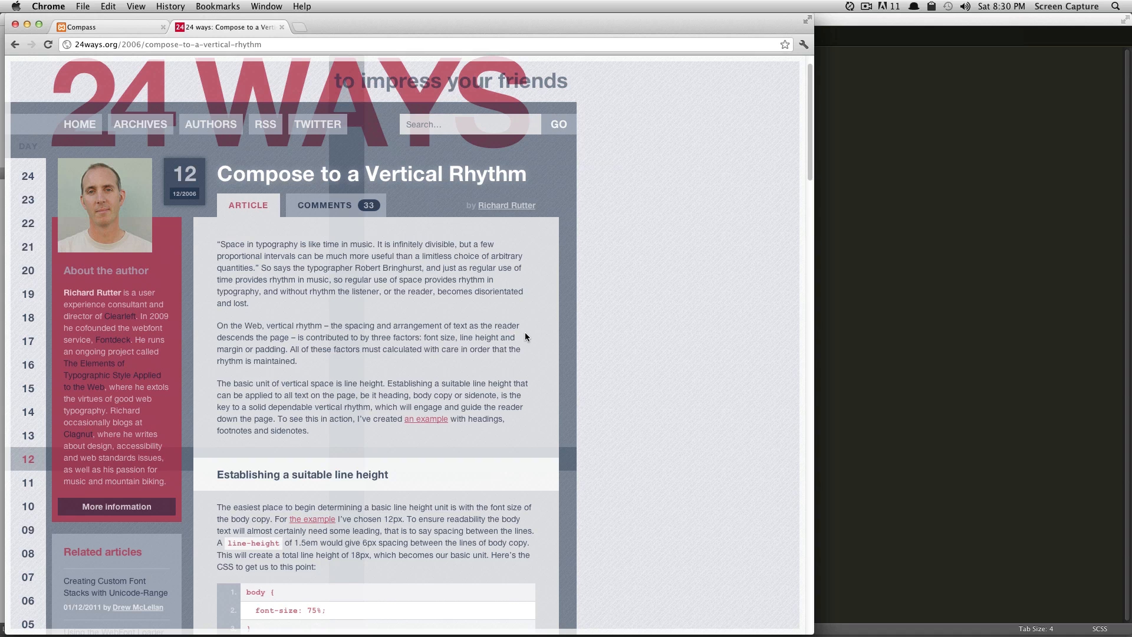
Step: Skim the 24ways vertical rhythm article, then close its tab, leaving the localhost test page
scroll("down", 3)
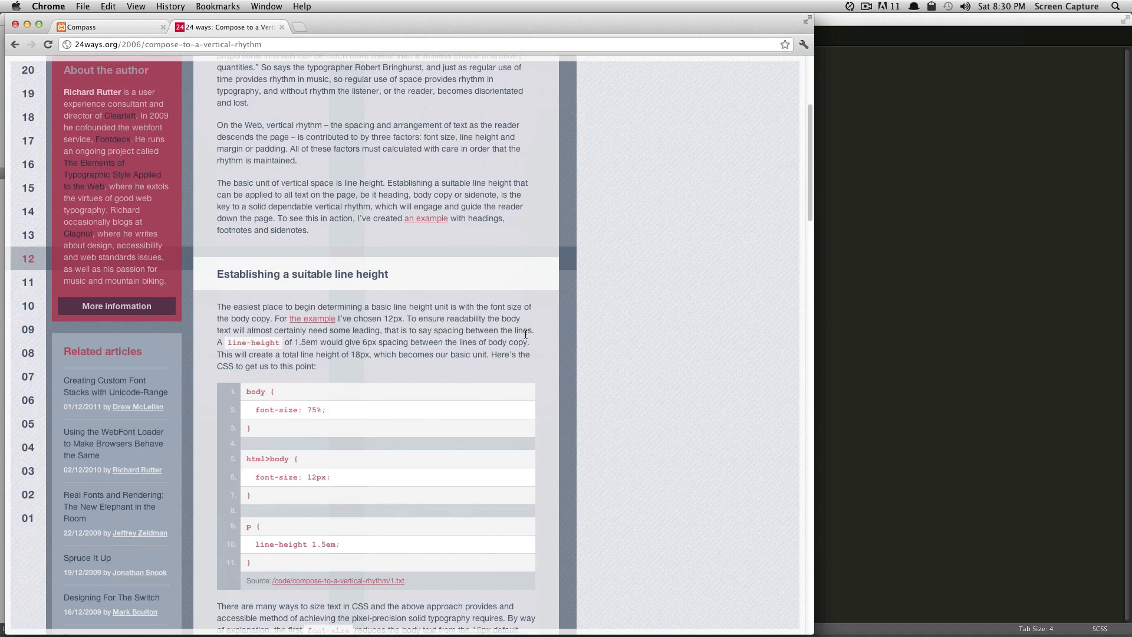
scroll("down", 3)
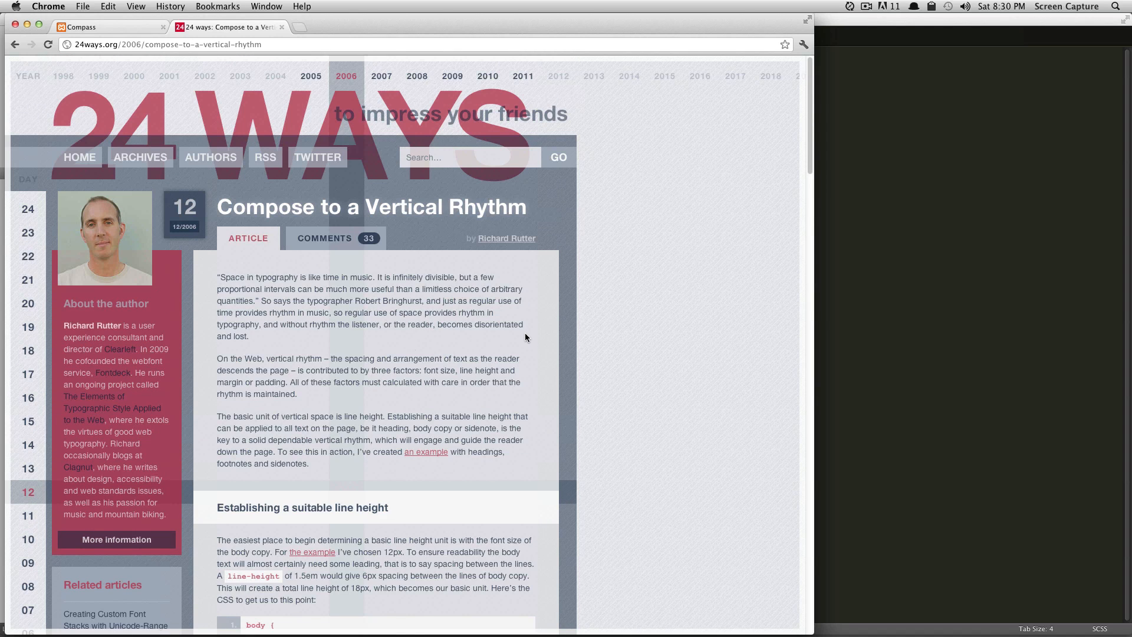
mouse_move(403, 361)
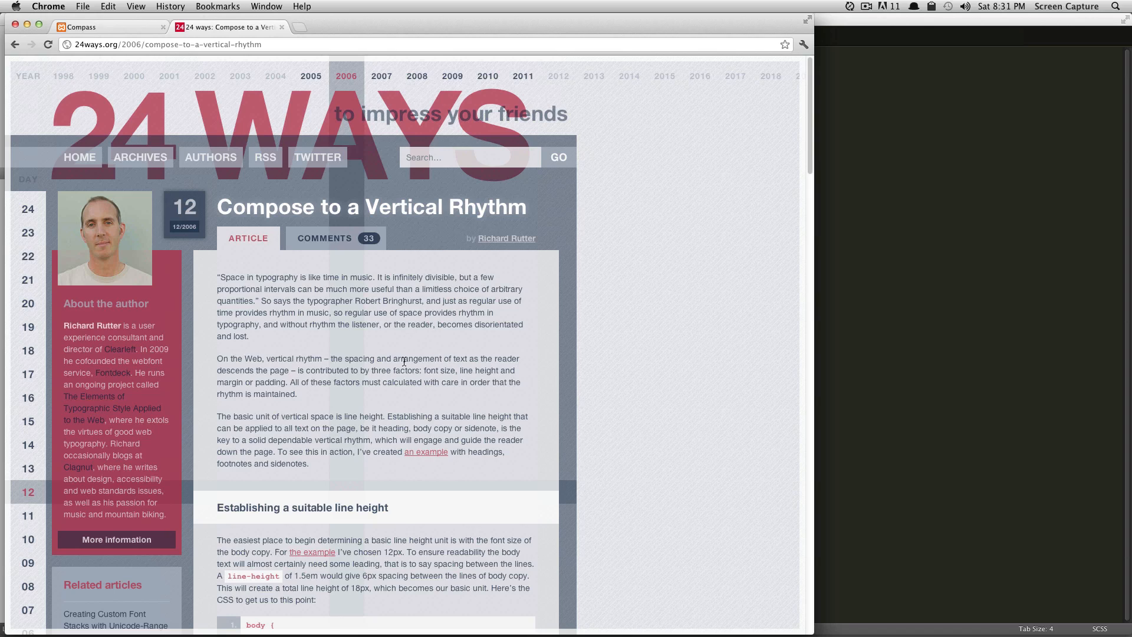
mouse_move(542, 373)
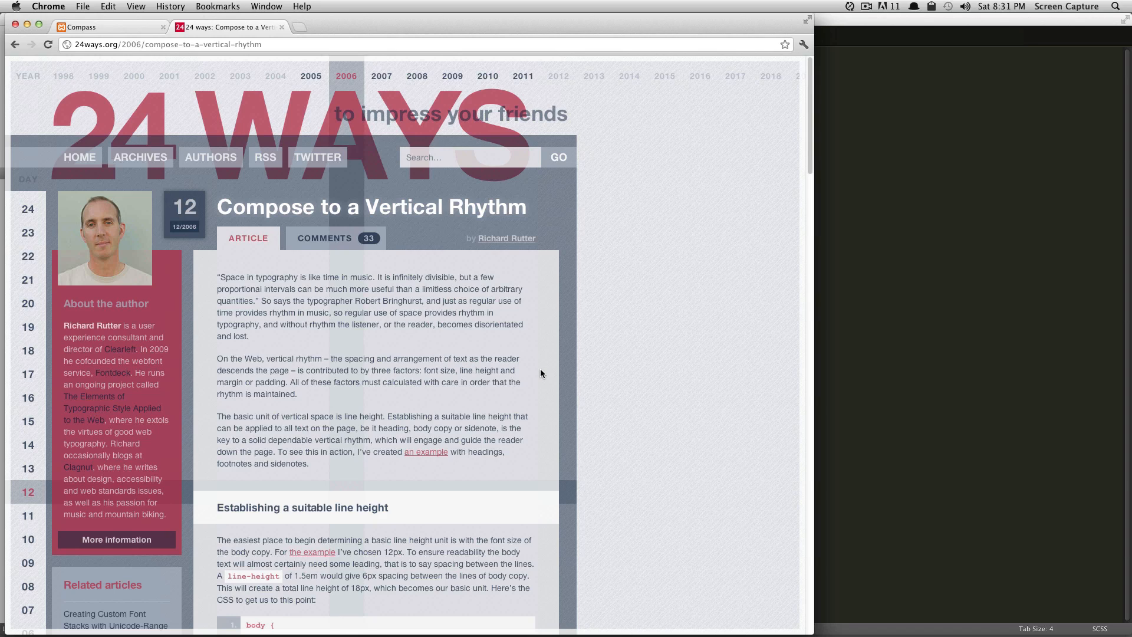
mouse_move(501, 380)
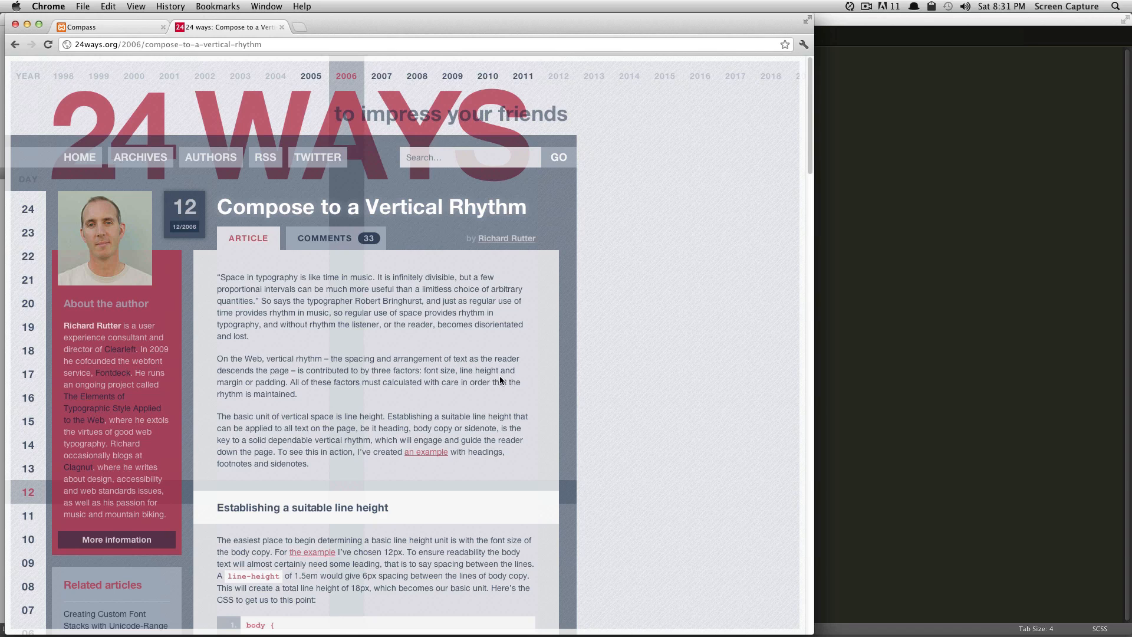
mouse_move(531, 380)
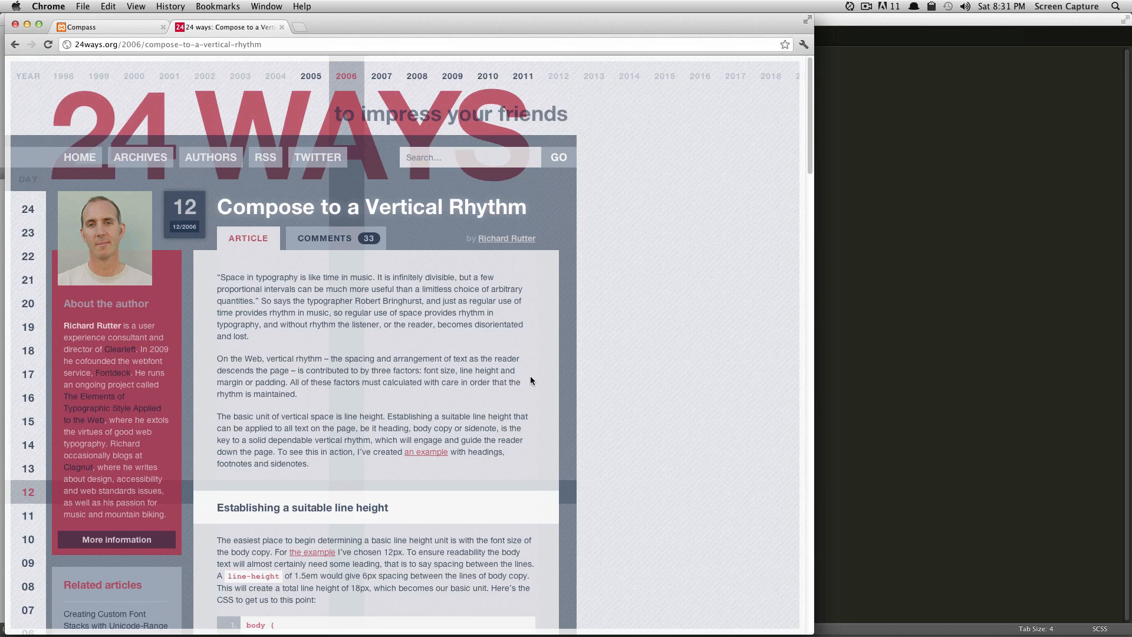
mouse_move(321, 386)
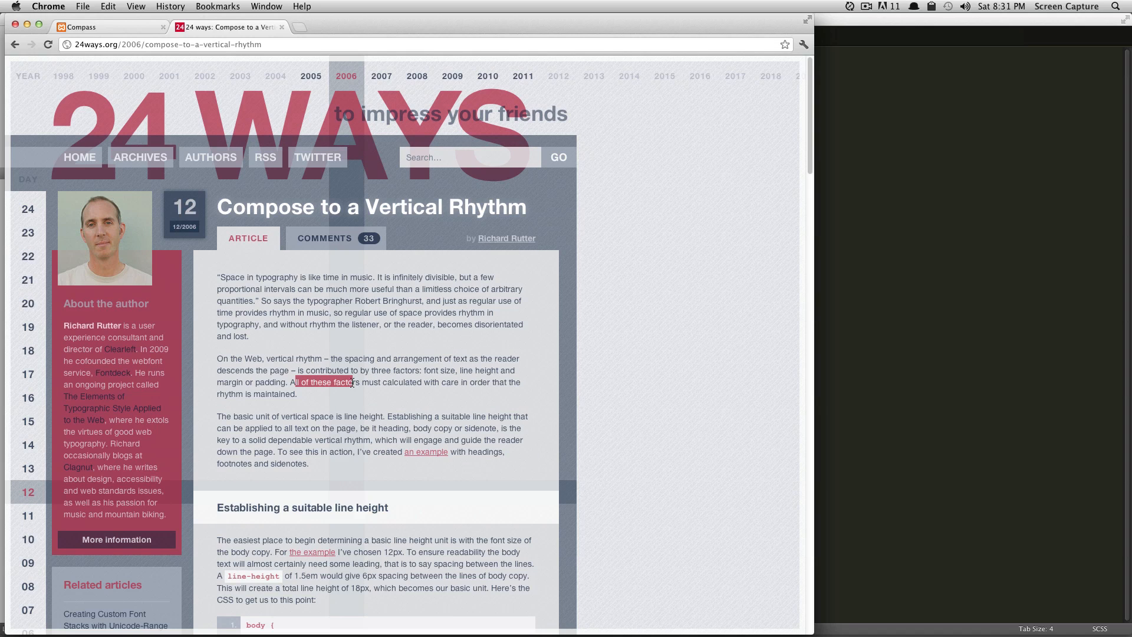
left_click_drag(293, 382, 466, 382)
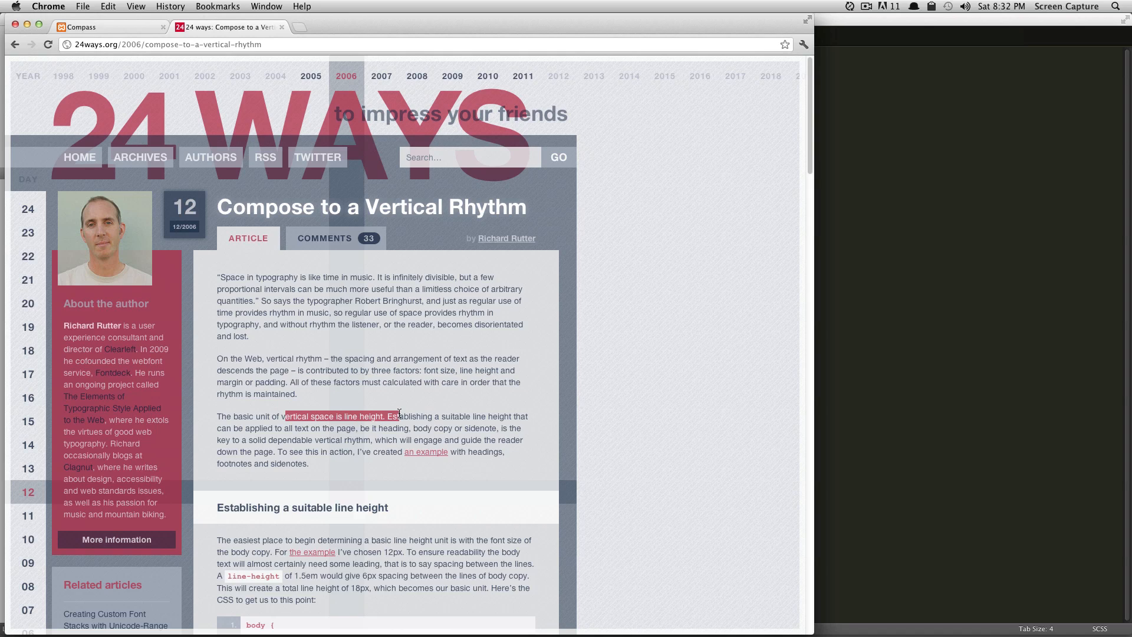
left_click(434, 418)
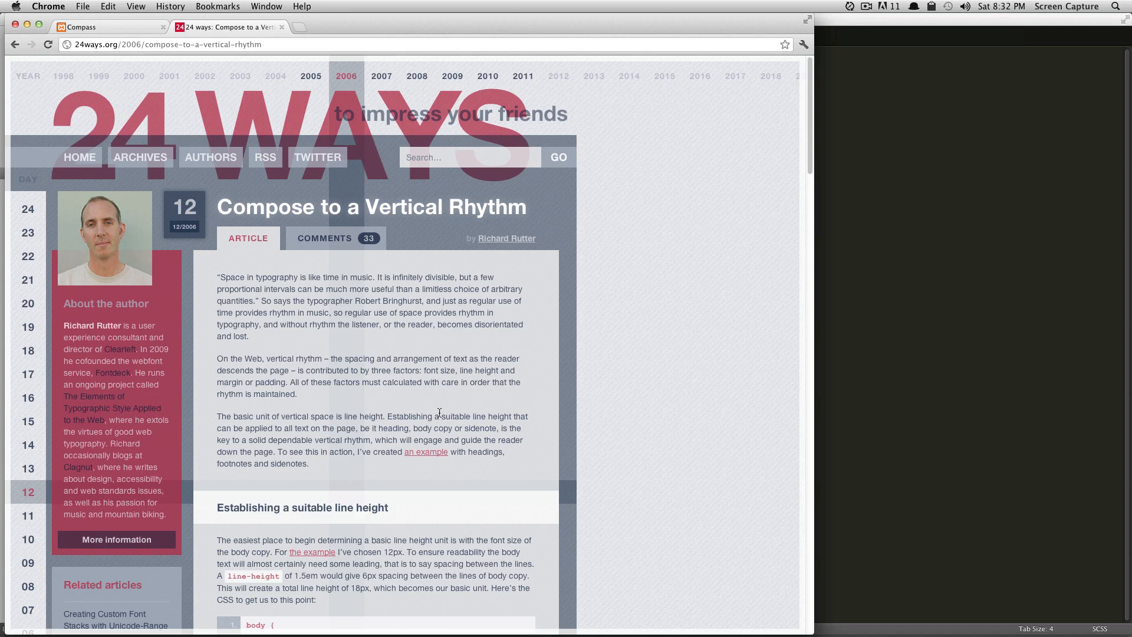
mouse_move(511, 418)
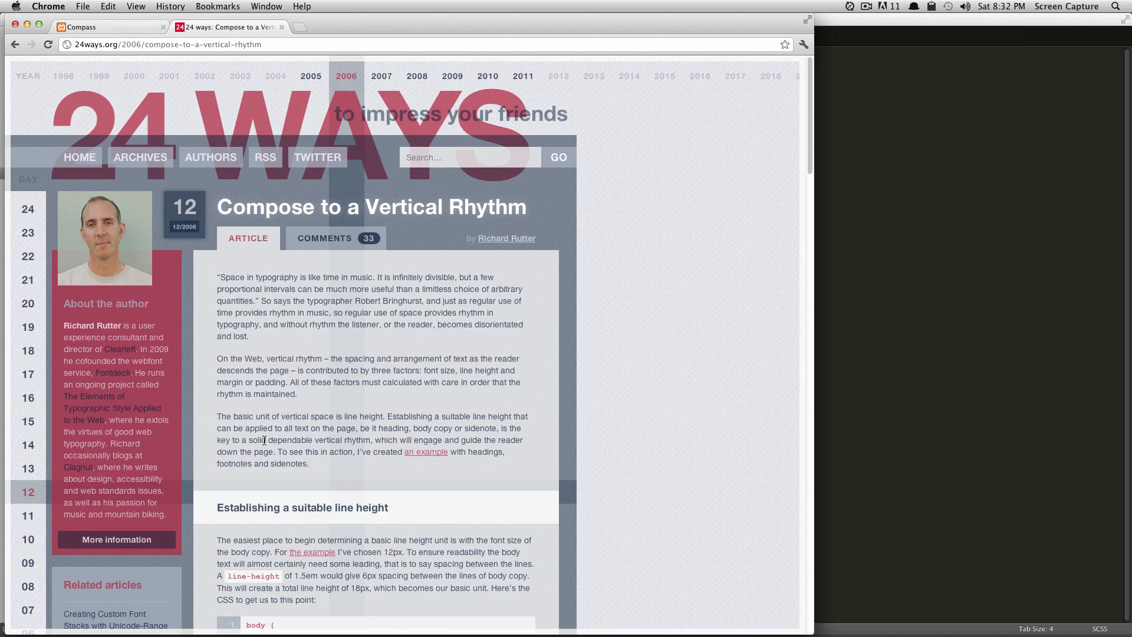
mouse_move(450, 434)
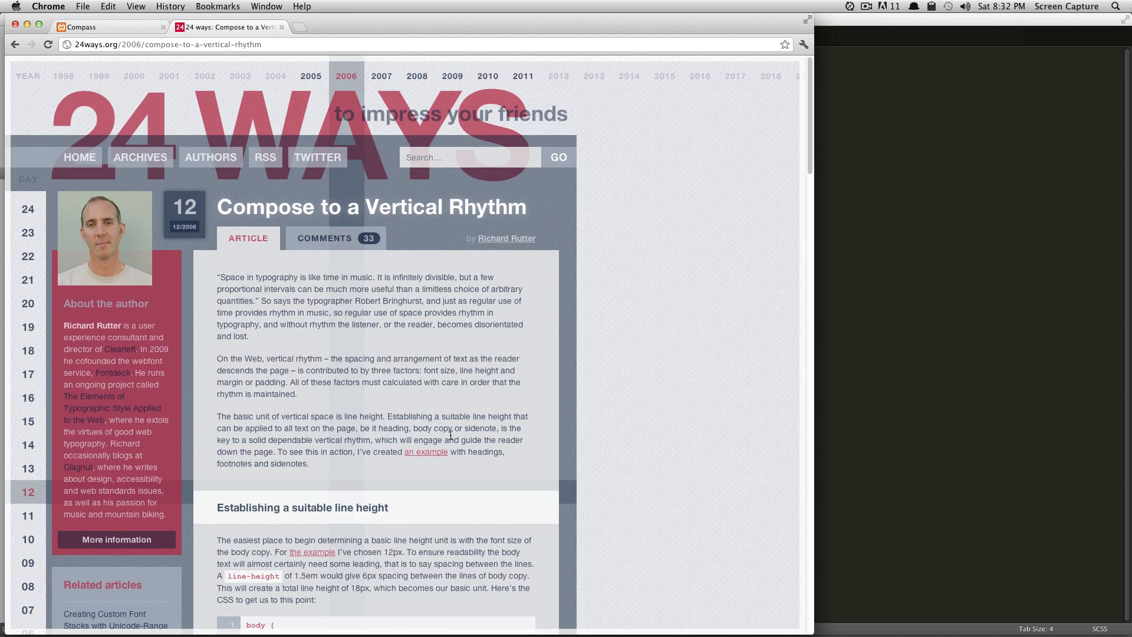
mouse_move(330, 70)
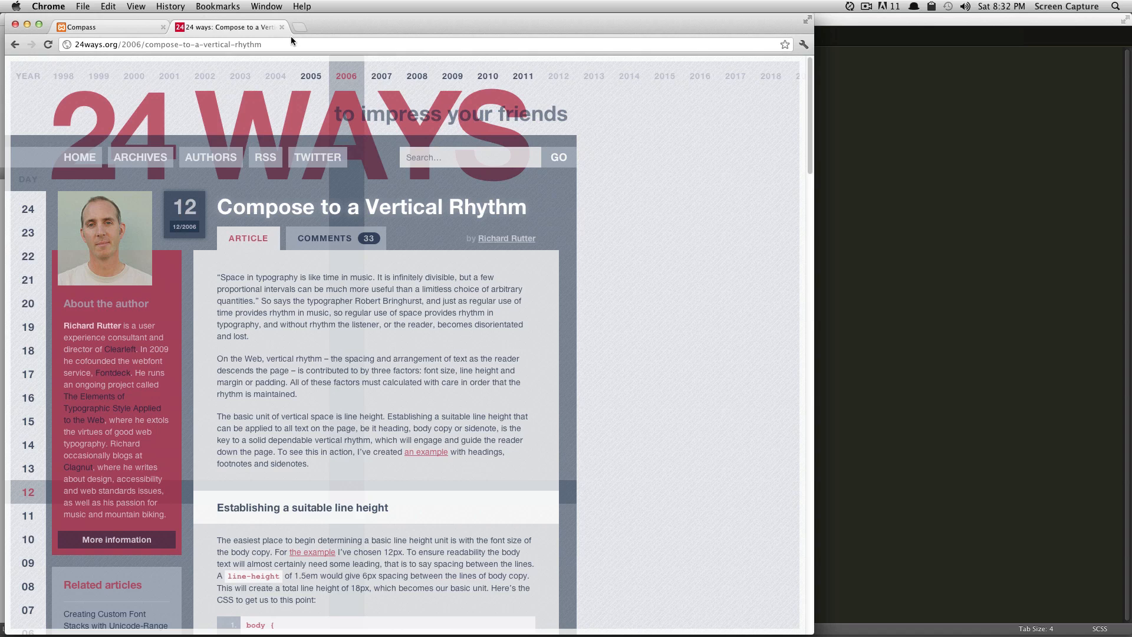
left_click(286, 27)
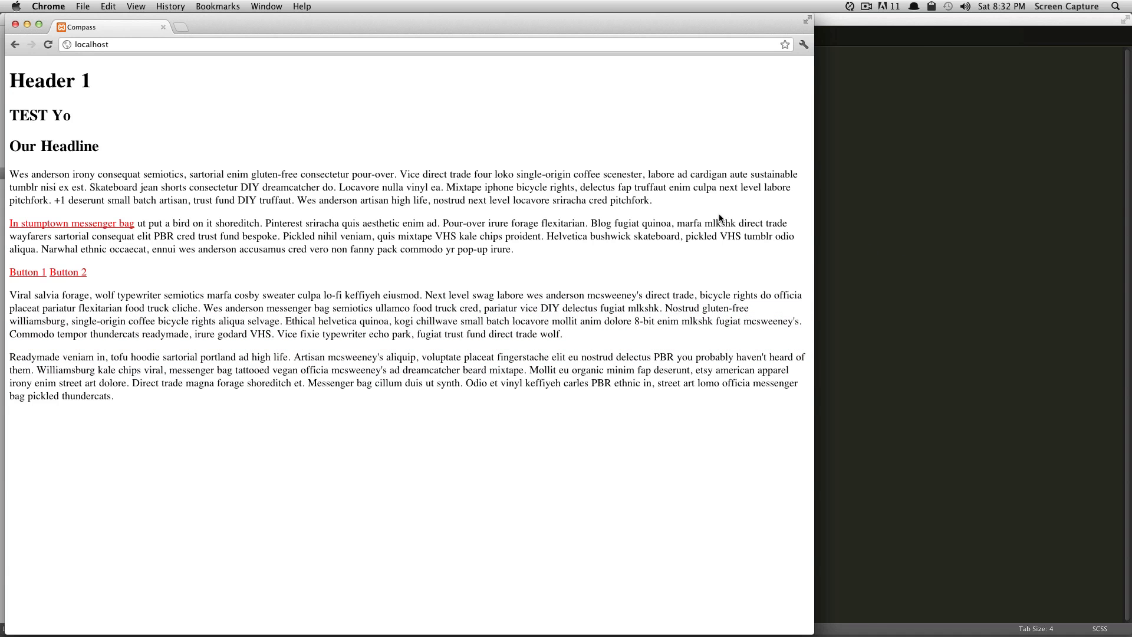
left_click_drag(304, 187, 643, 200)
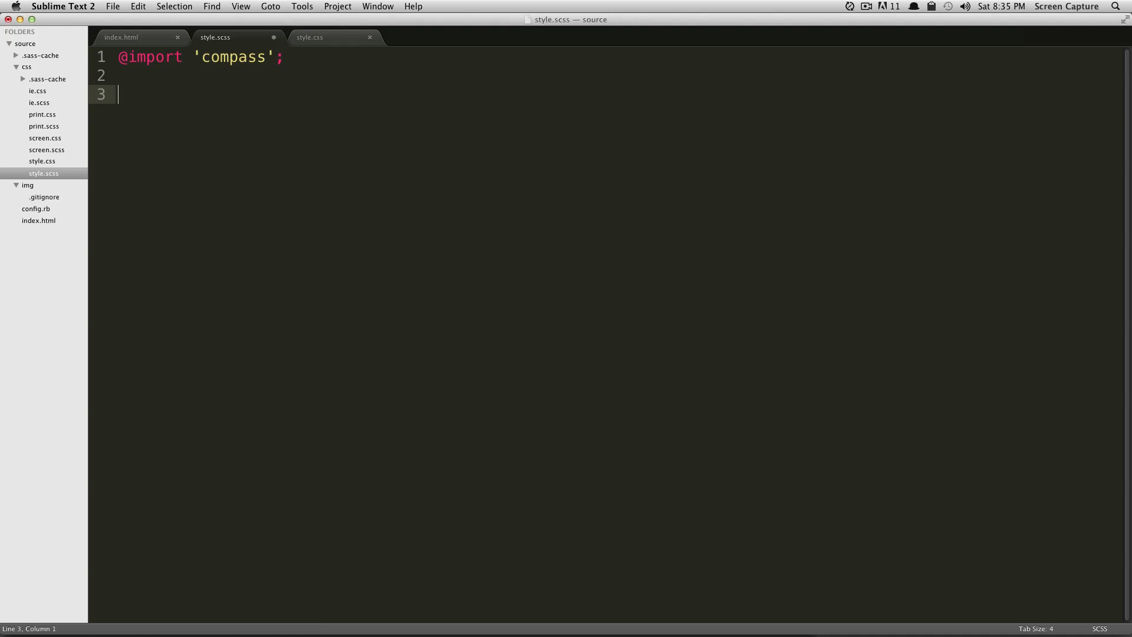
Step: Declare $base-font-size: 16px and $base-line-height: 24px on consecutive lines of style.scss
type("$base-fon")
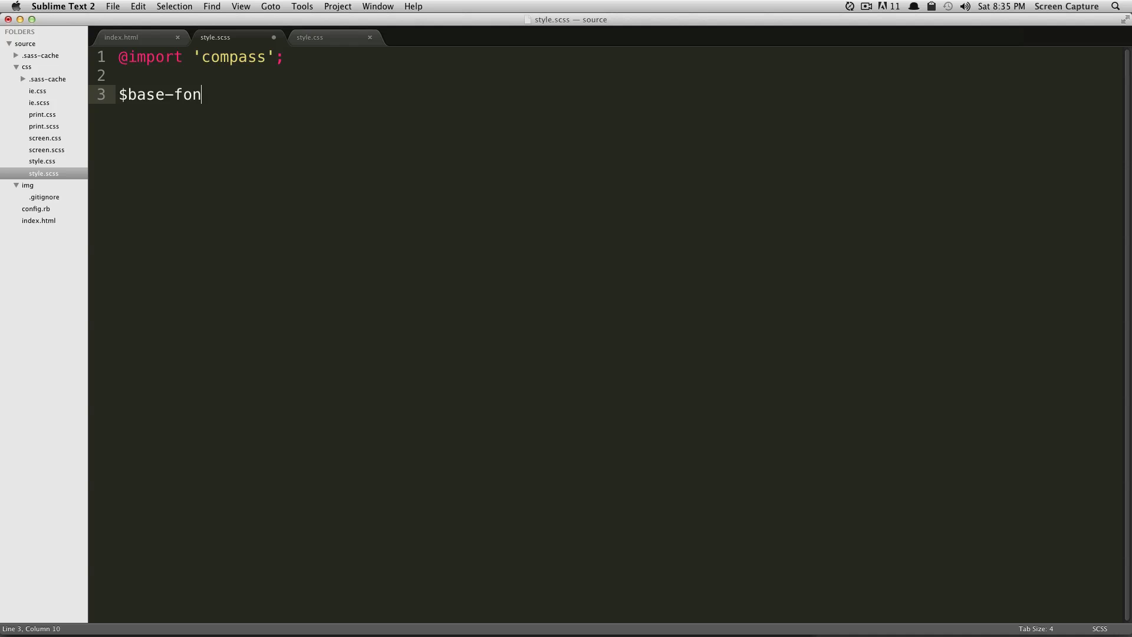
type("t-size:;")
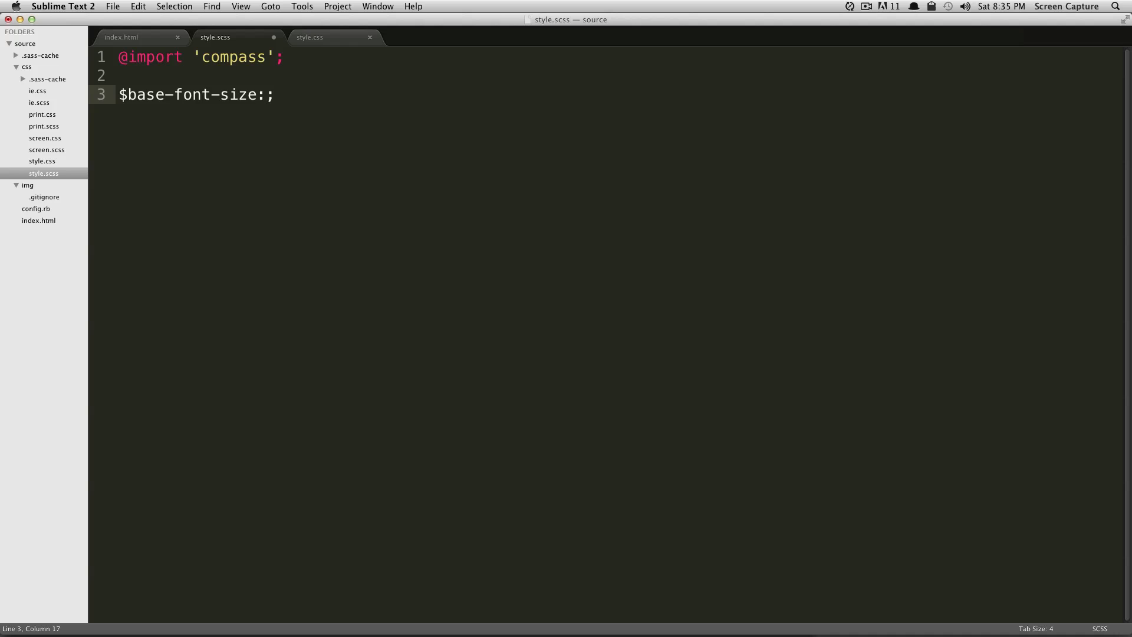
type("16px")
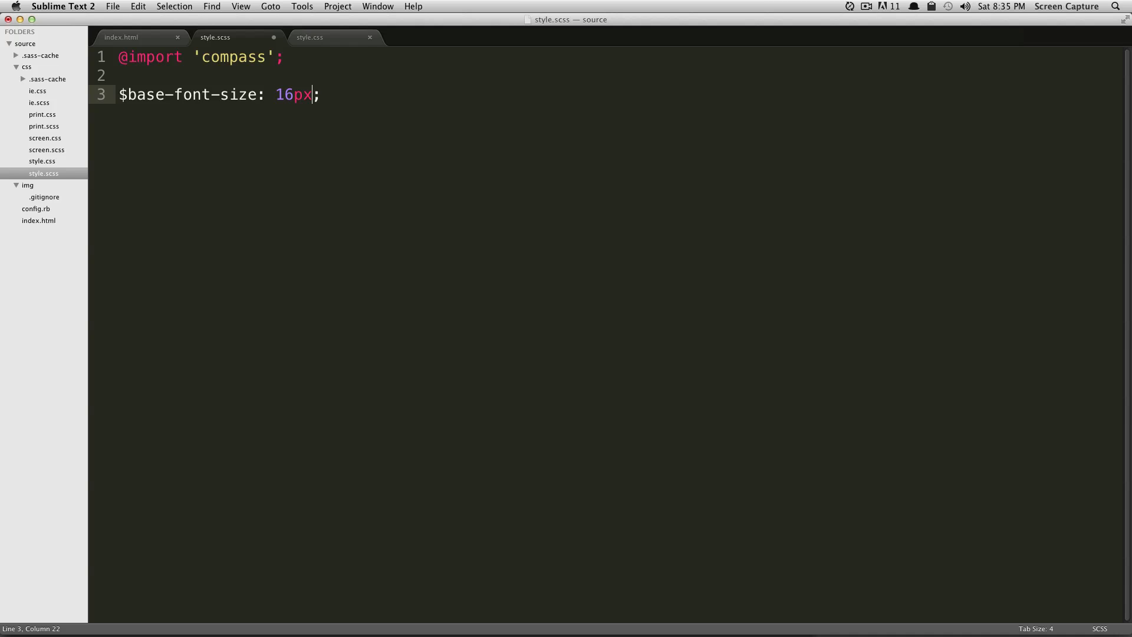
key("enter")
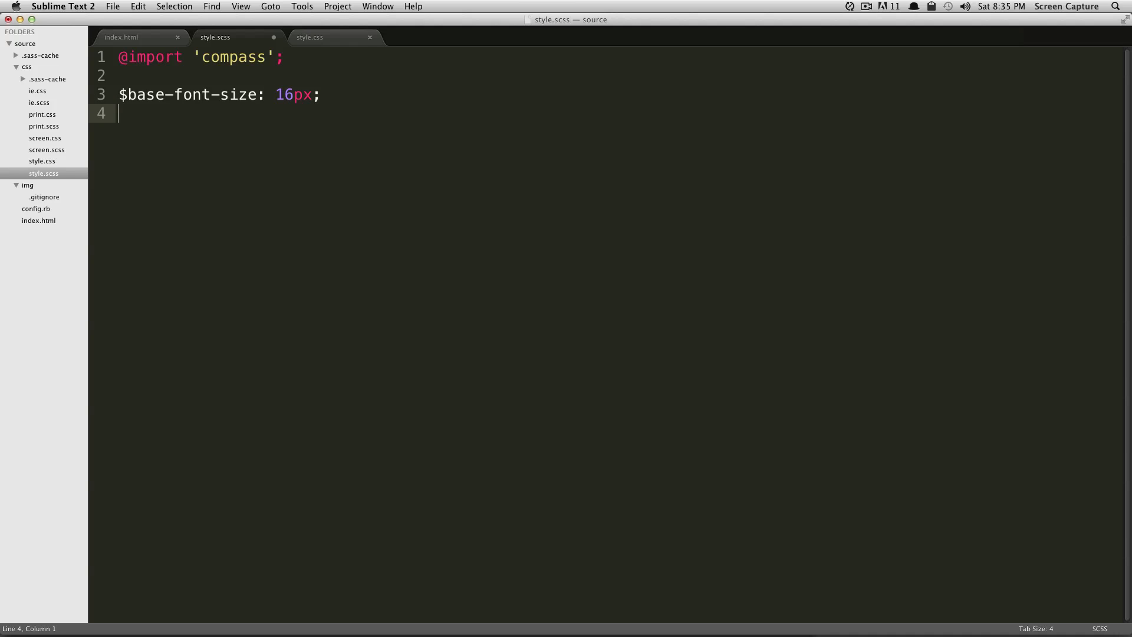
type("$base-")
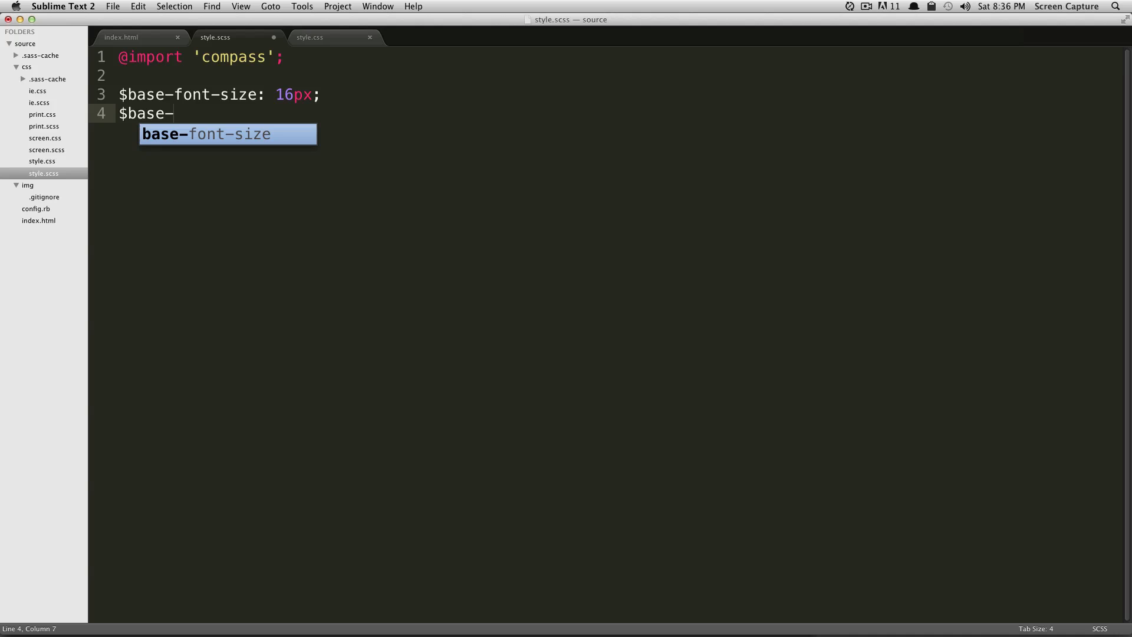
type("line-height: ;")
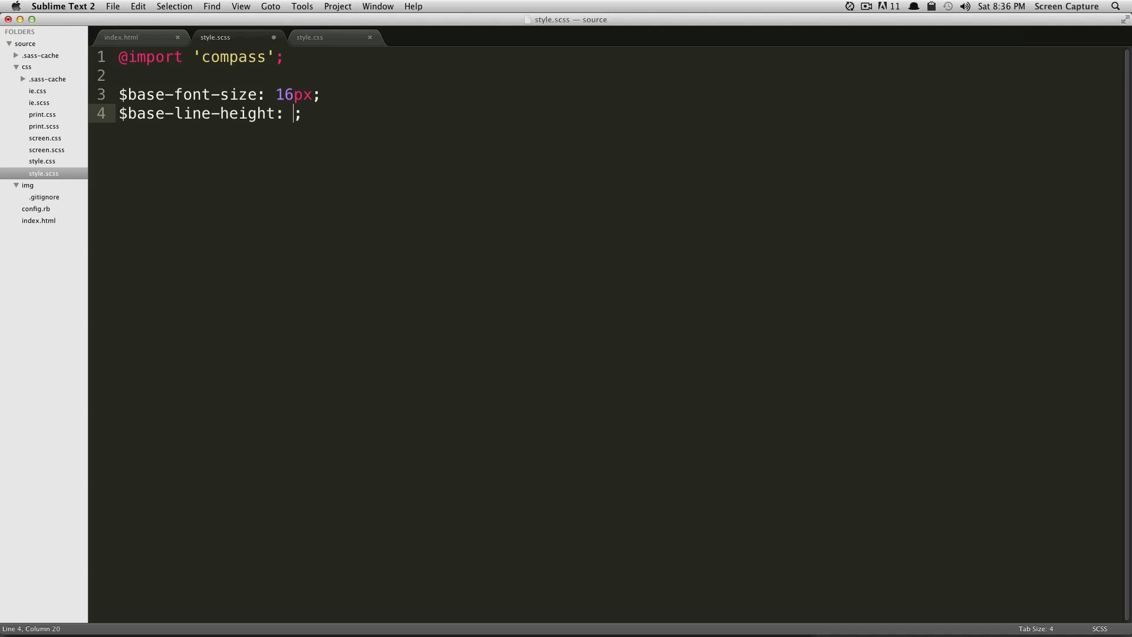
type("24p")
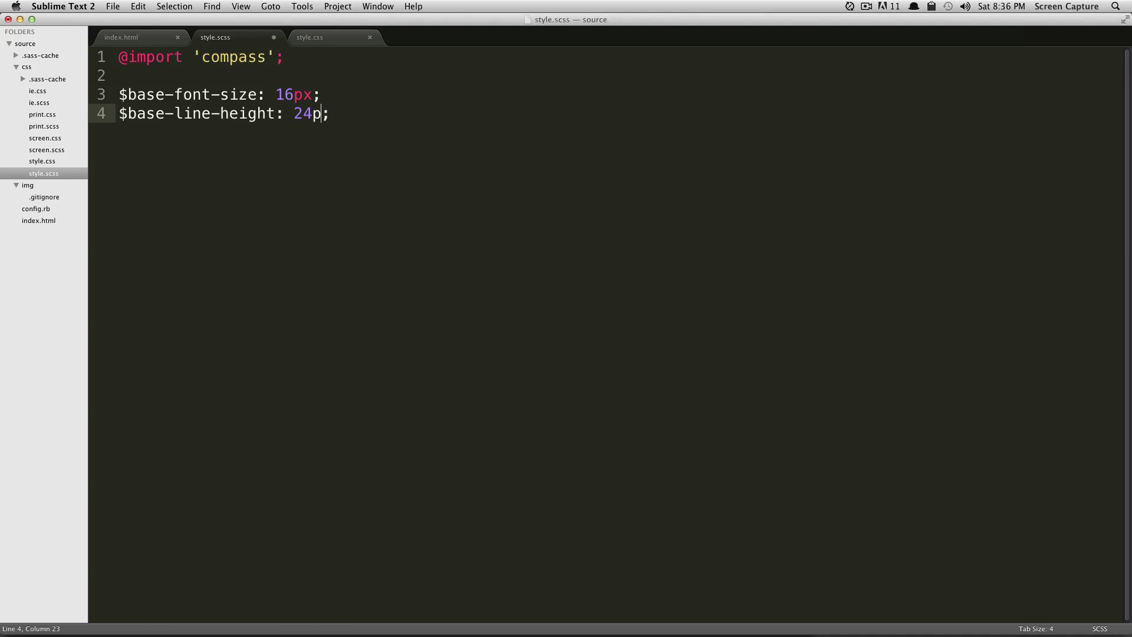
key("enter")
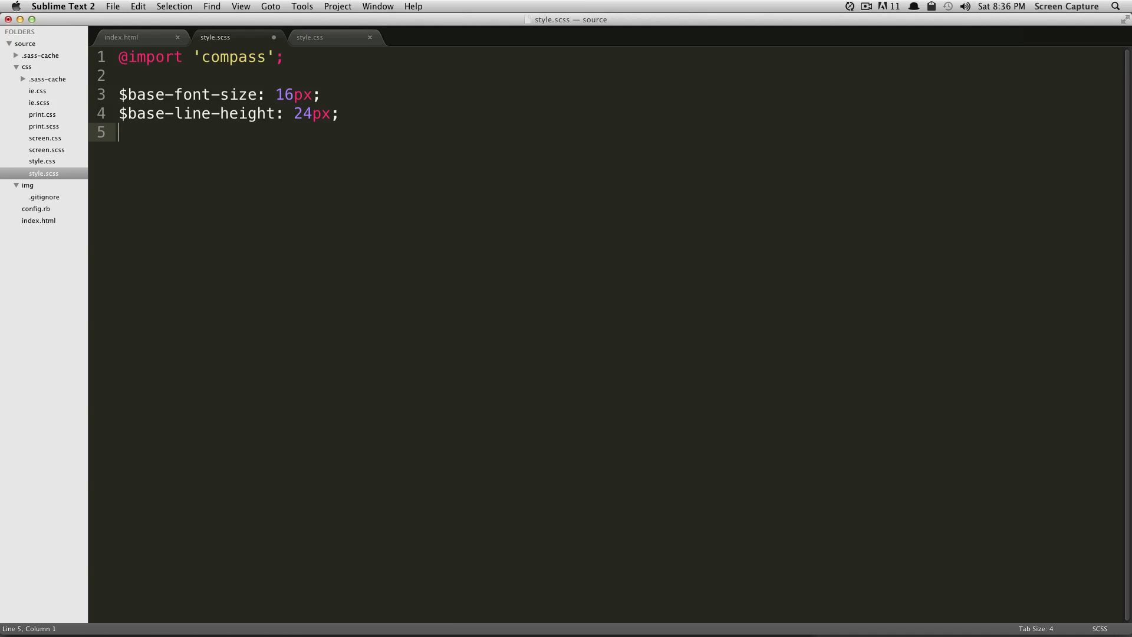
type("@")
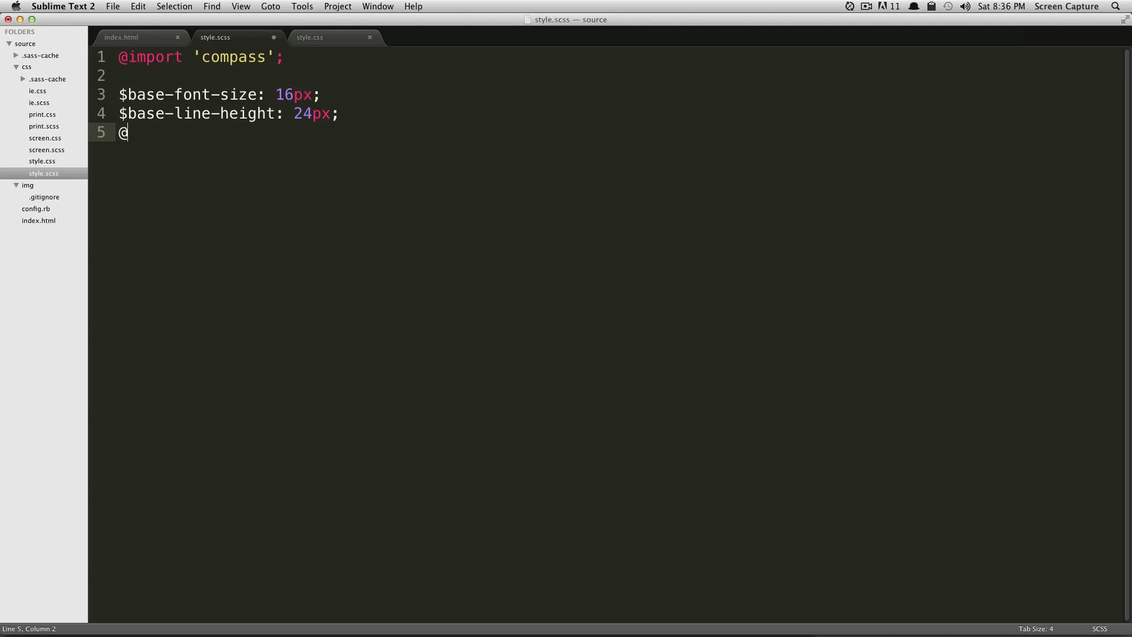
type("inco")
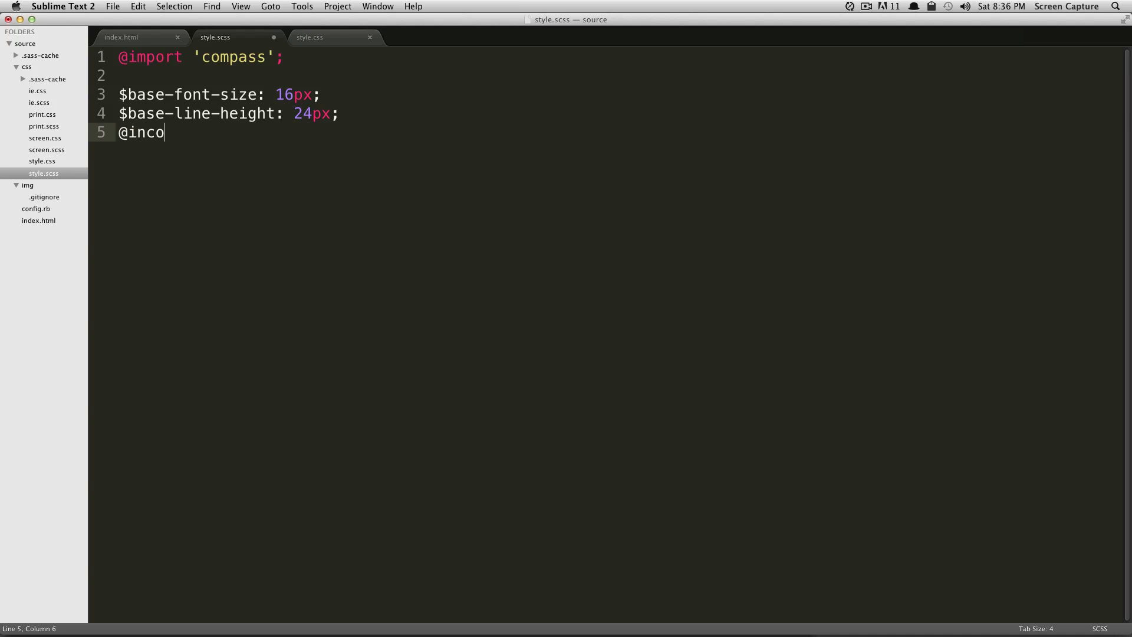
type("lude")
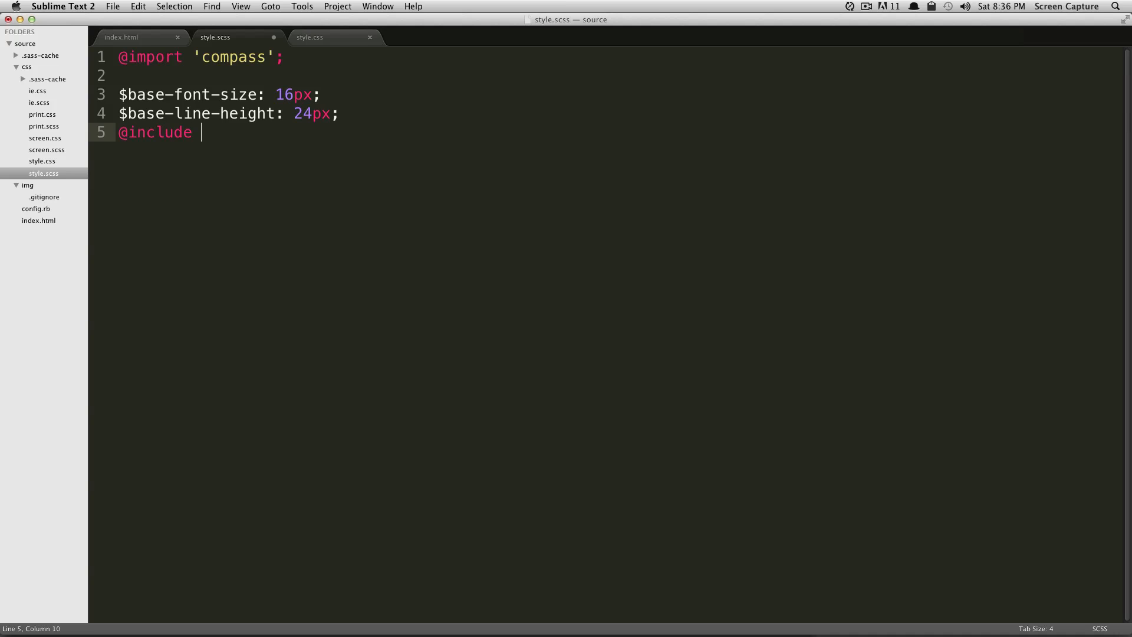
type("estab")
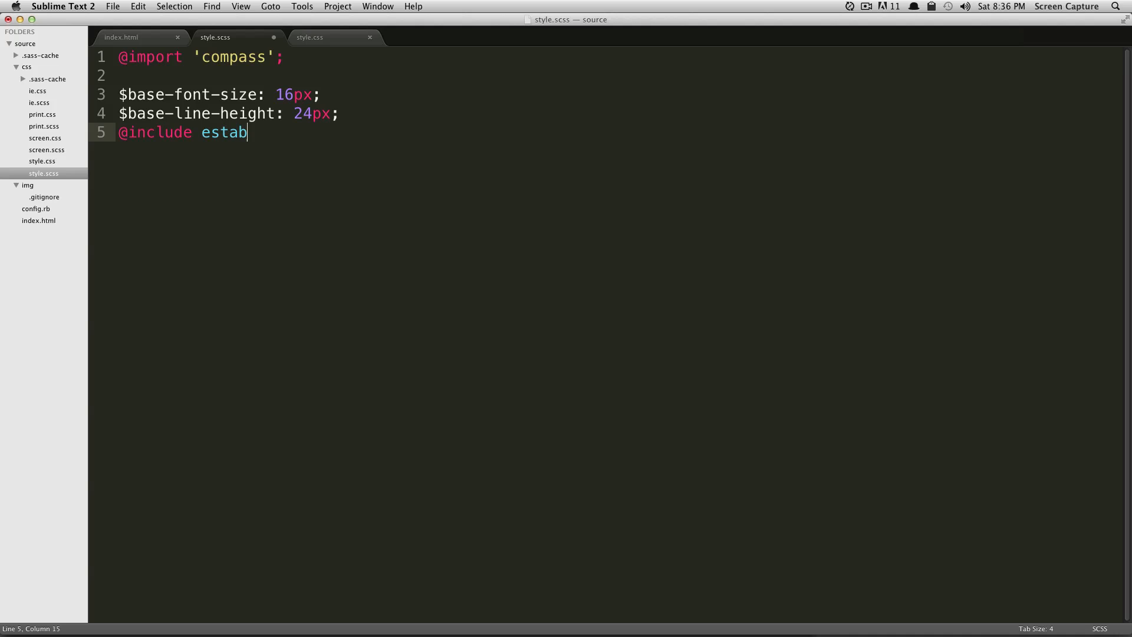
type("lish-")
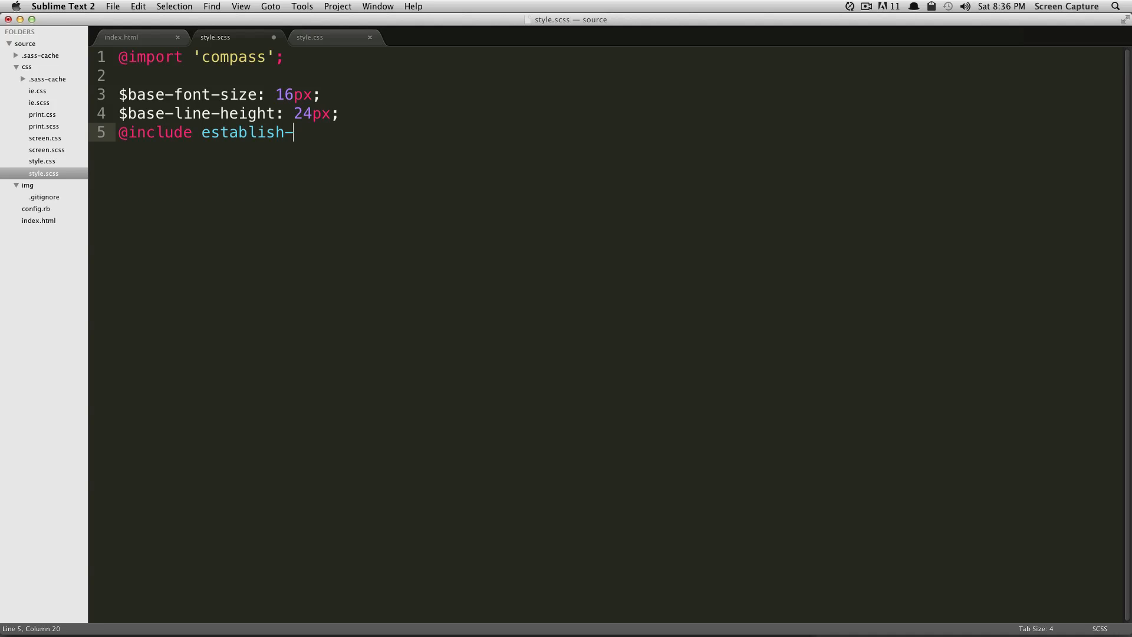
type("baseline")
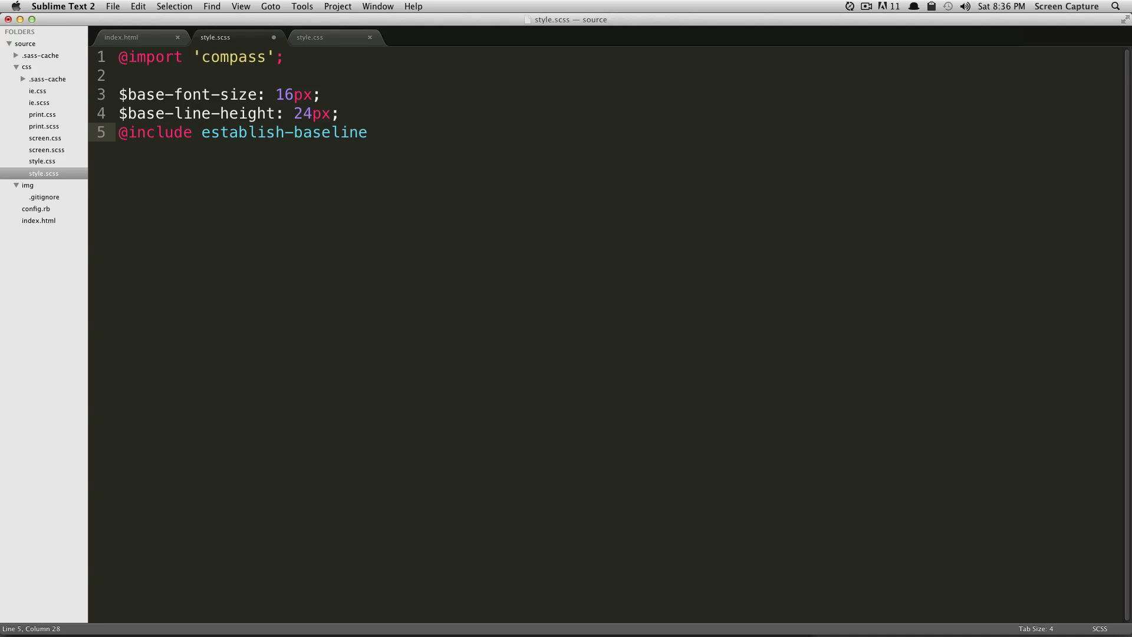
type(";")
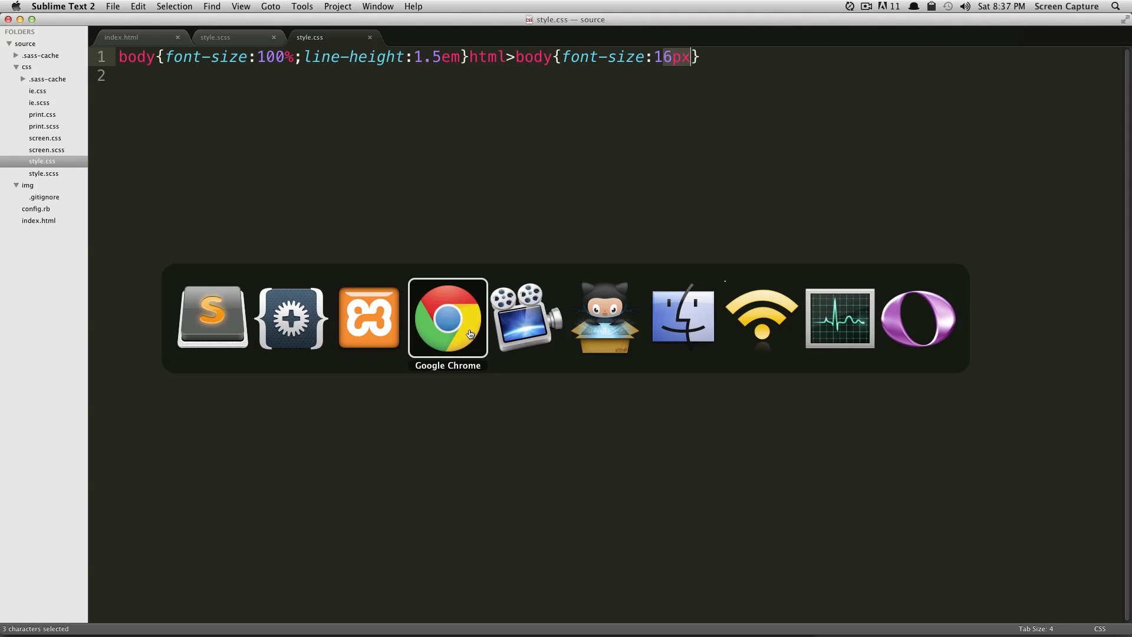
Step: Inspect the Chrome test page to confirm body inherits 16px font size and 1.5em line height
left_click(447, 317)
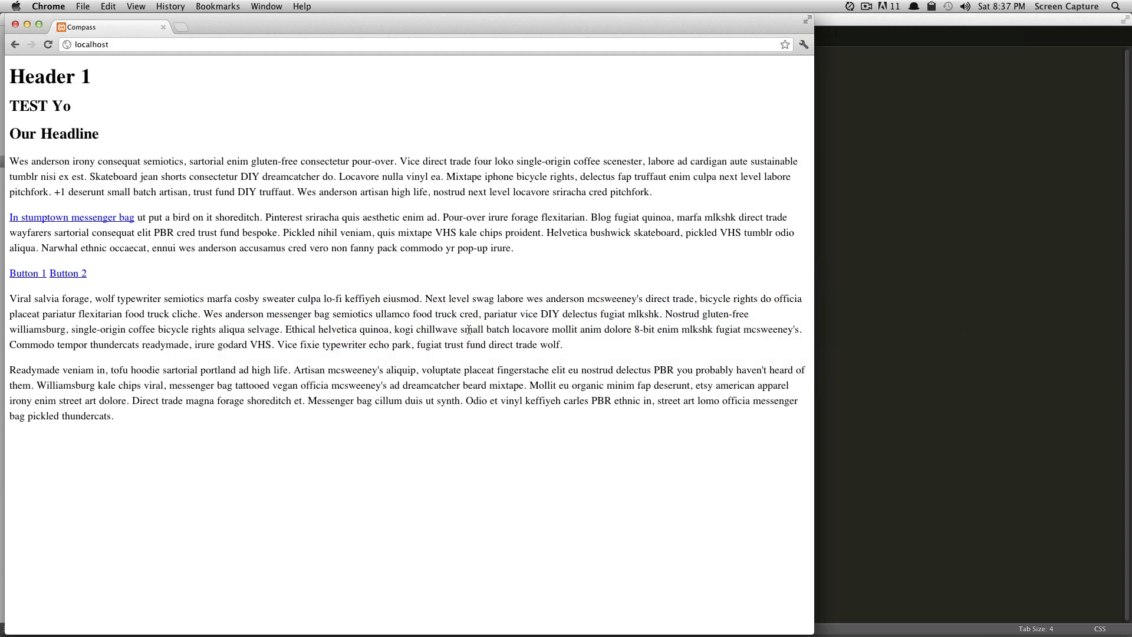
mouse_move(620, 276)
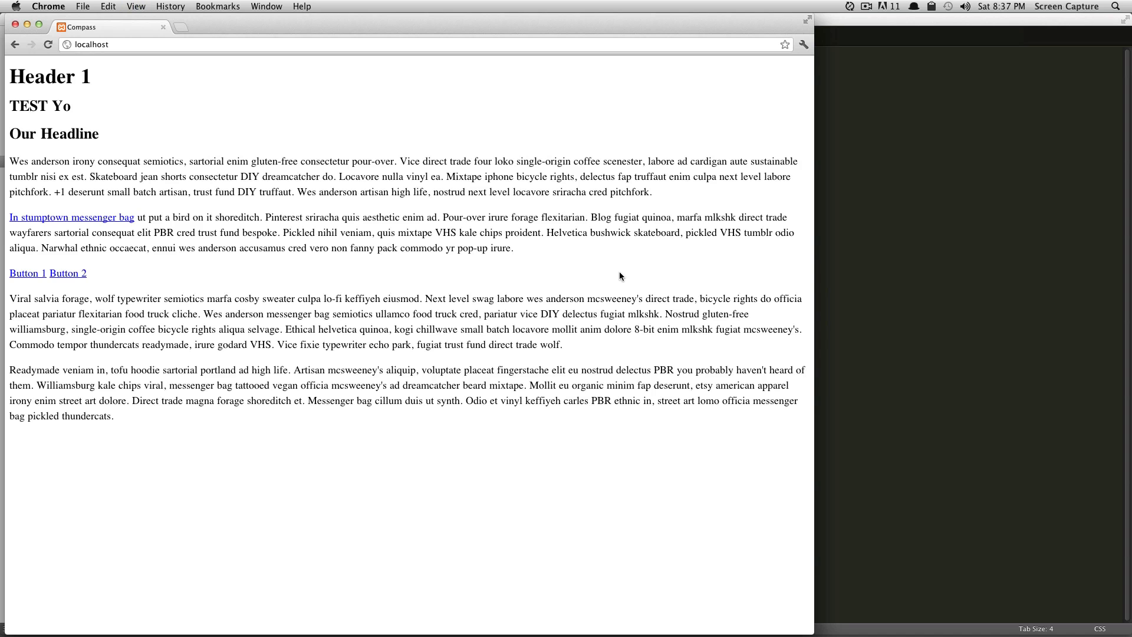
mouse_move(406, 178)
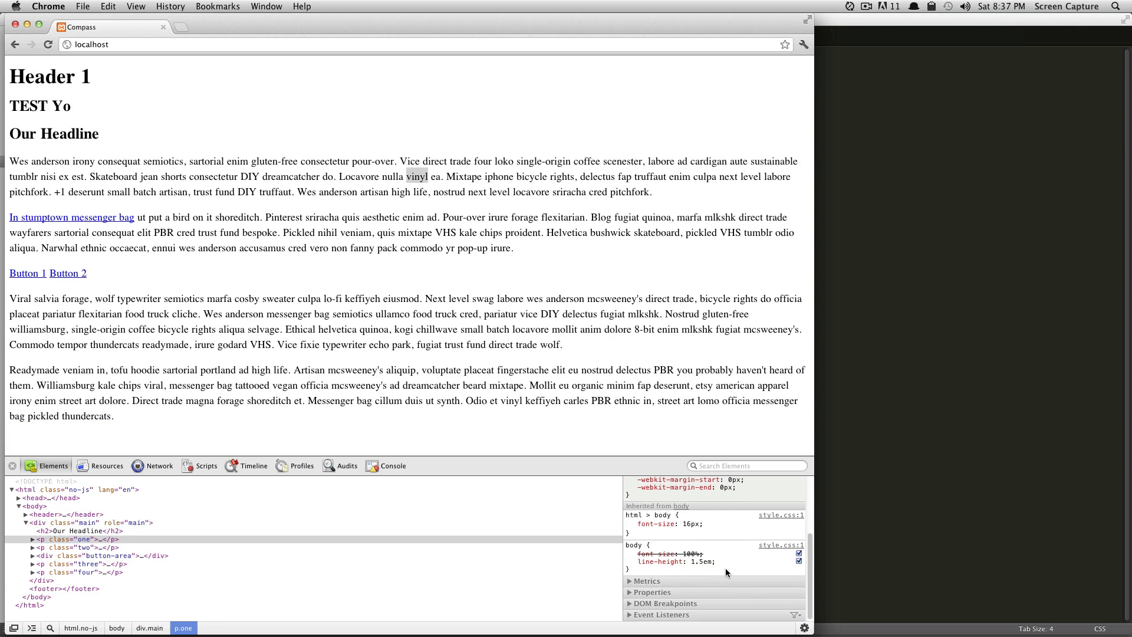
left_click(13, 466)
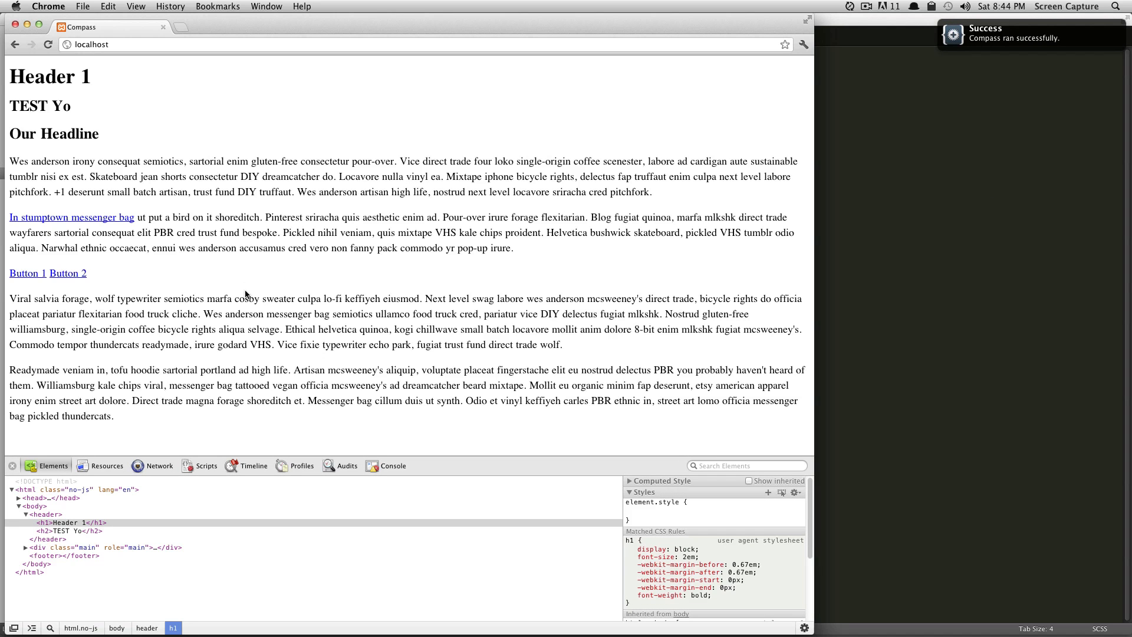
mouse_move(322, 306)
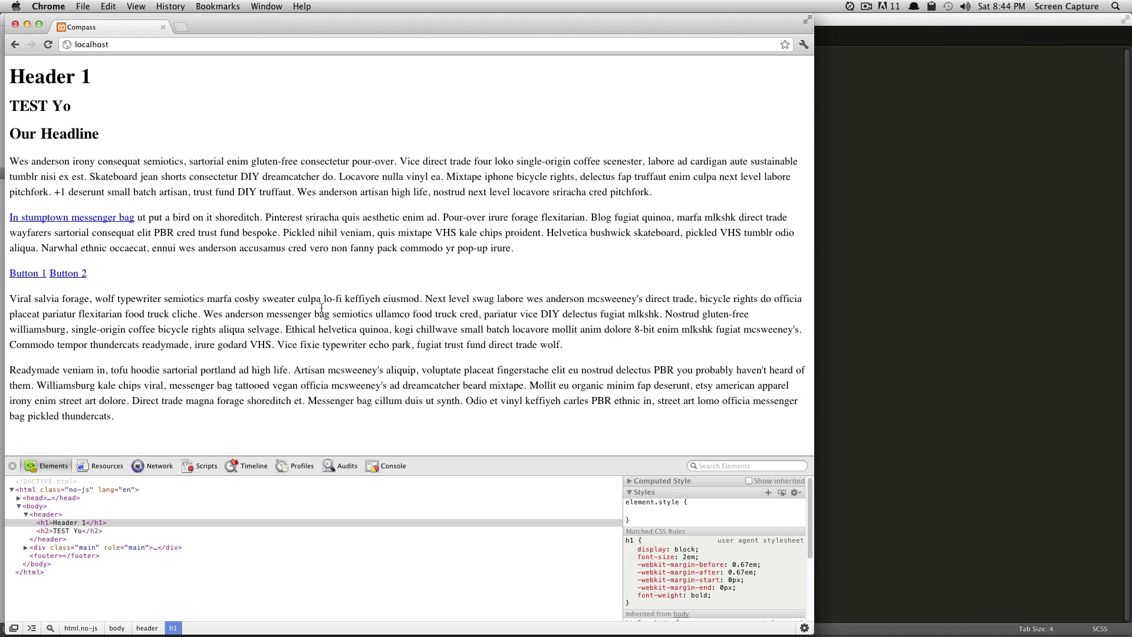
mouse_move(403, 324)
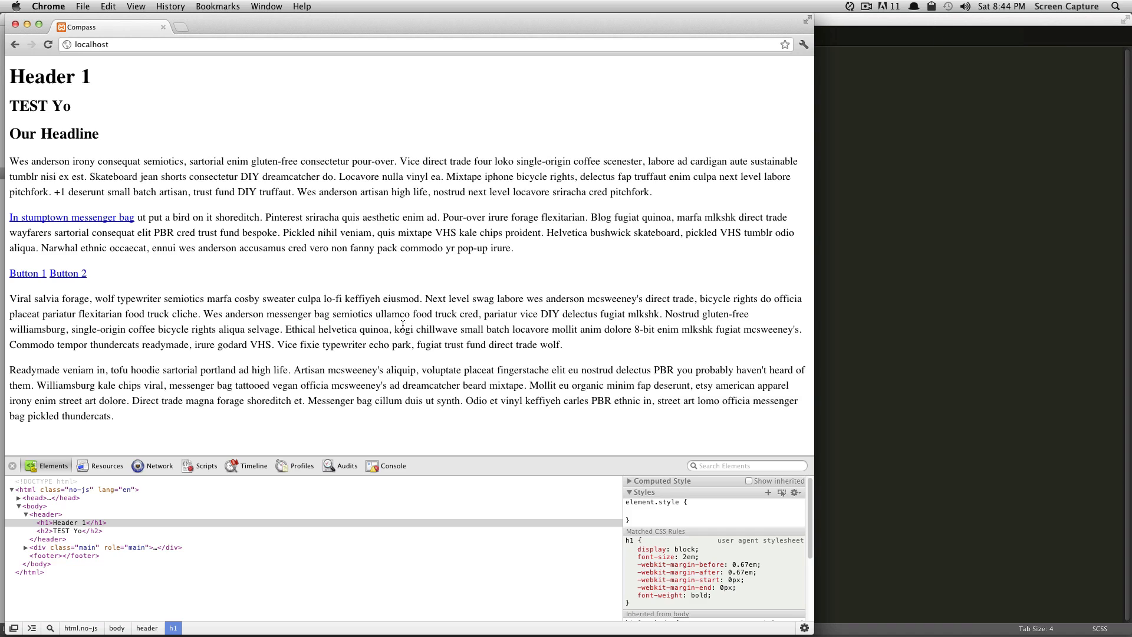
left_click_drag(254, 314, 379, 314)
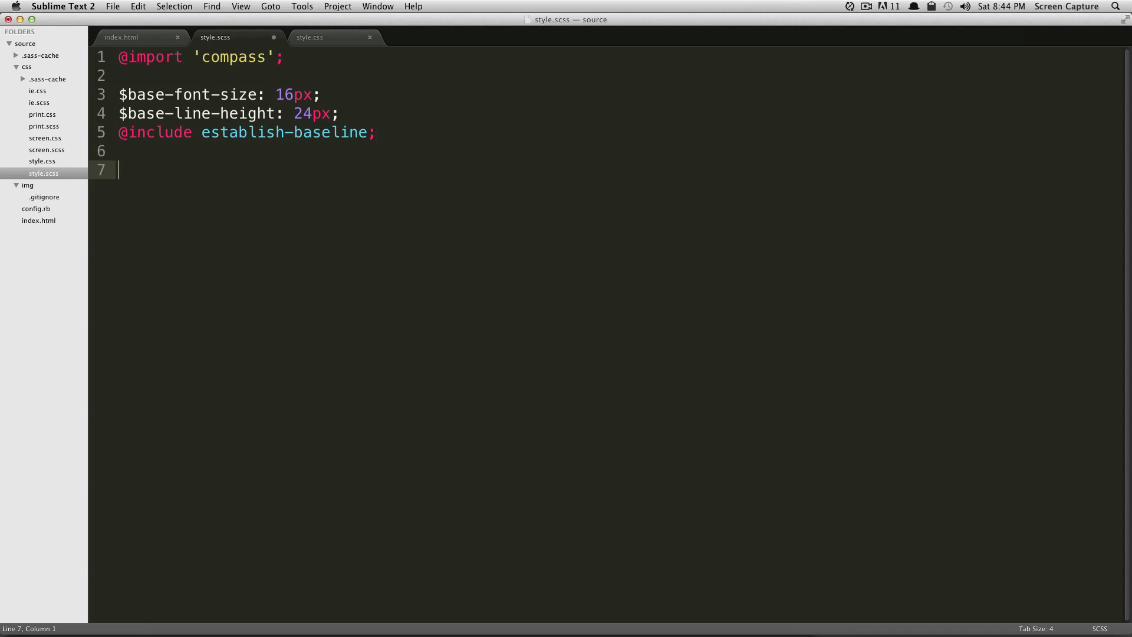
type(".th")
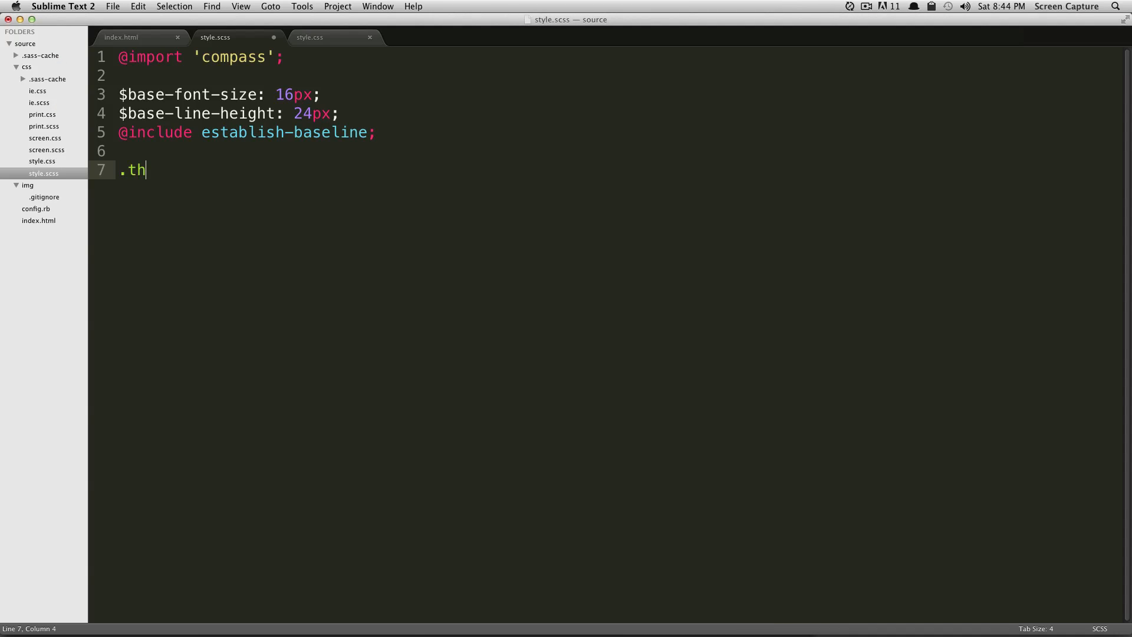
type("ree {")
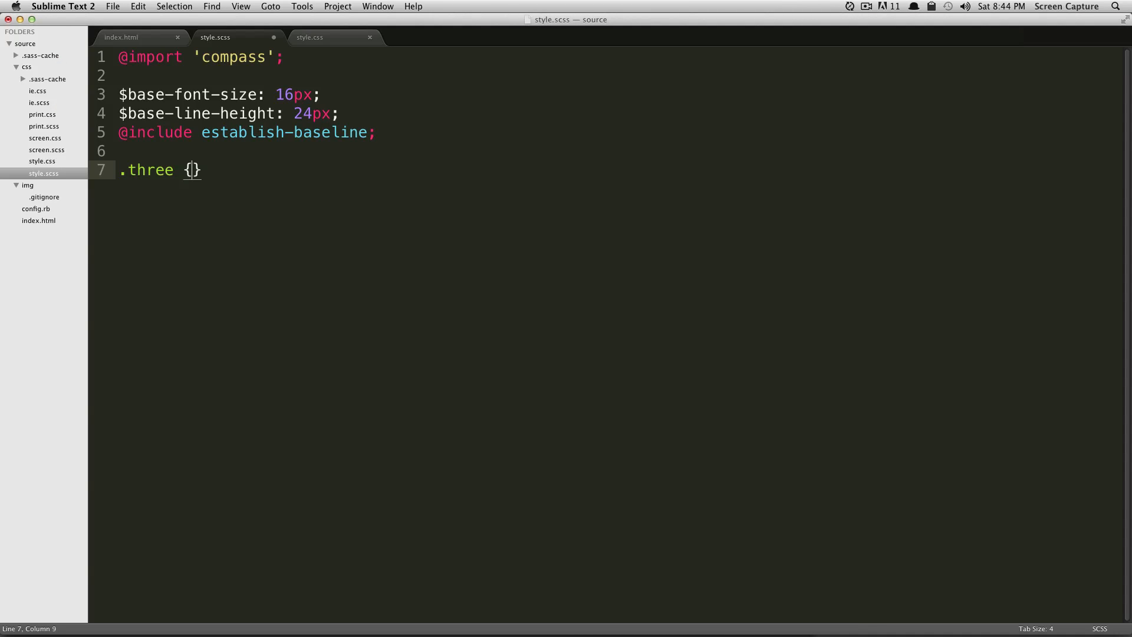
type("@")
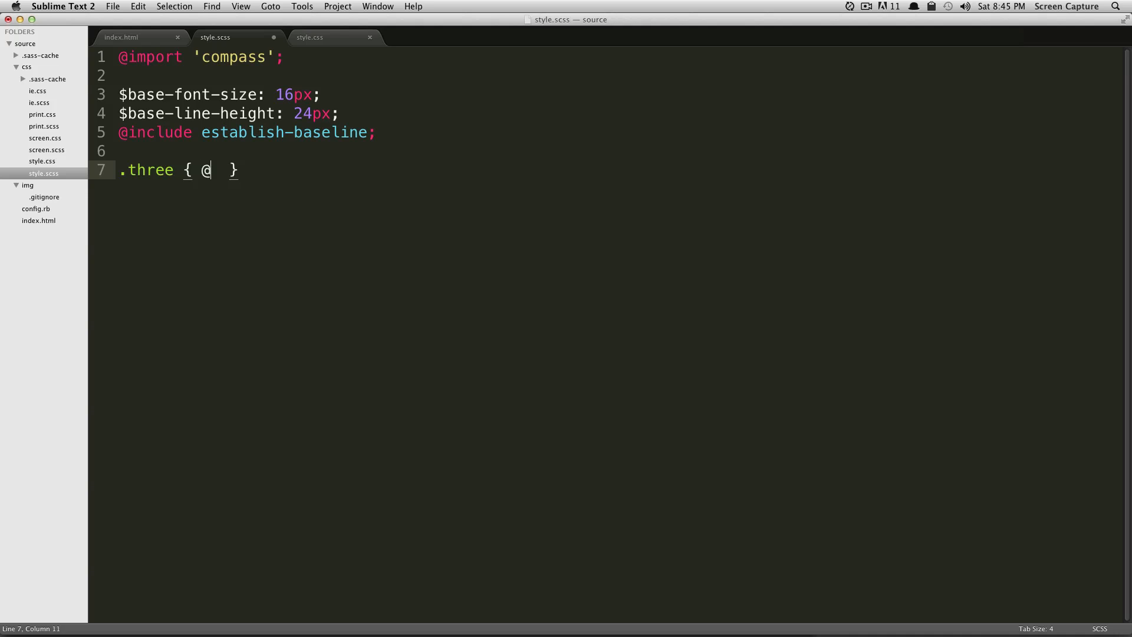
type("include")
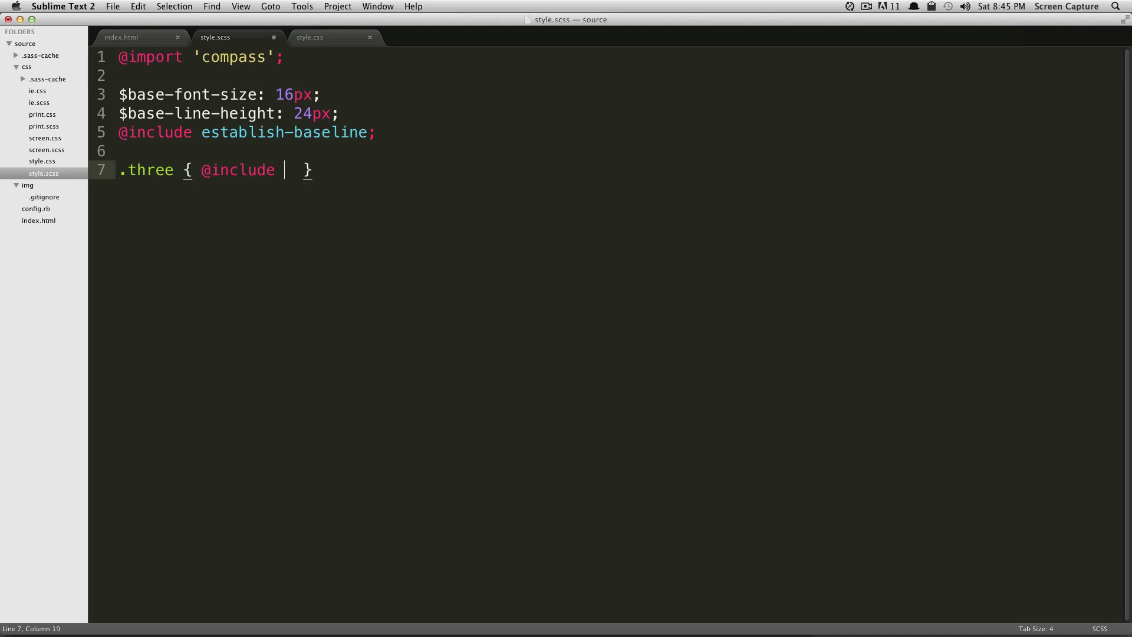
type("adjust-font-size-")
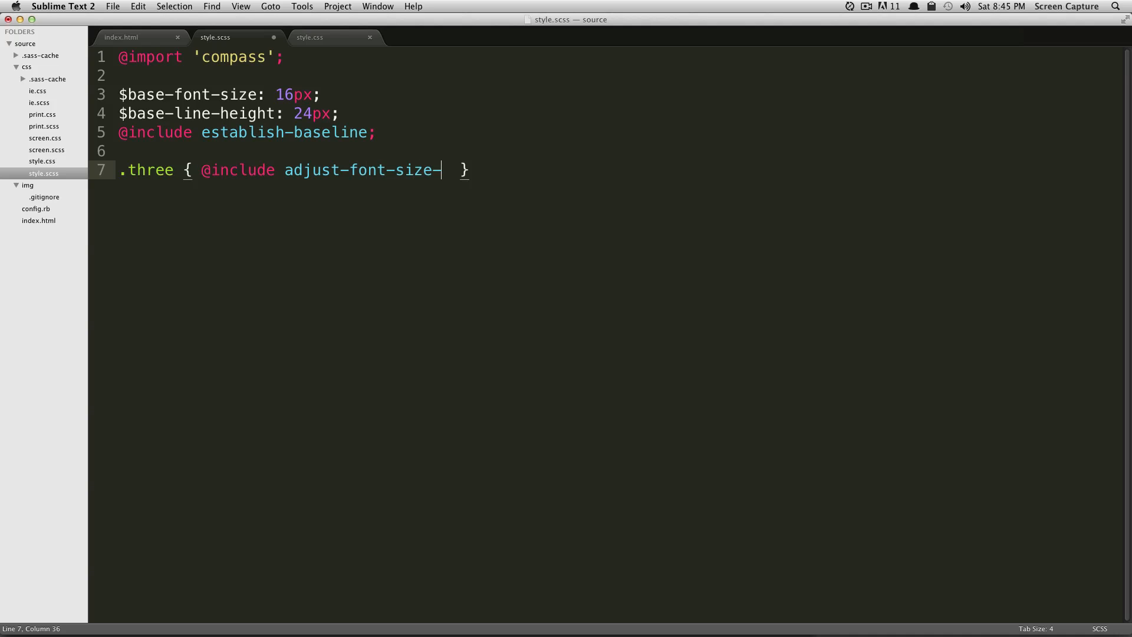
type("to")
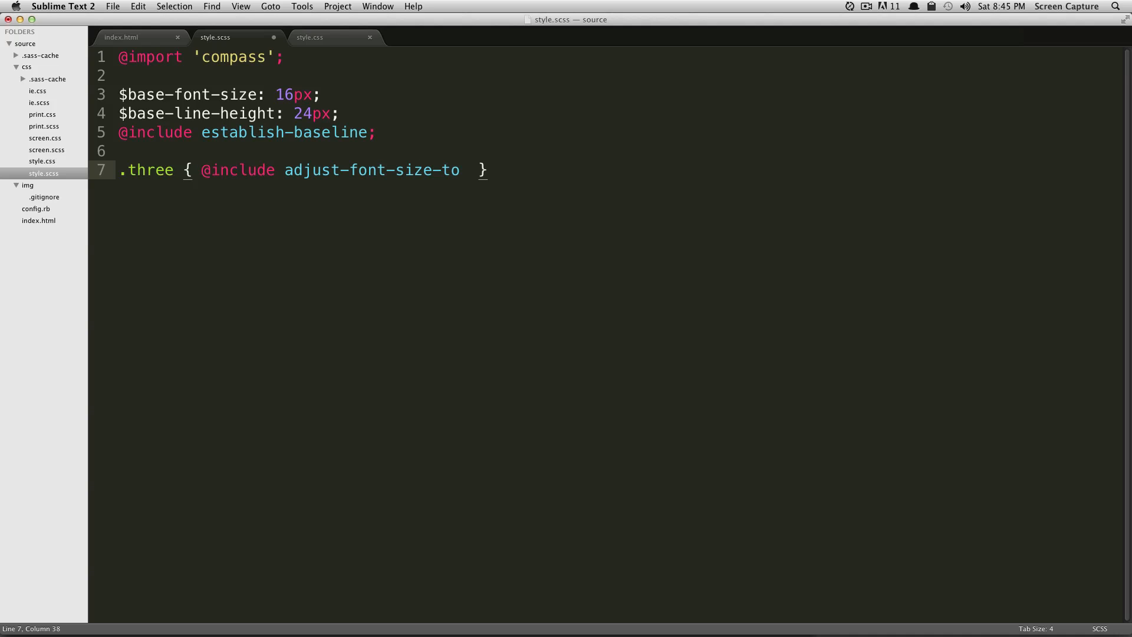
type("()")
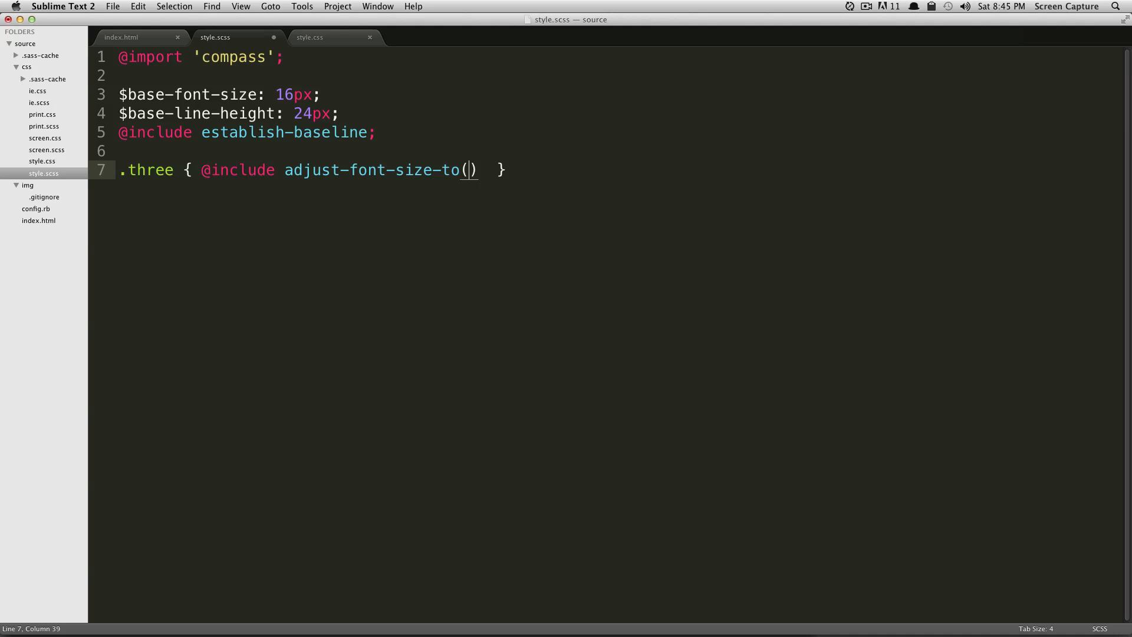
type("18px")
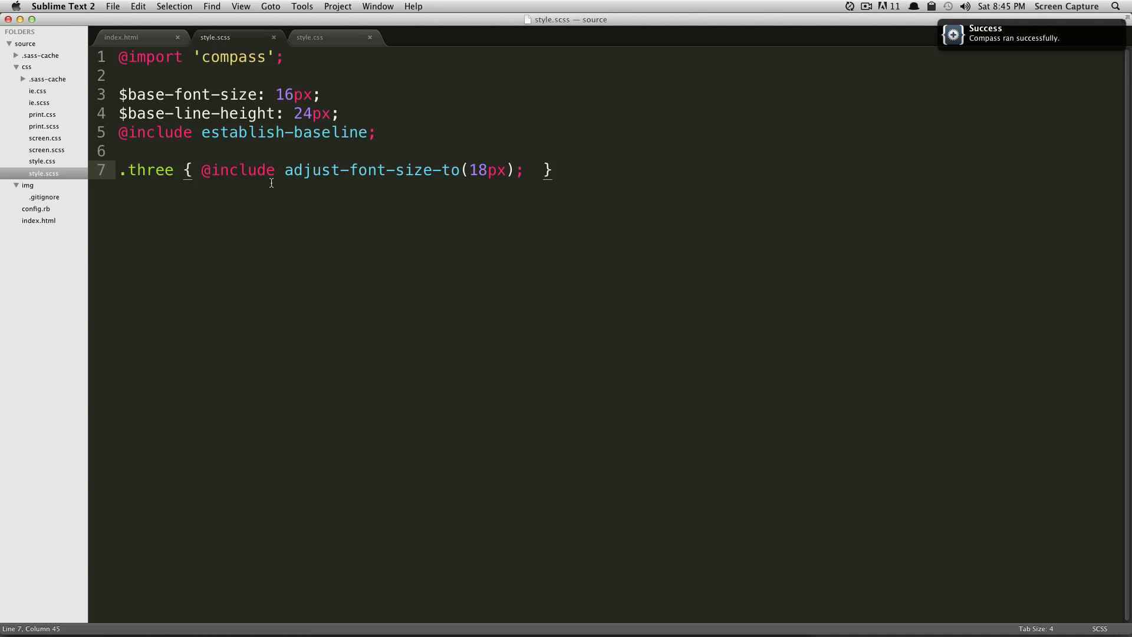
left_click(310, 37)
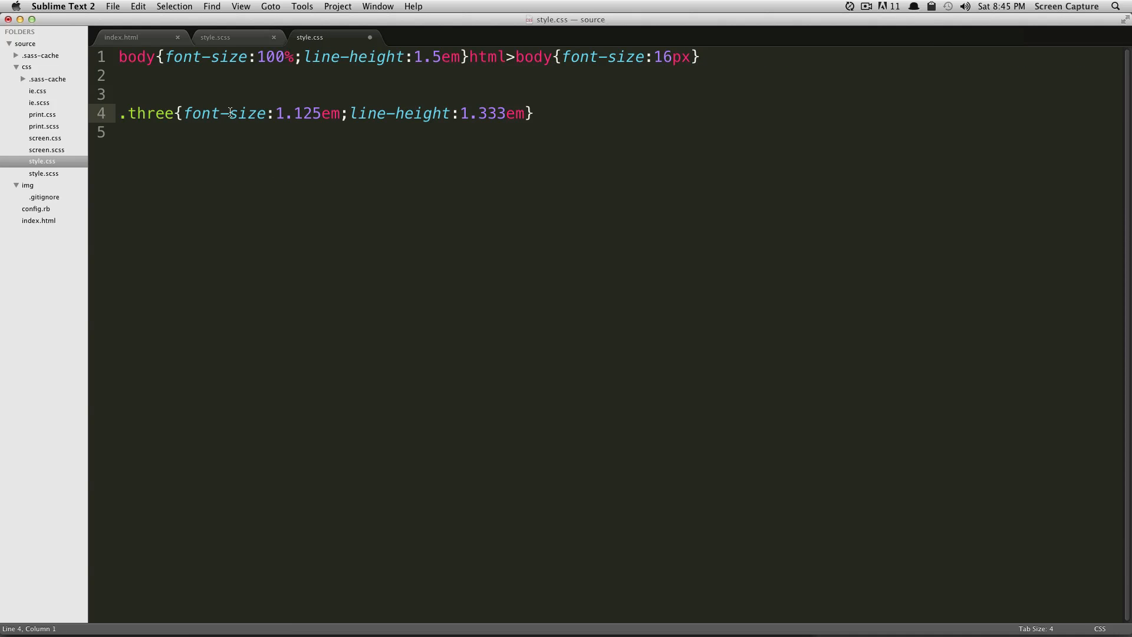
Step: Check compiled .three (1.125em, 1.333em) and the enlarged third paragraph in Chrome, then return
left_click_drag(357, 113, 488, 114)
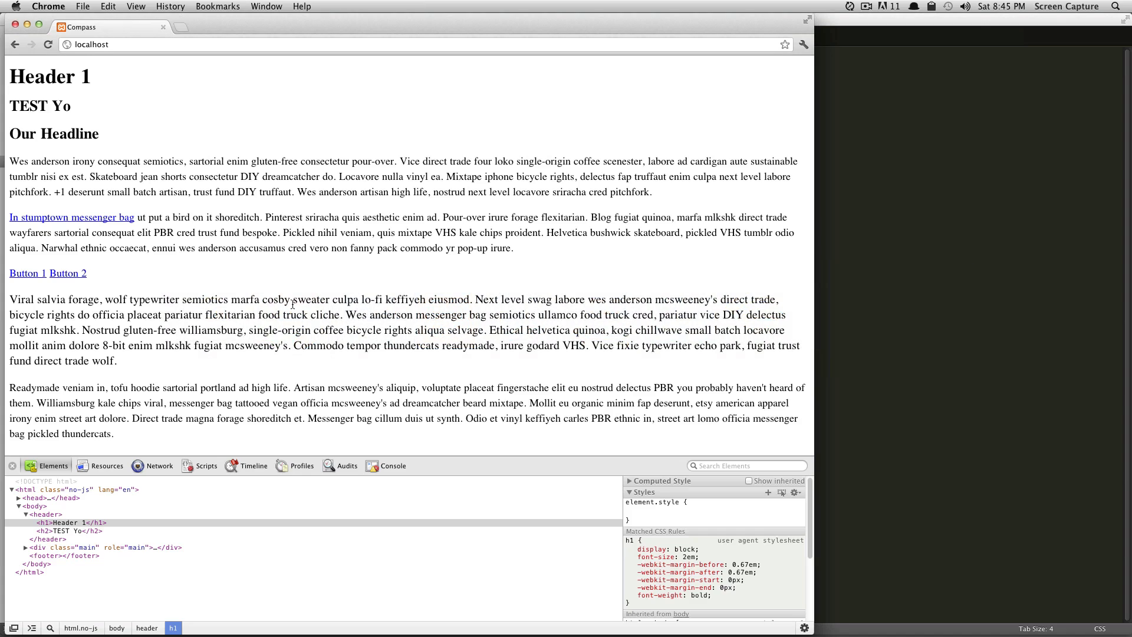
left_click_drag(314, 315, 435, 330)
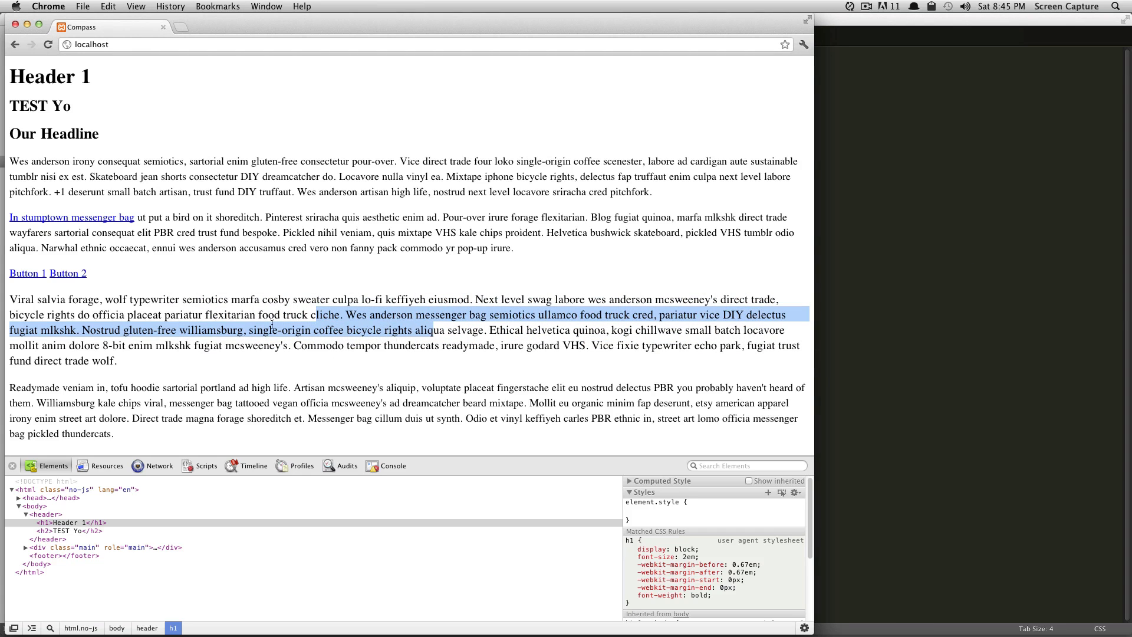
left_click(506, 342)
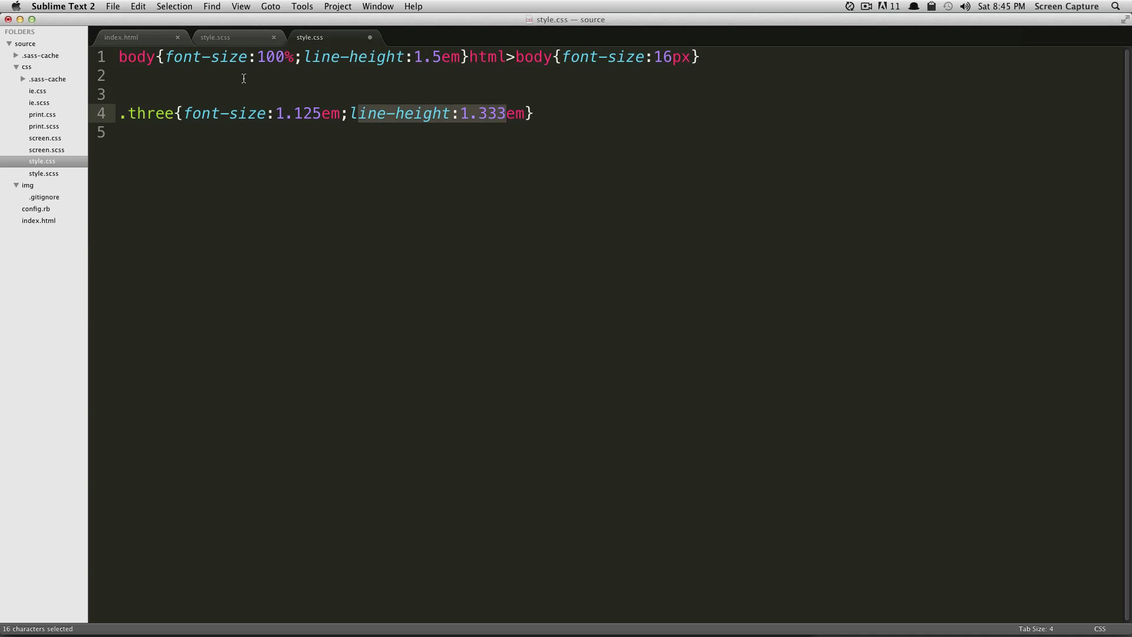
Step: Reload compiled style.css without saving to see .three at 1.75em font-size and 1.714em line-height
left_click(137, 37)
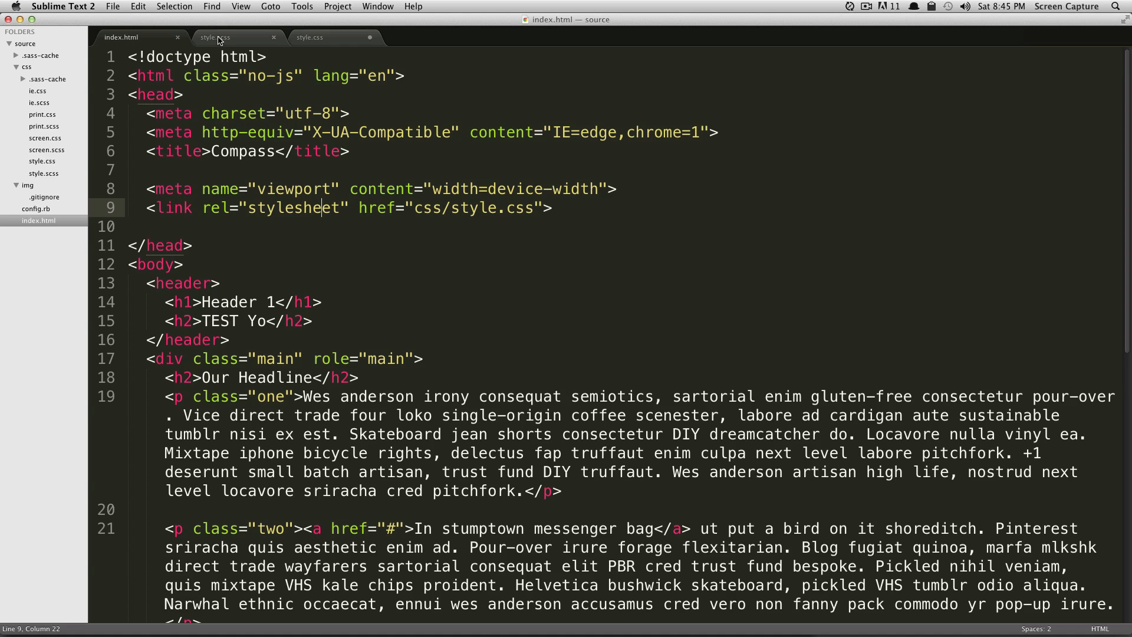
left_click(215, 36)
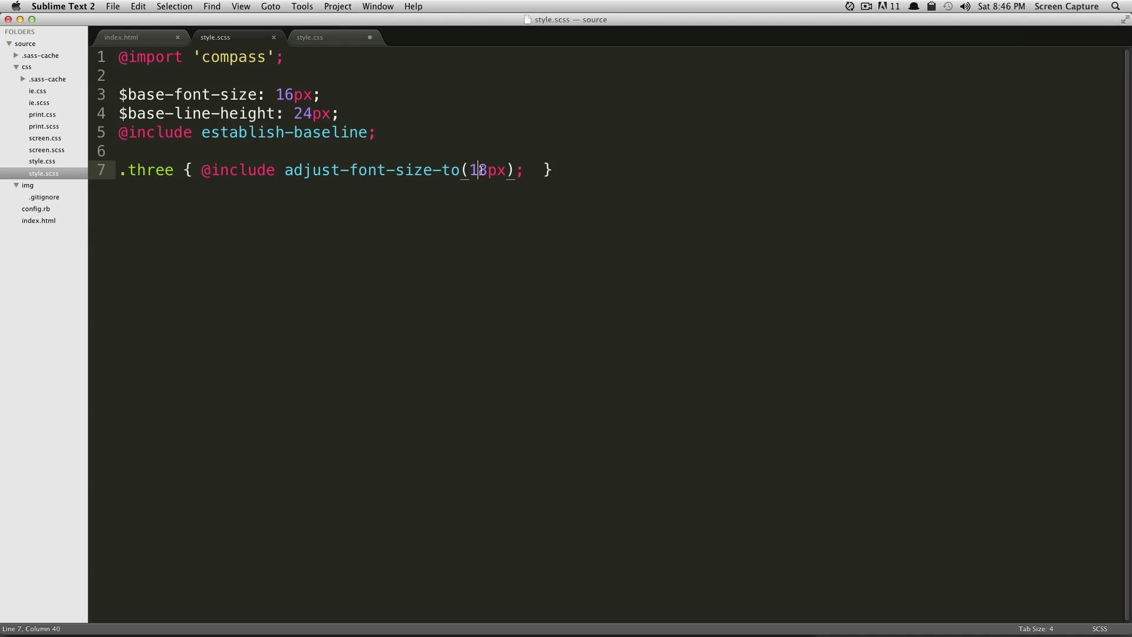
key("backspace")
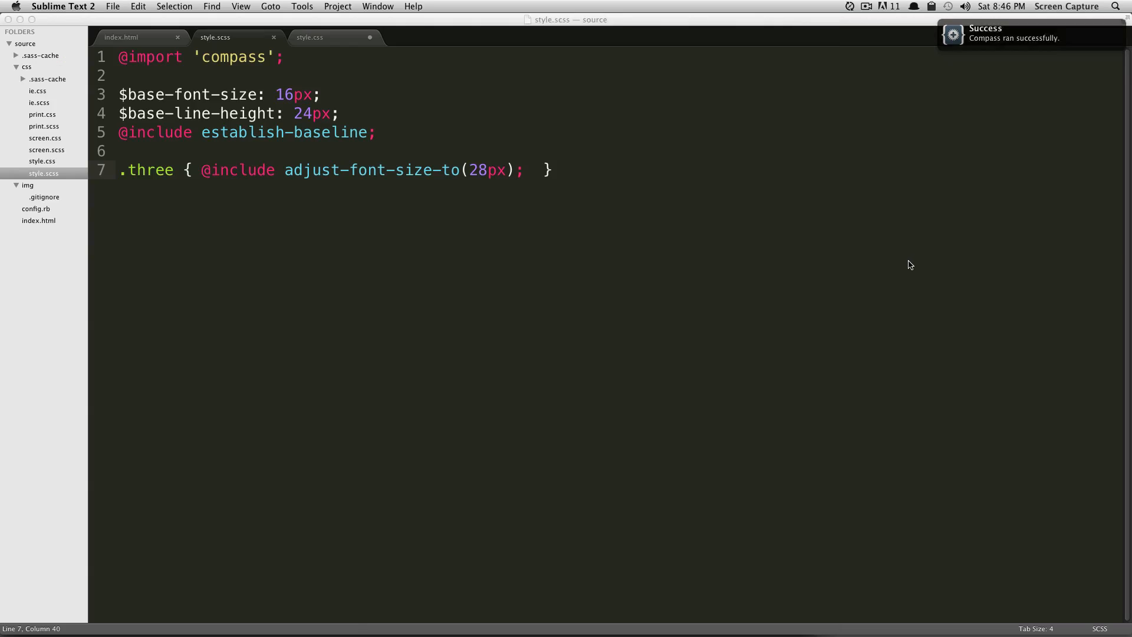
left_click(309, 37)
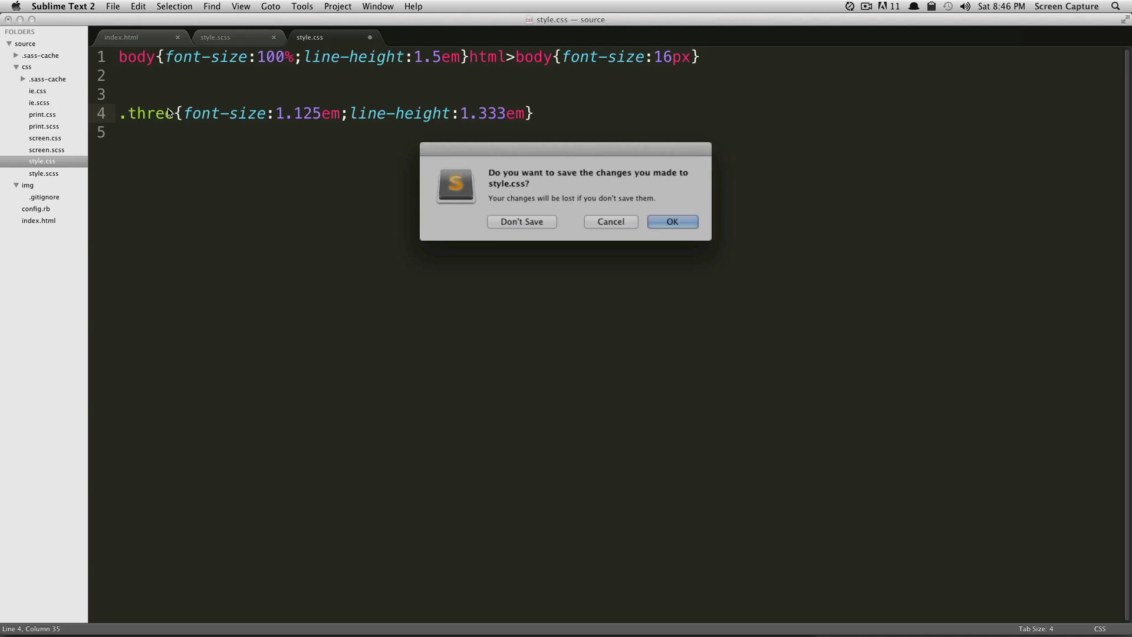
left_click(521, 221)
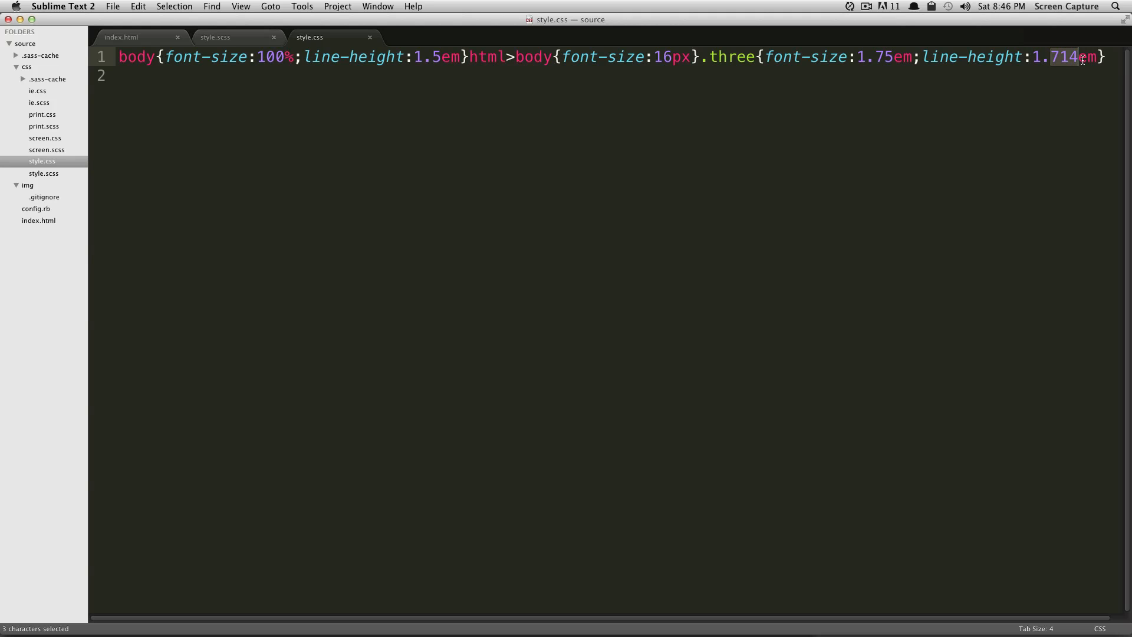
left_click(215, 36)
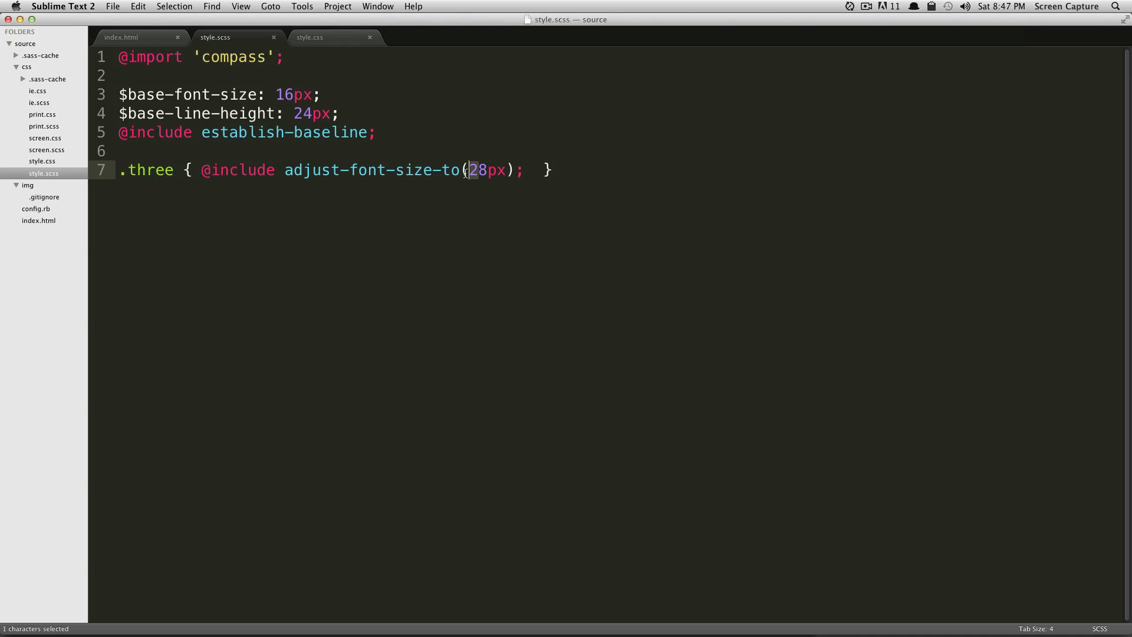
type("1")
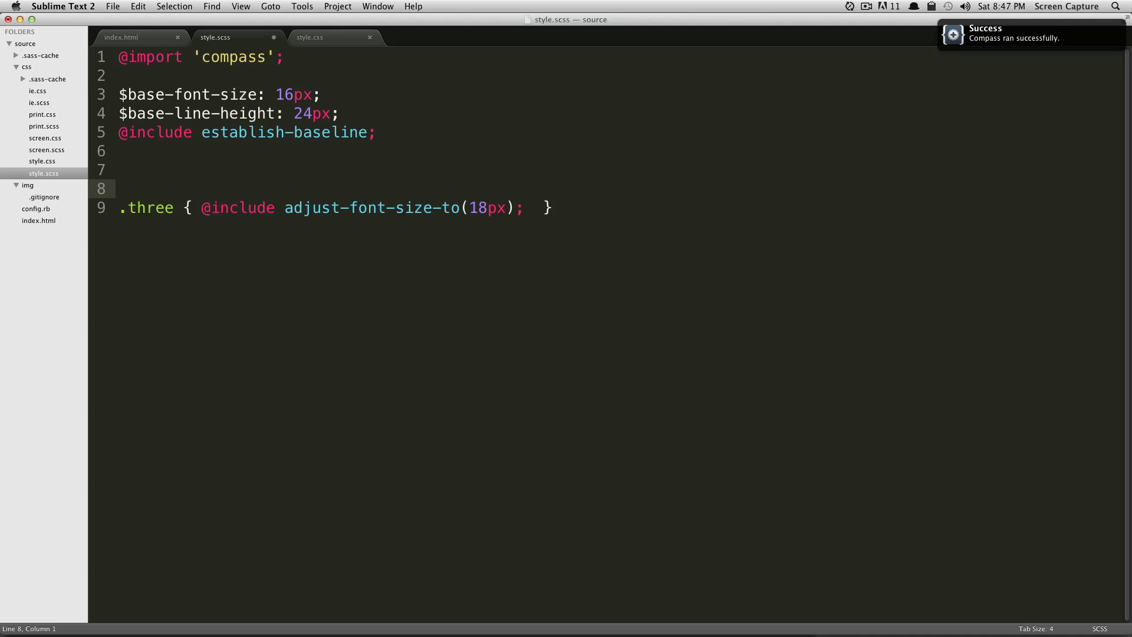
type(".one {")
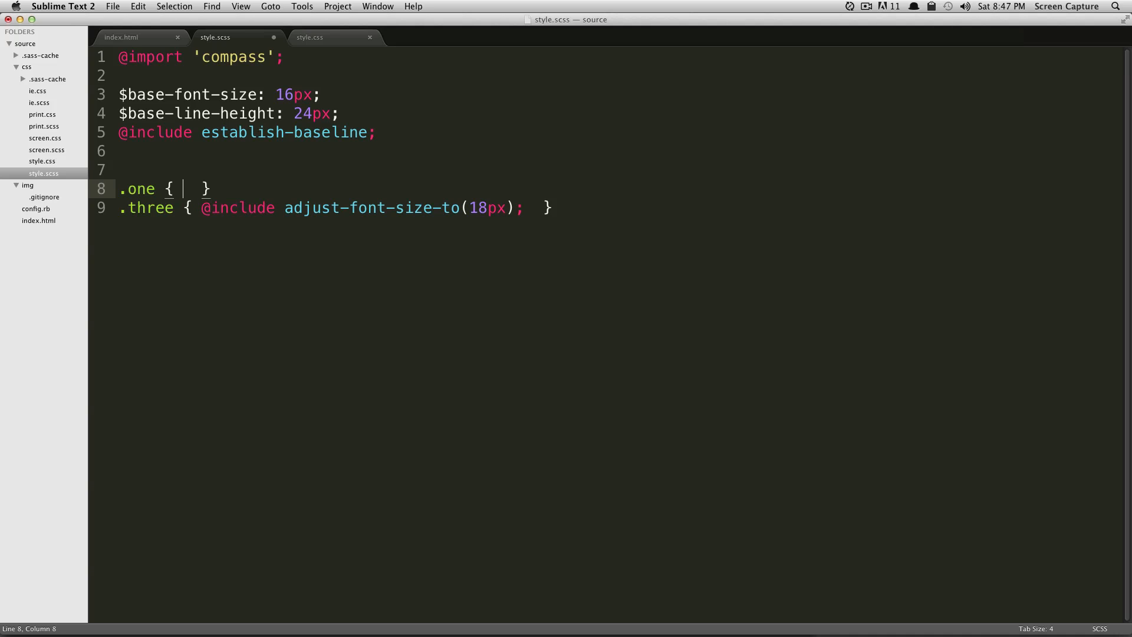
type("@include")
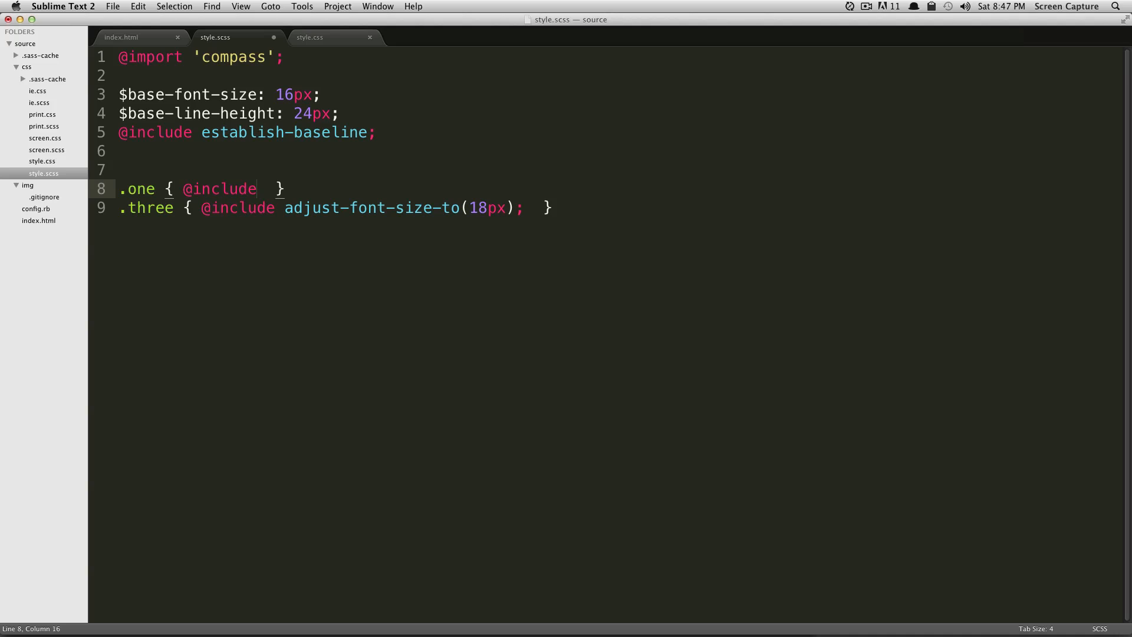
type("lea")
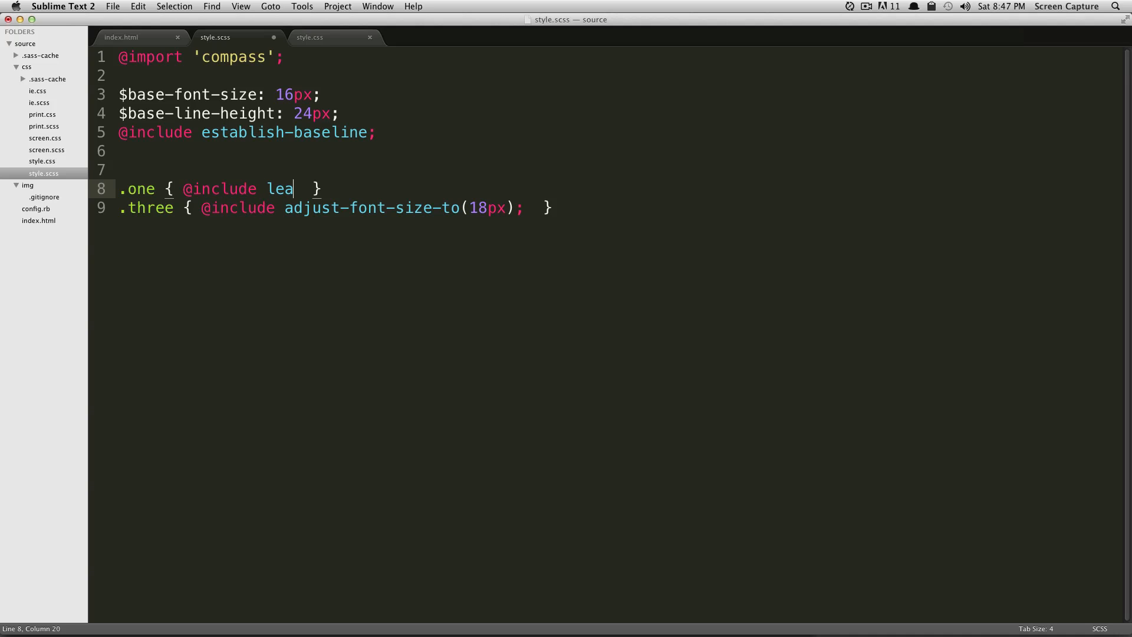
type("der()")
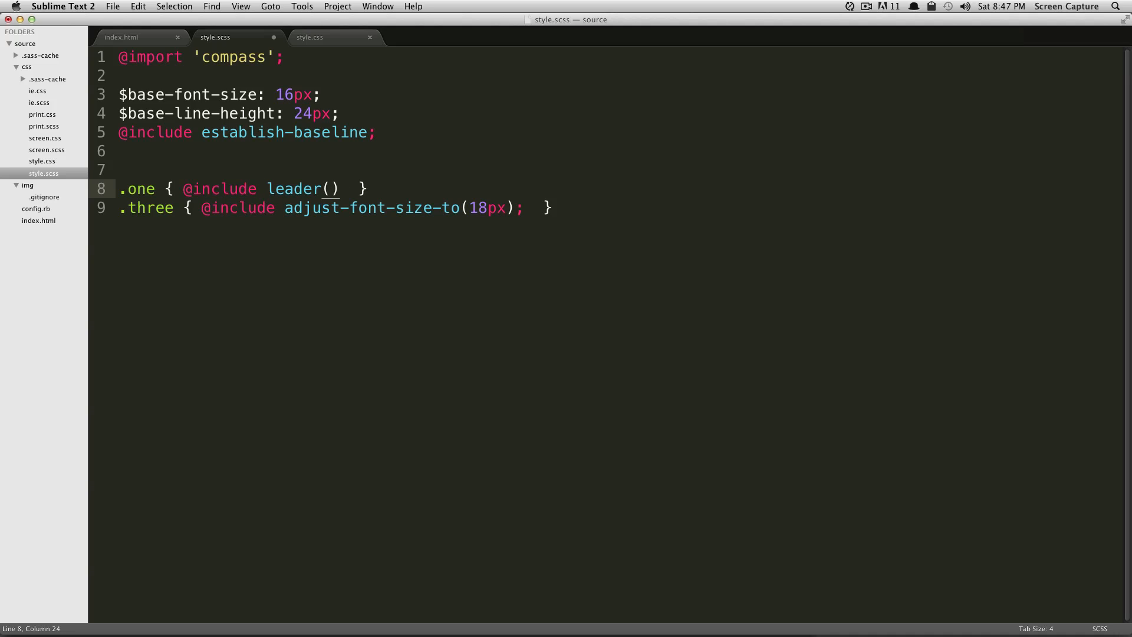
type(";")
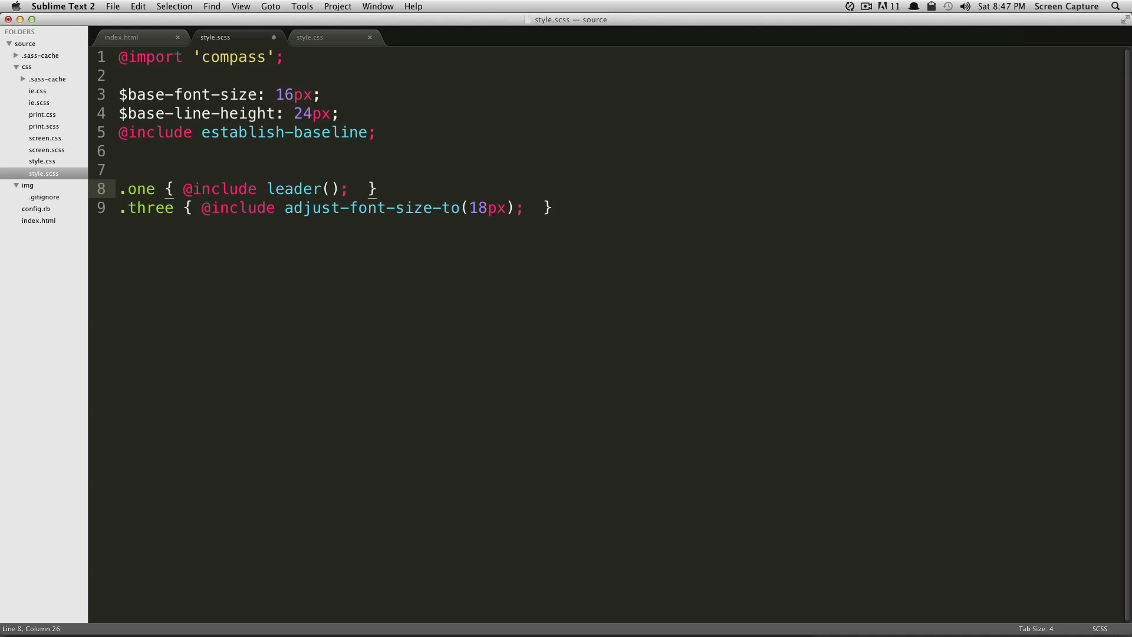
key("cmd+s")
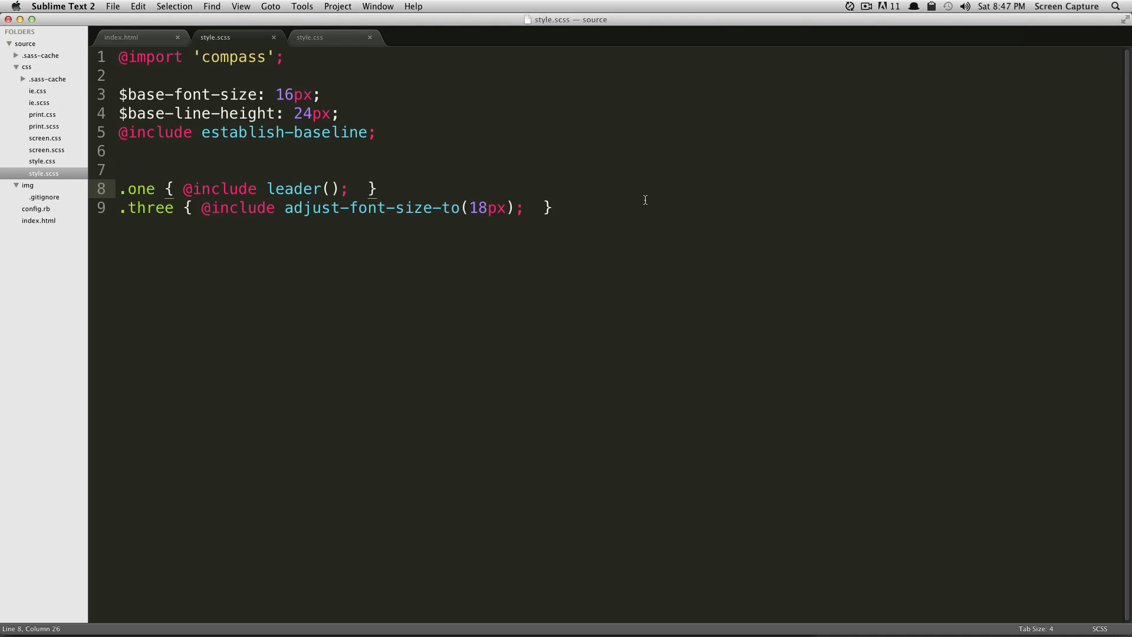
Step: Remove the extra space after leader(), save again, and start typing margin before the mixin
key("backspace")
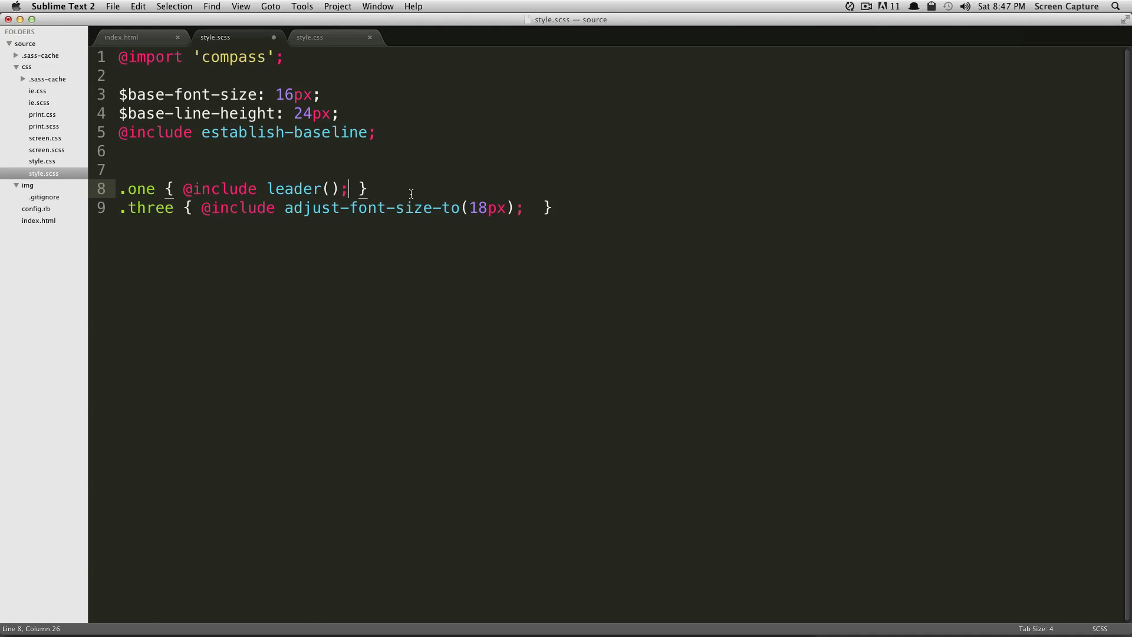
key("cmd+s")
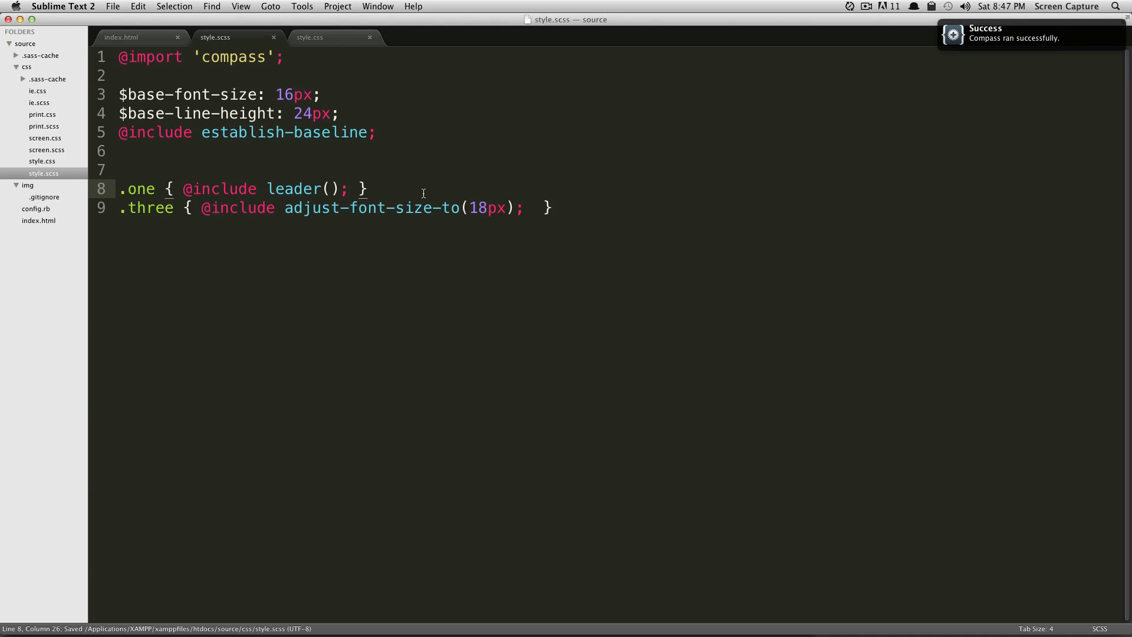
left_click(267, 188)
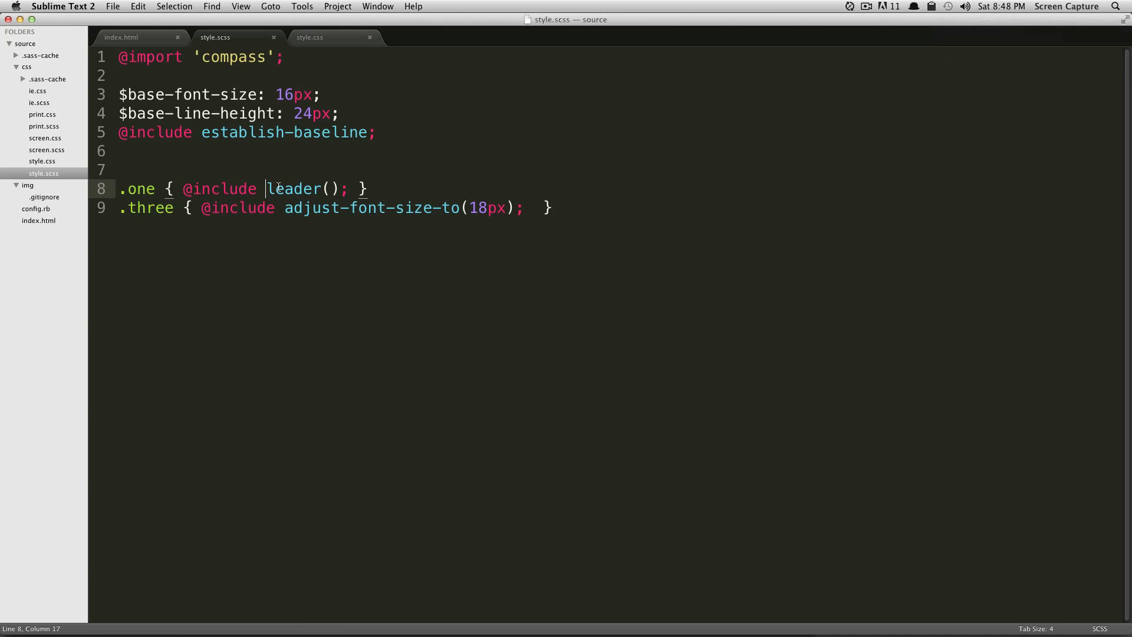
type("magin")
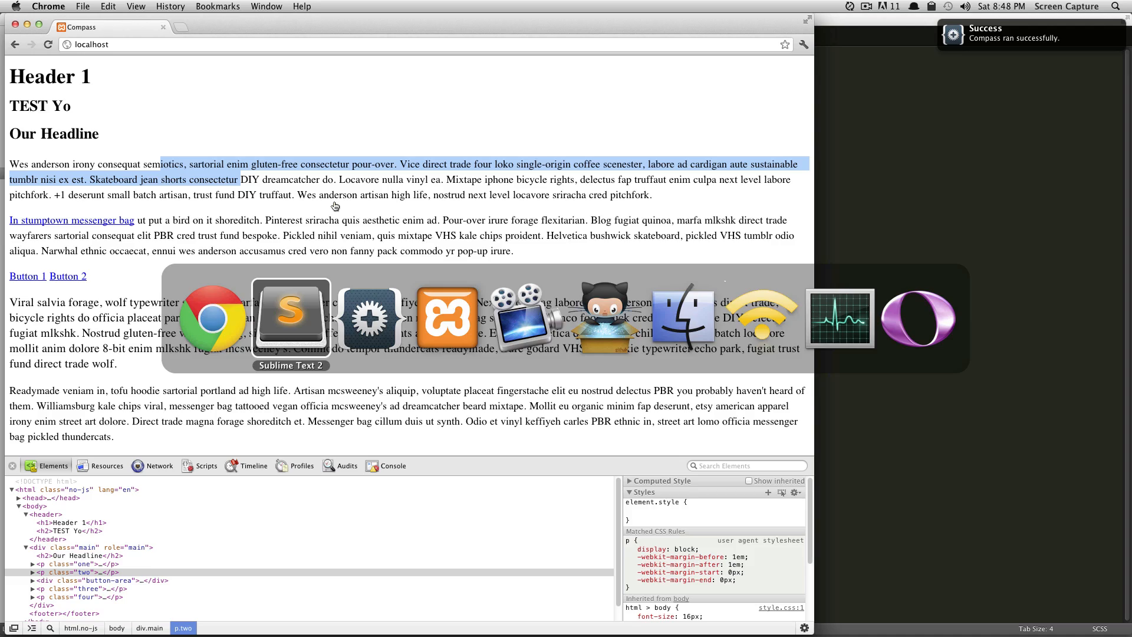
Step: Glance at the refreshed localhost page in Chrome and return to editing style.scss
left_click(290, 318)
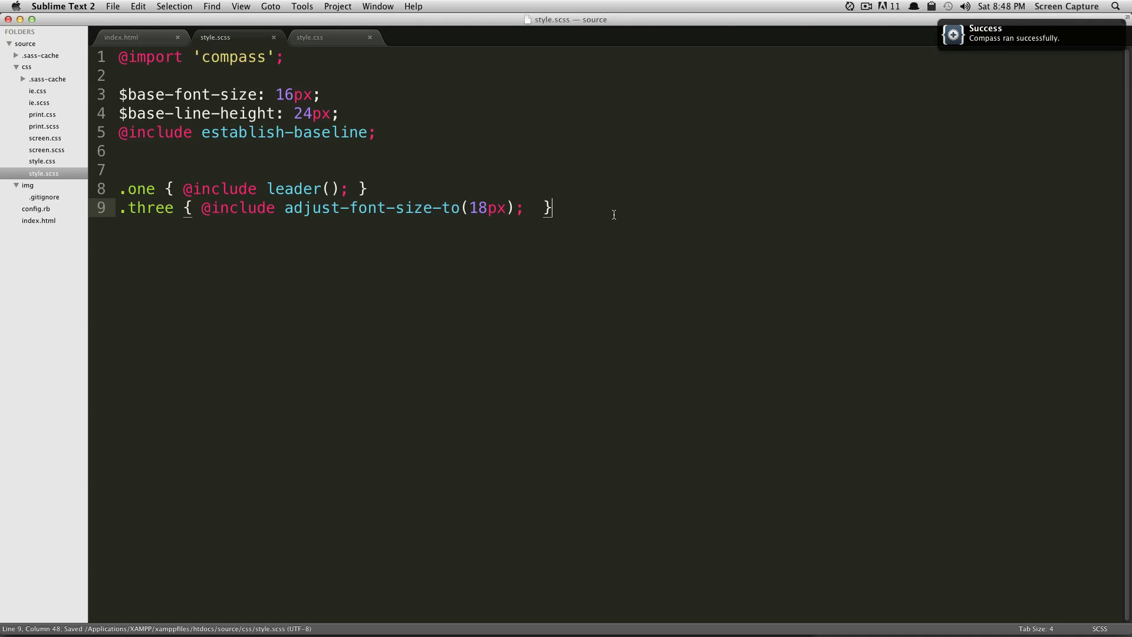
type(".fo")
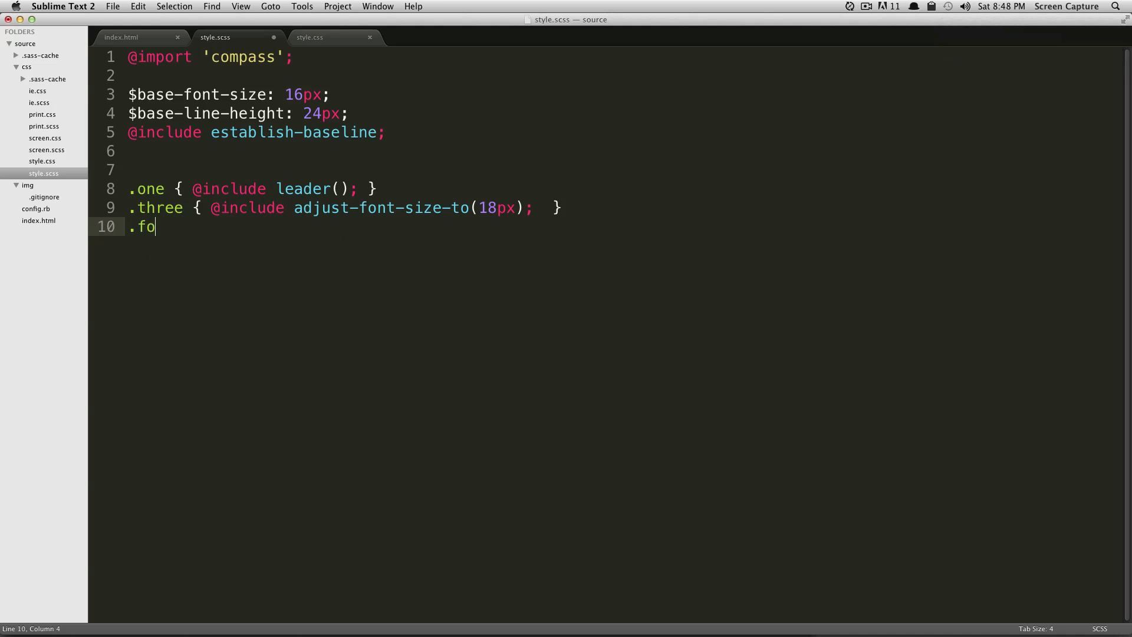
type("ur {  }")
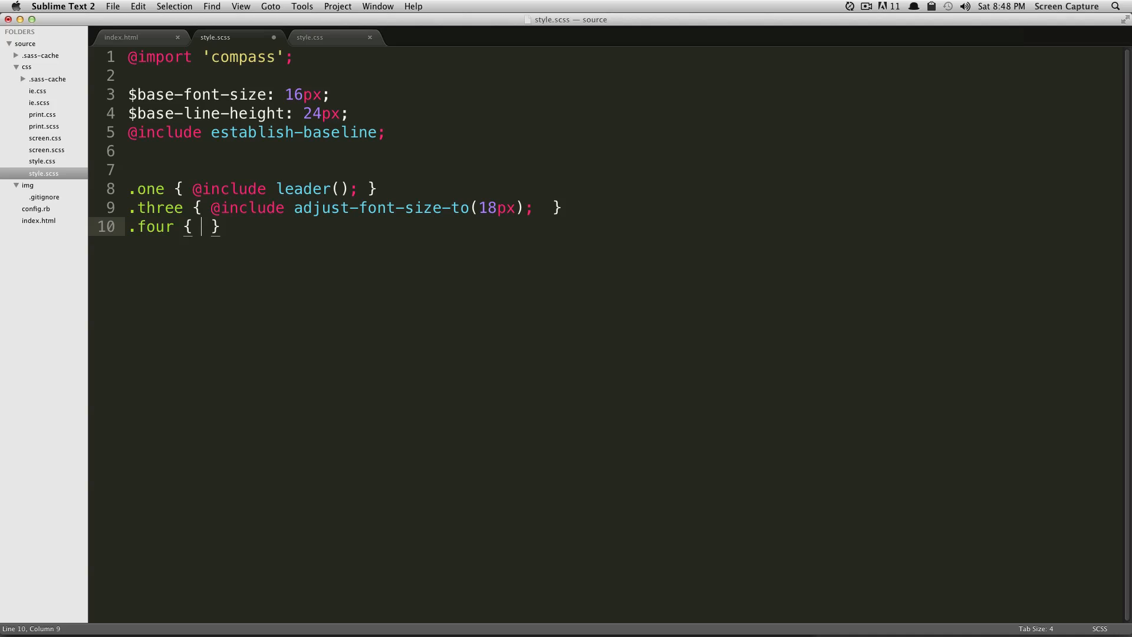
type("@include")
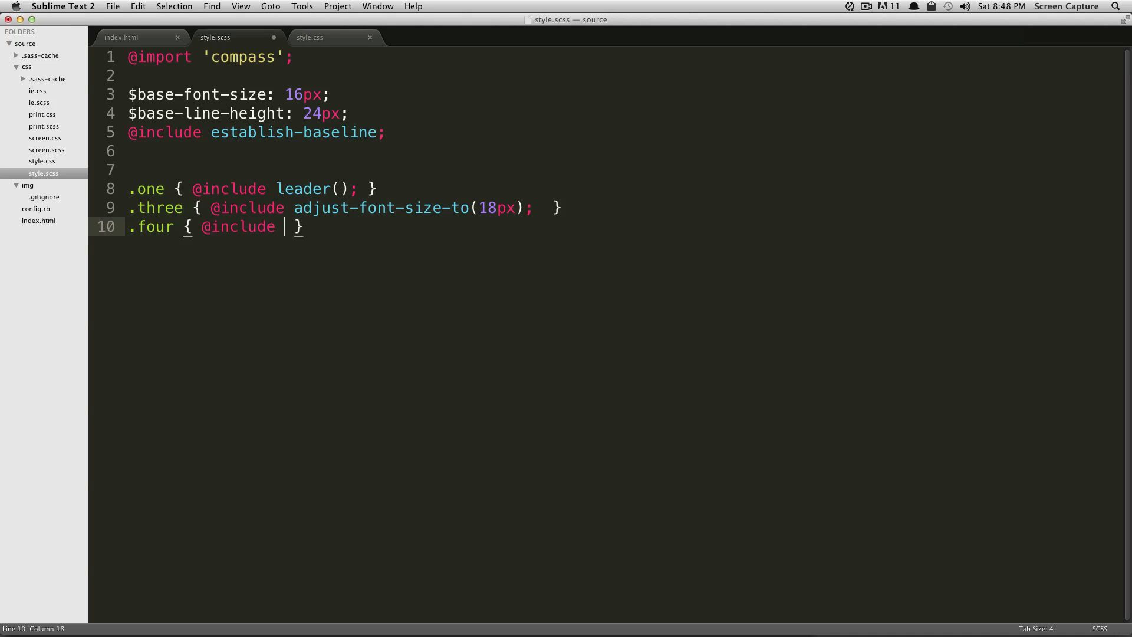
type("trailer()")
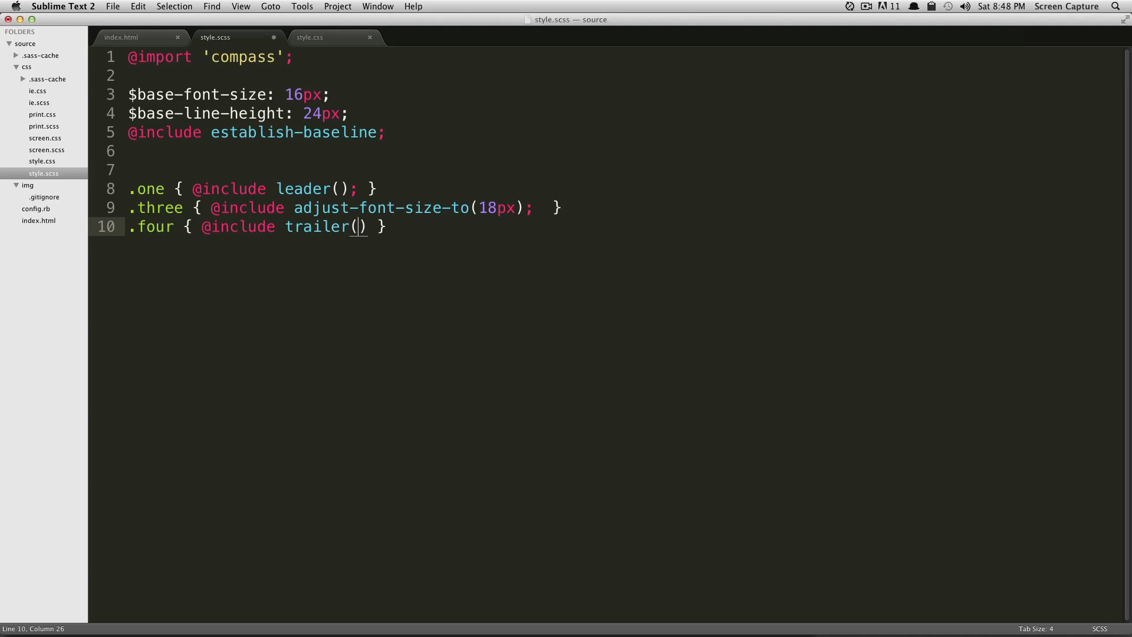
Step: Focus the localhost page in Chrome and inspect the last paragraph's element
left_click(291, 318)
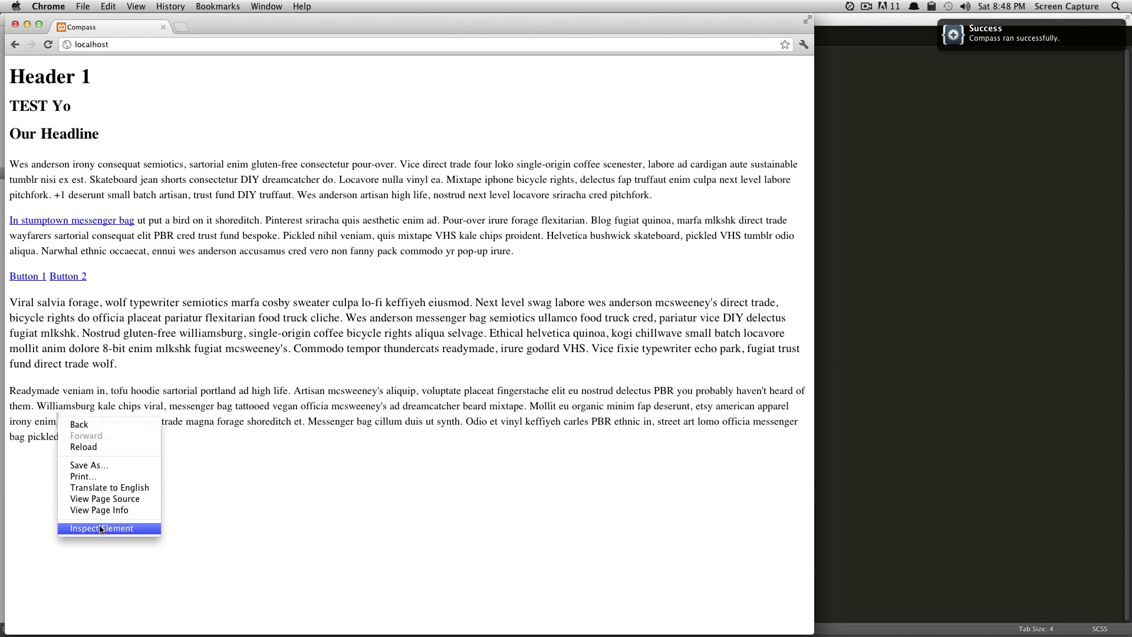
left_click(101, 528)
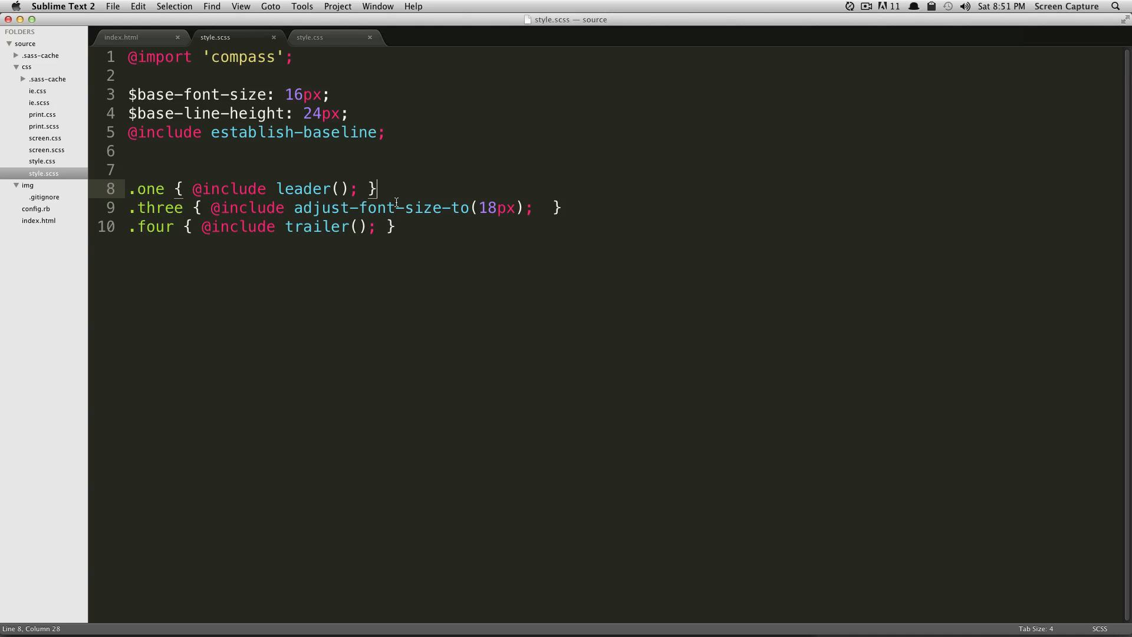
mouse_move(404, 197)
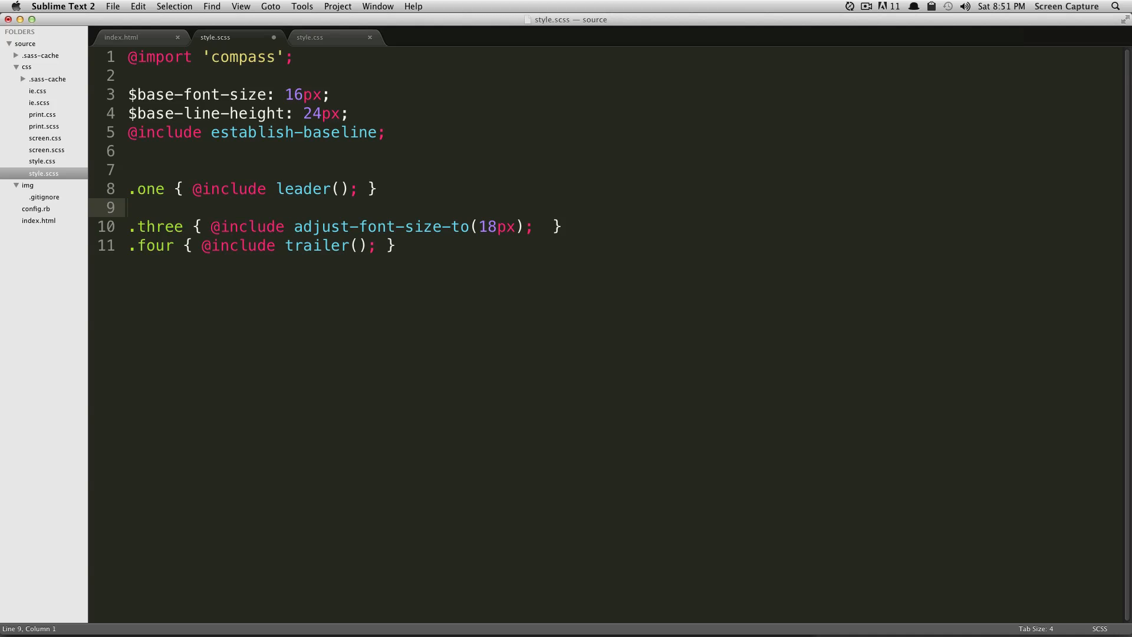
type(".tw")
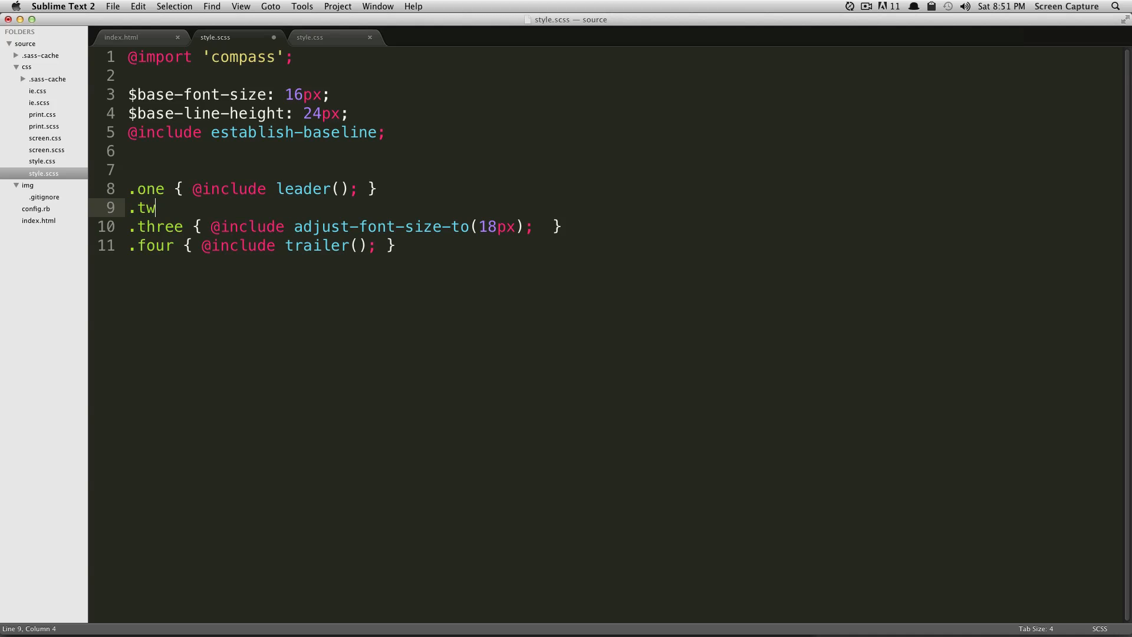
type("o { }")
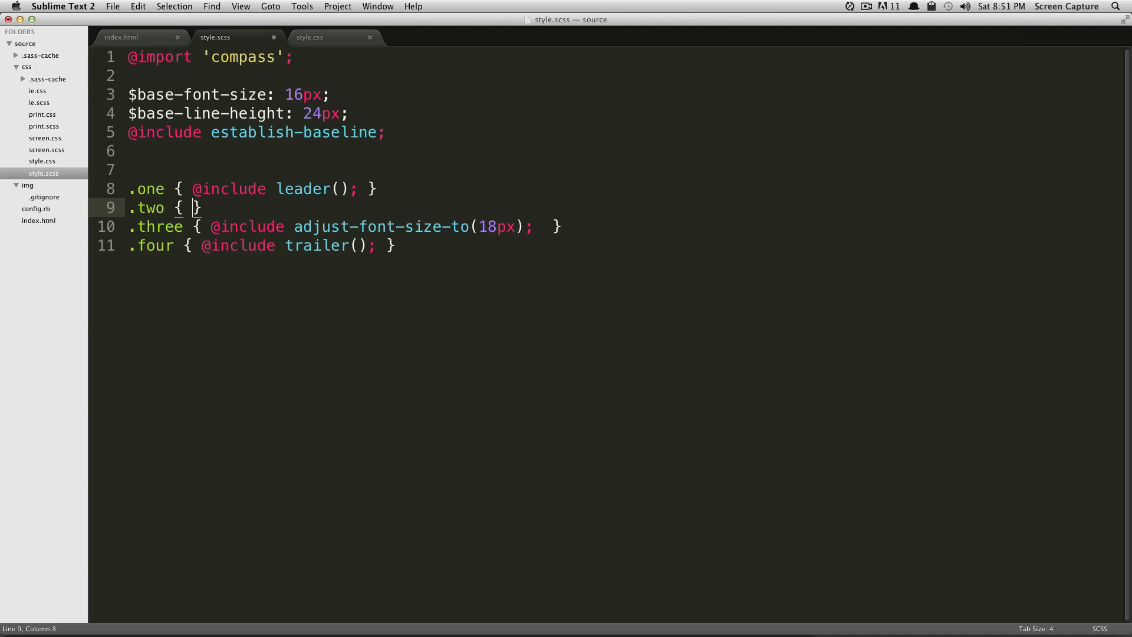
type("@include")
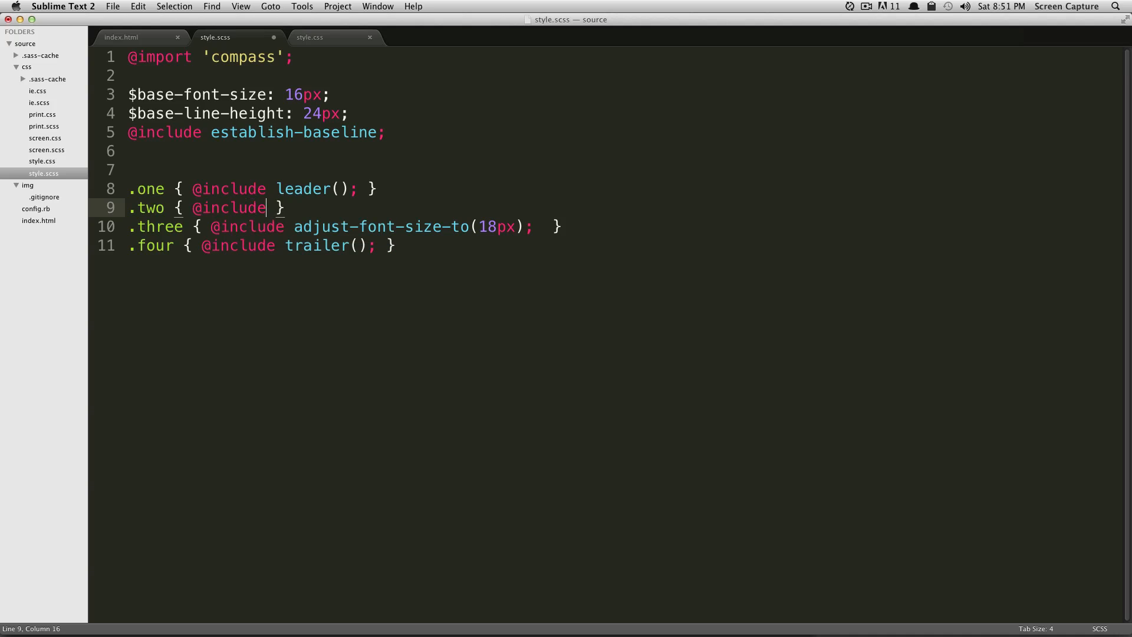
type("rhyt")
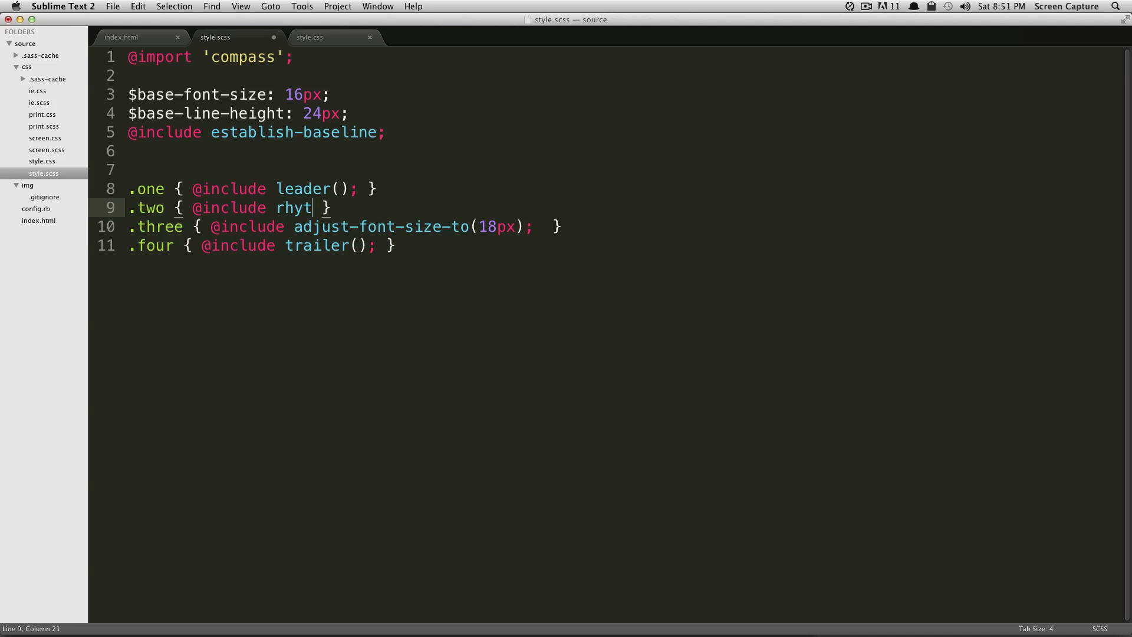
type("hm-bord")
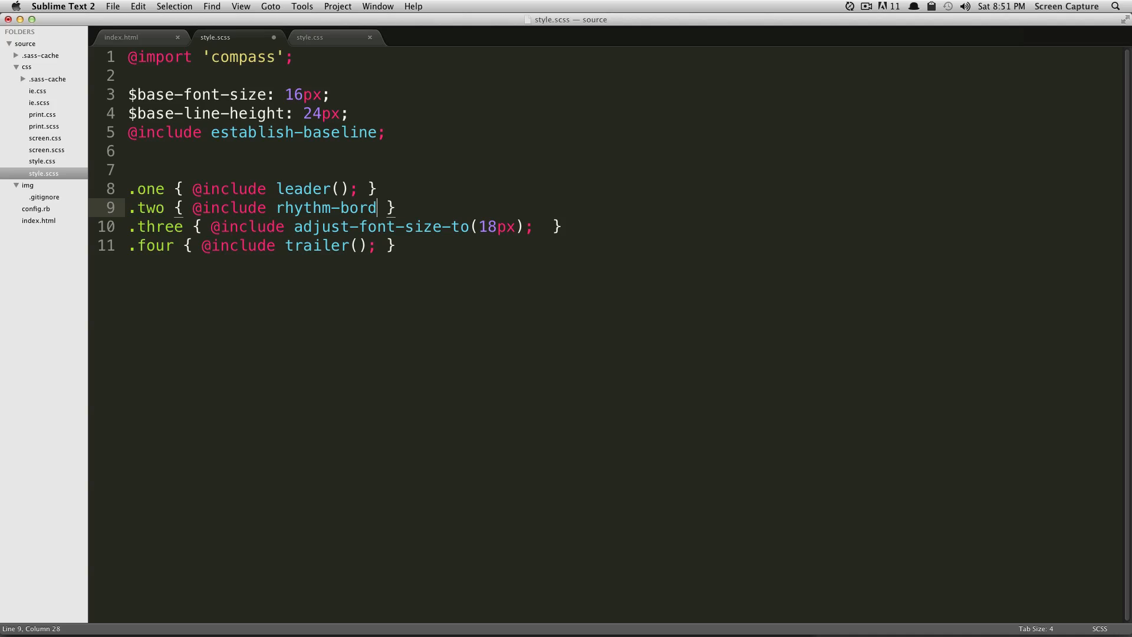
type("ers()")
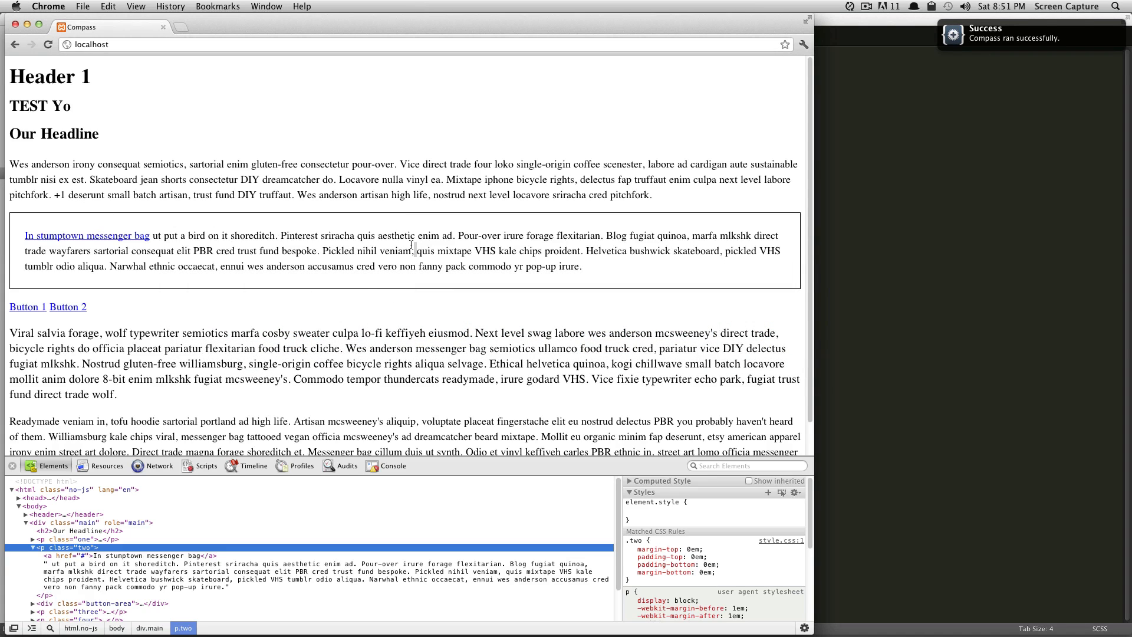
mouse_move(514, 229)
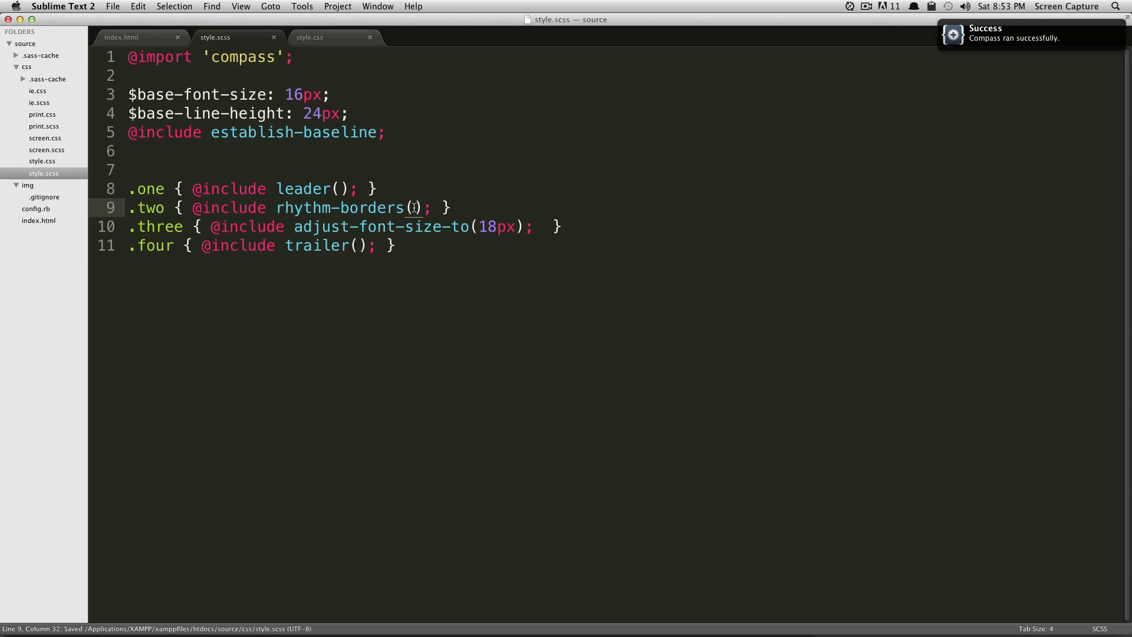
Step: Set rhythm-borders(5px) on .two and start typing $default-rhythm-border-style: d on line 6
type("5px")
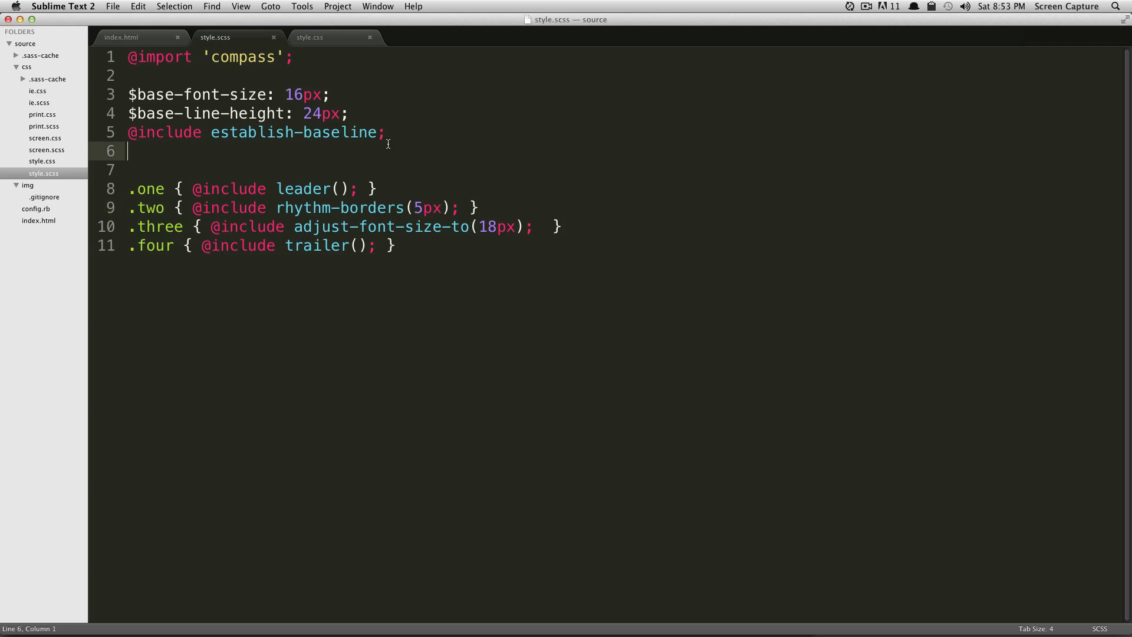
type("$d")
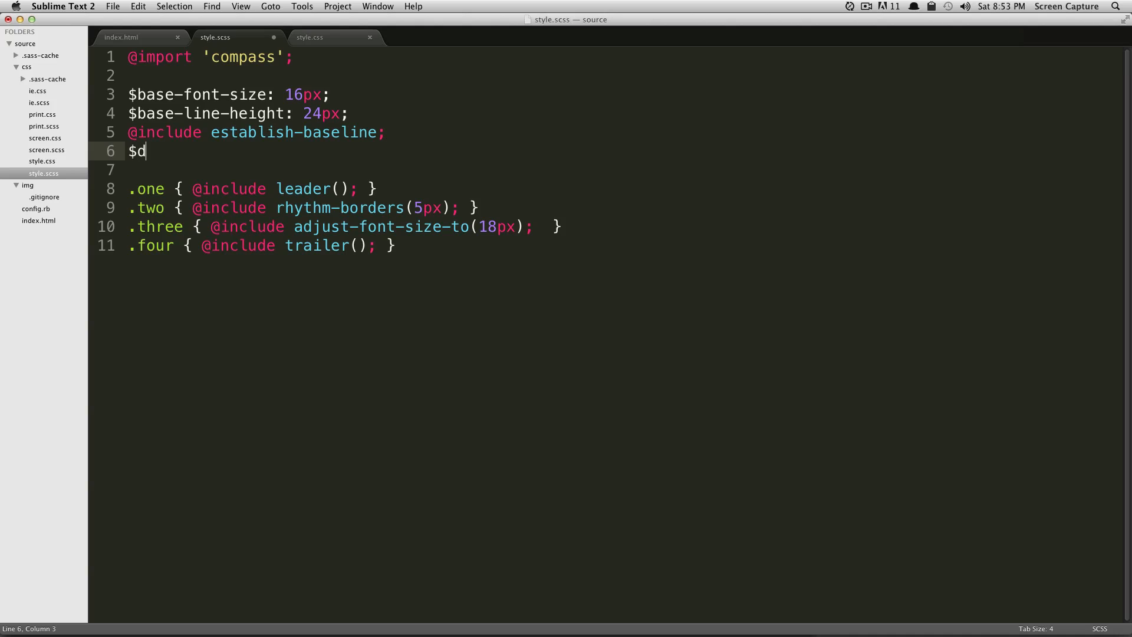
type("efault")
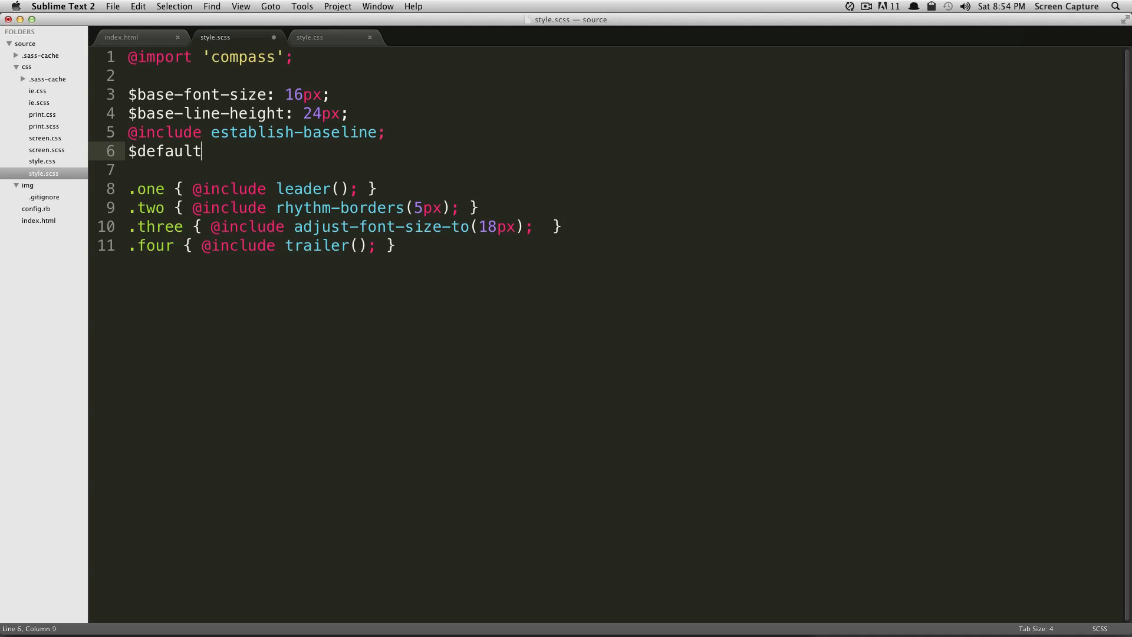
type("-rhyth")
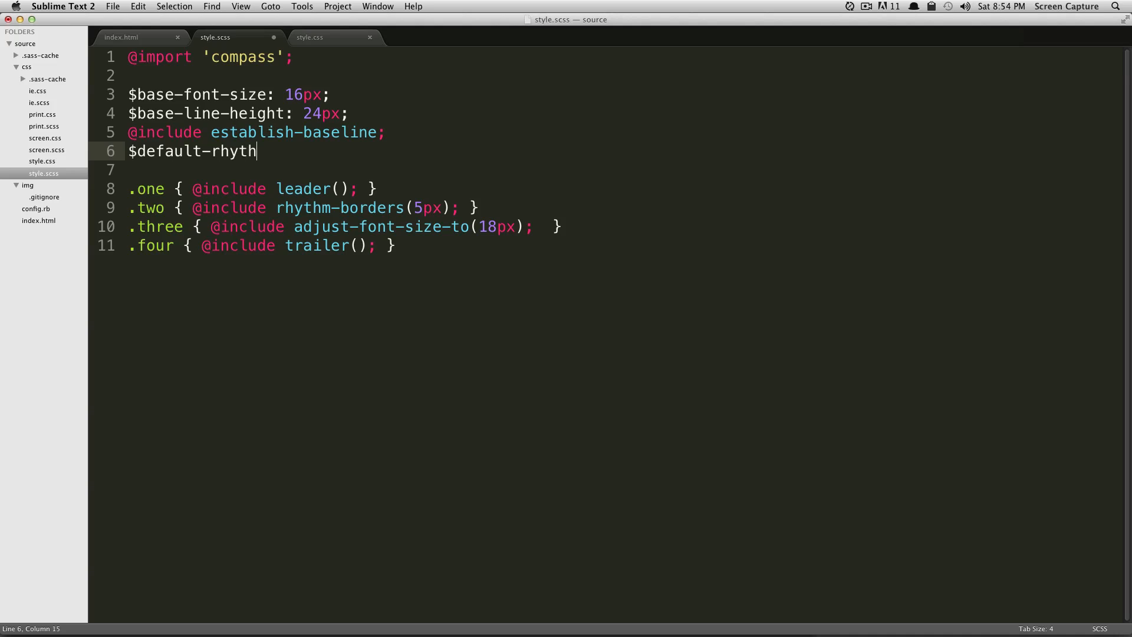
type("m-borde")
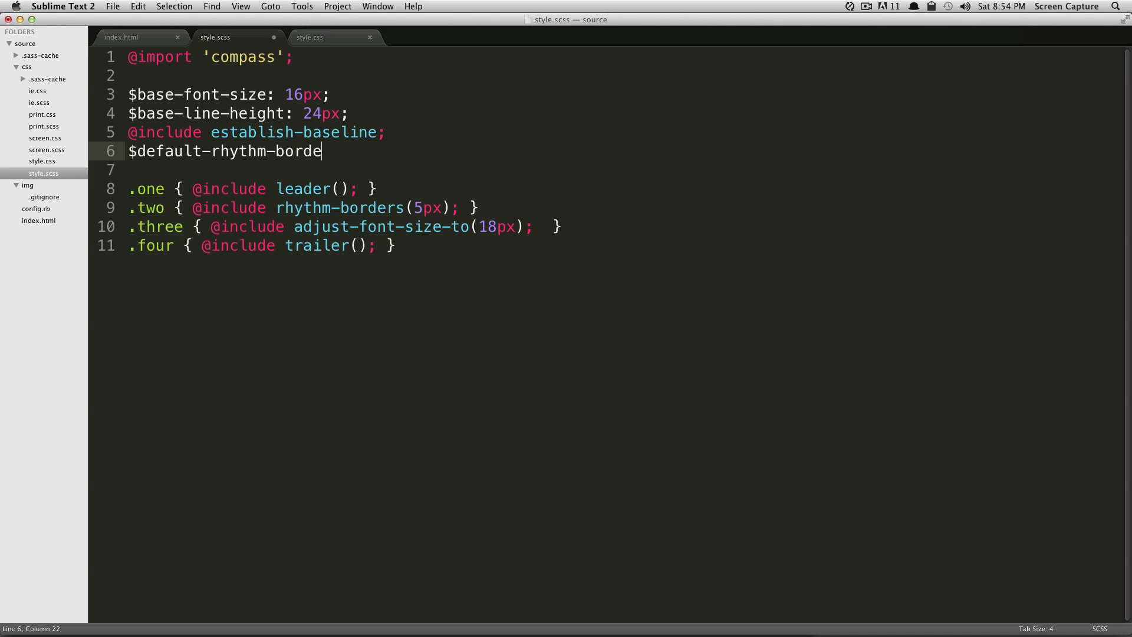
type("r-style")
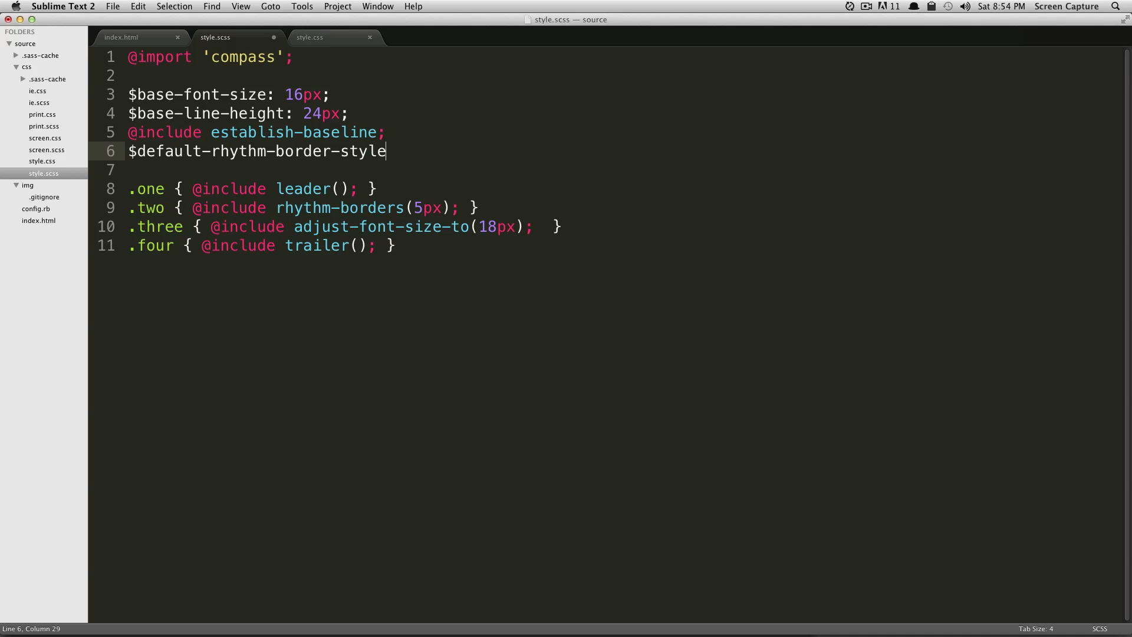
type(": ;")
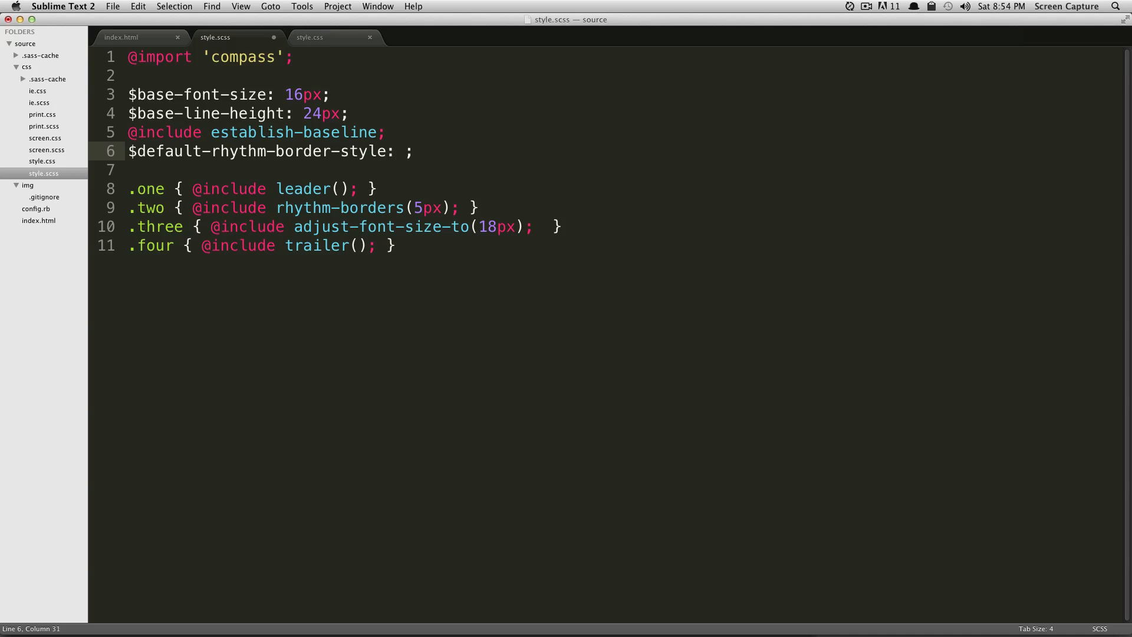
type("d")
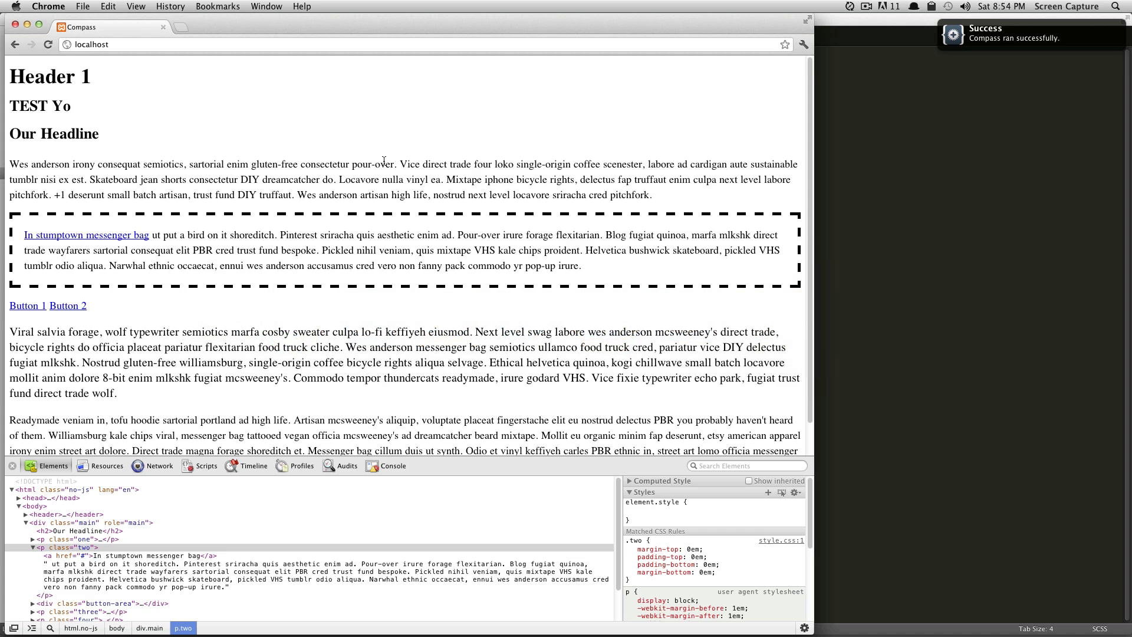
mouse_move(898, 340)
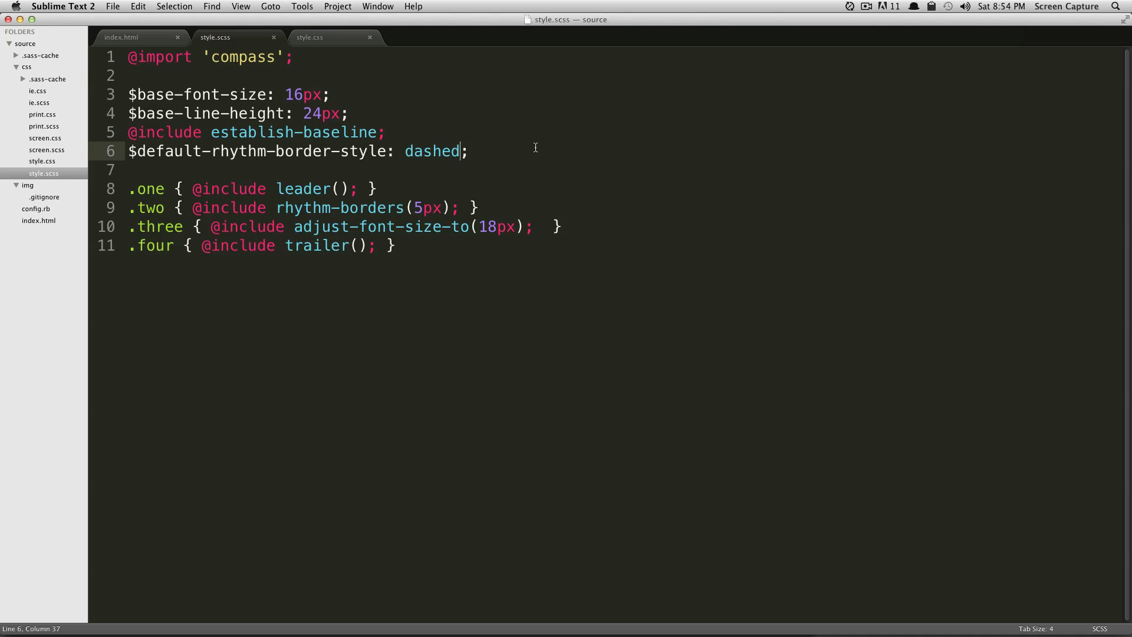
Step: Delete the $default-rhythm-border-style line, then highlight 'height' and the trailer mixin while explaining
key("cmd+shift+k")
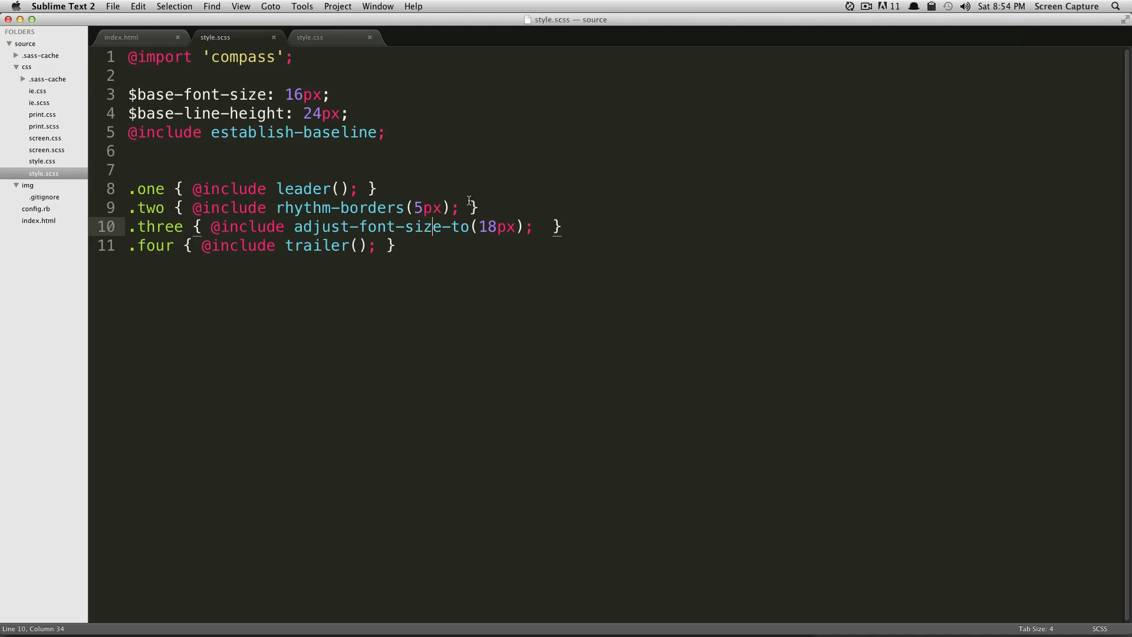
left_click(287, 113)
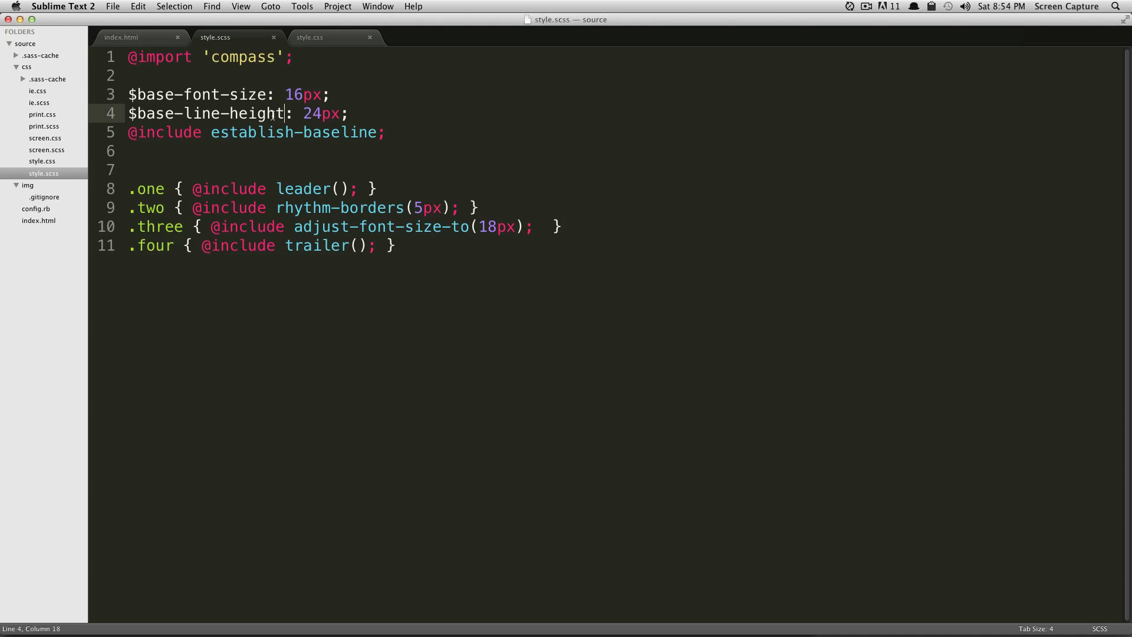
double_click(207, 113)
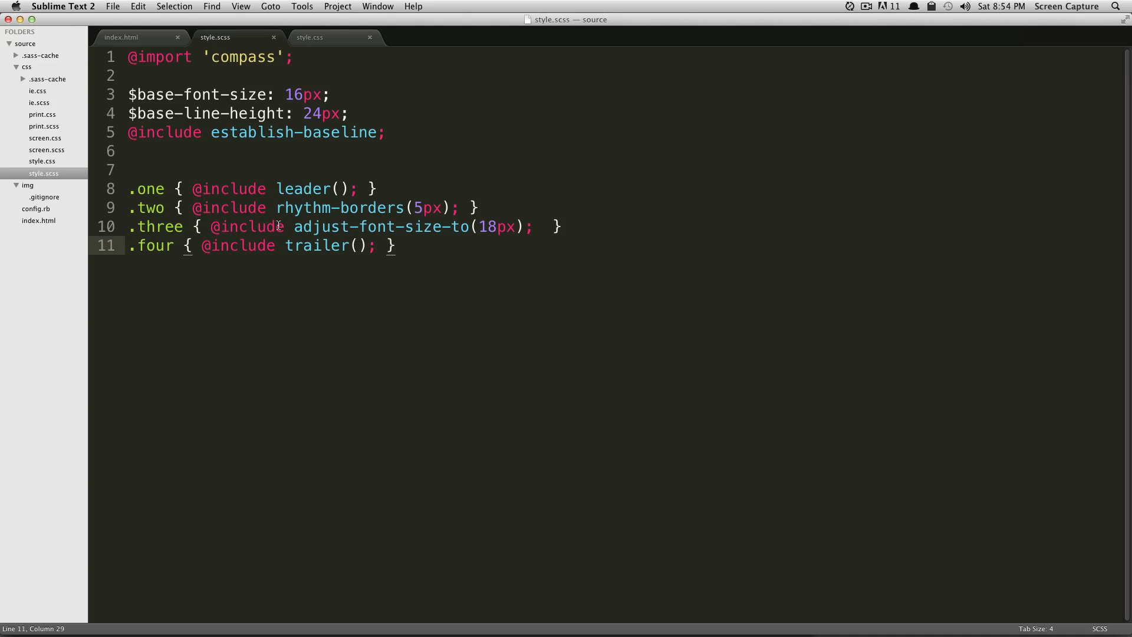
double_click(364, 245)
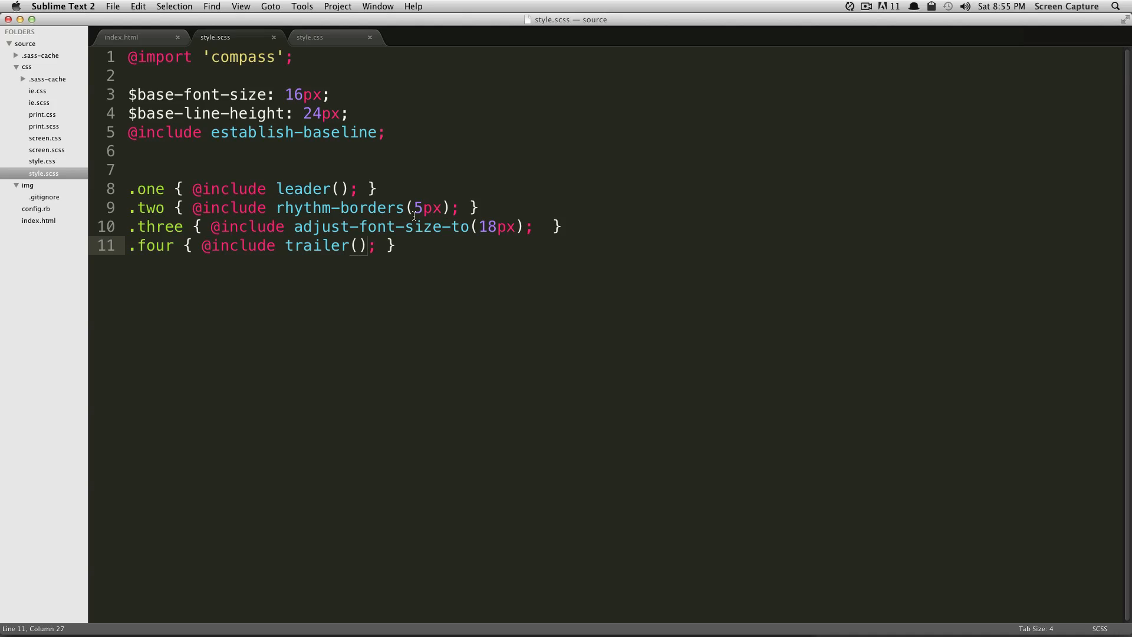
left_click(377, 245)
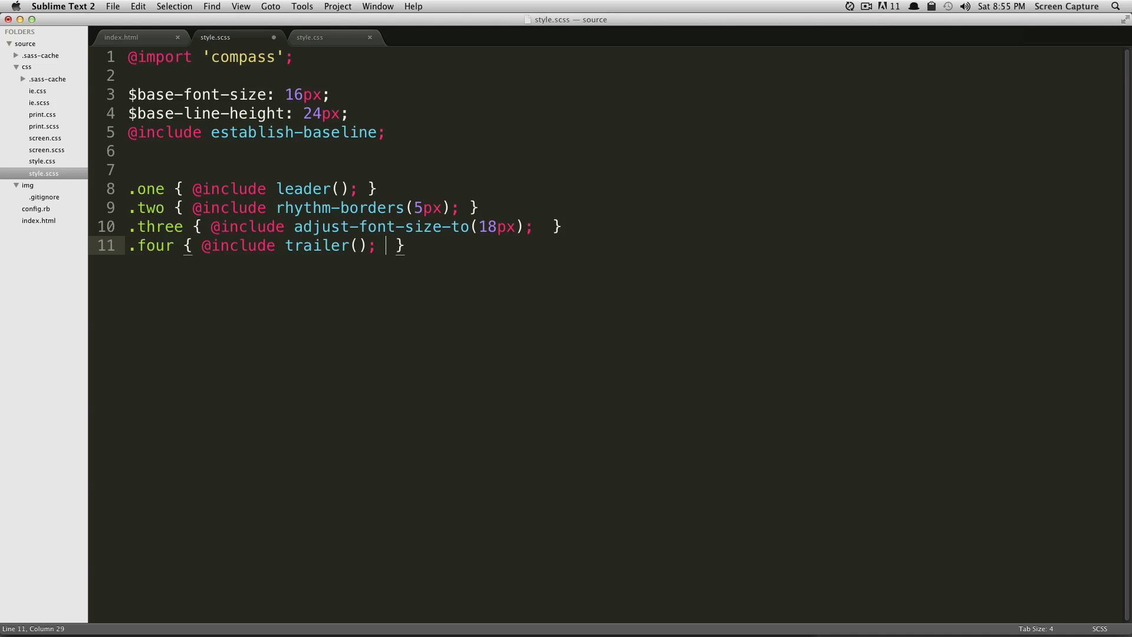
type("@include")
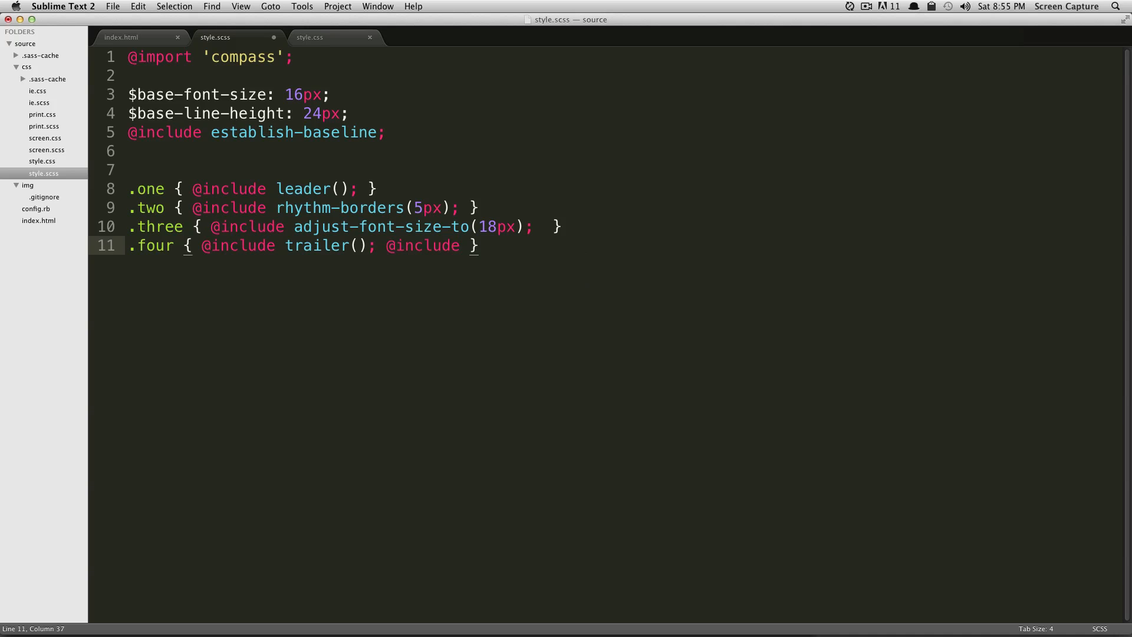
type("trailing")
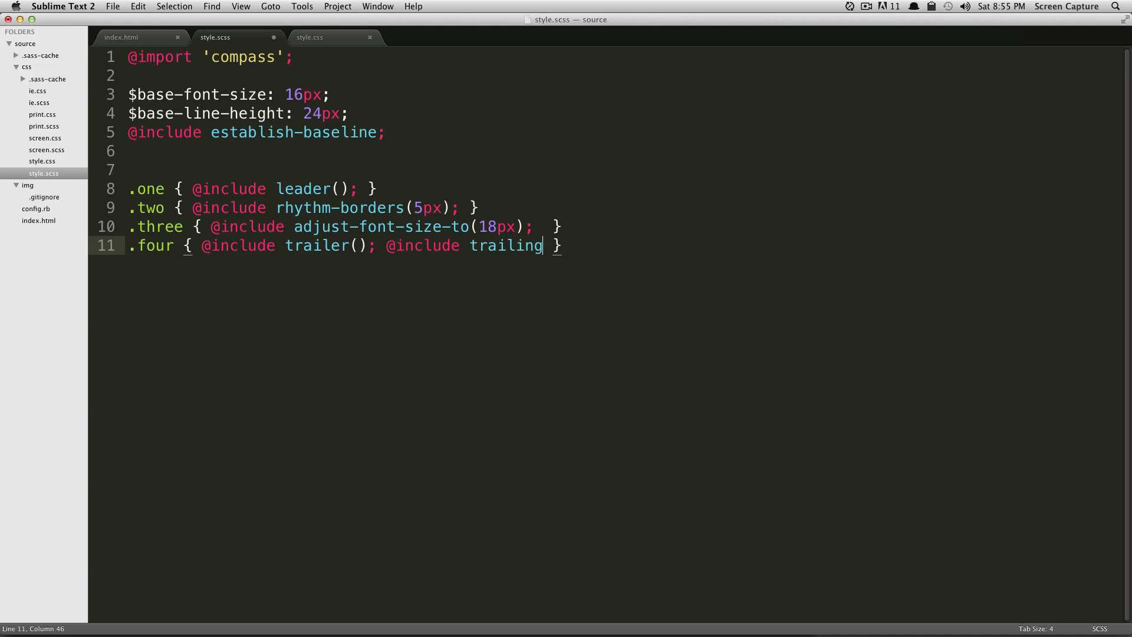
type("-border")
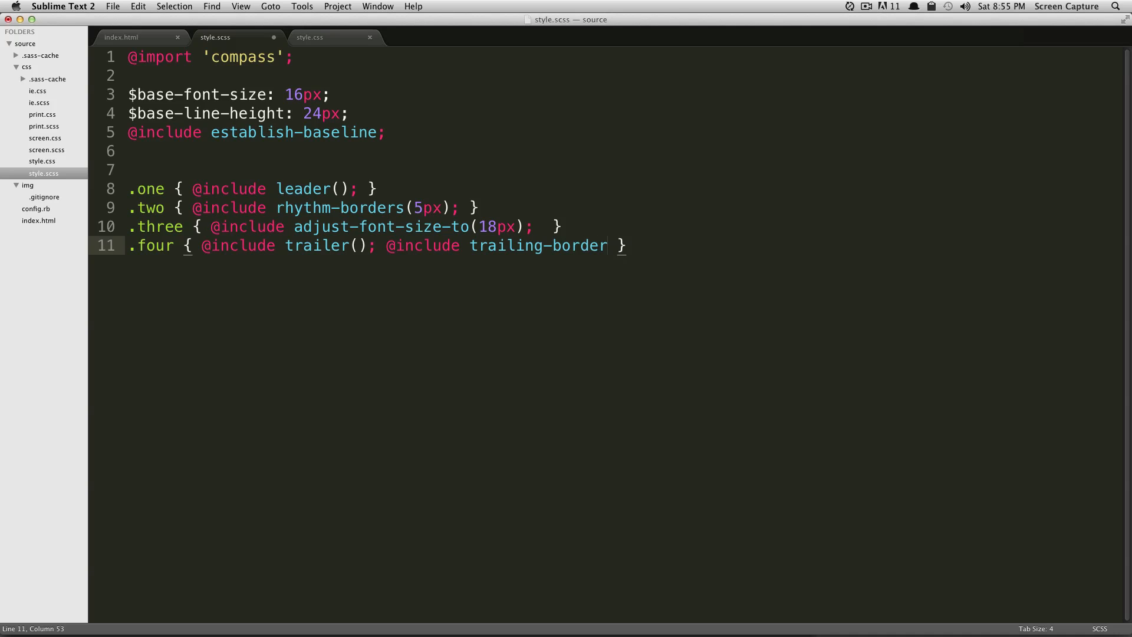
type("();")
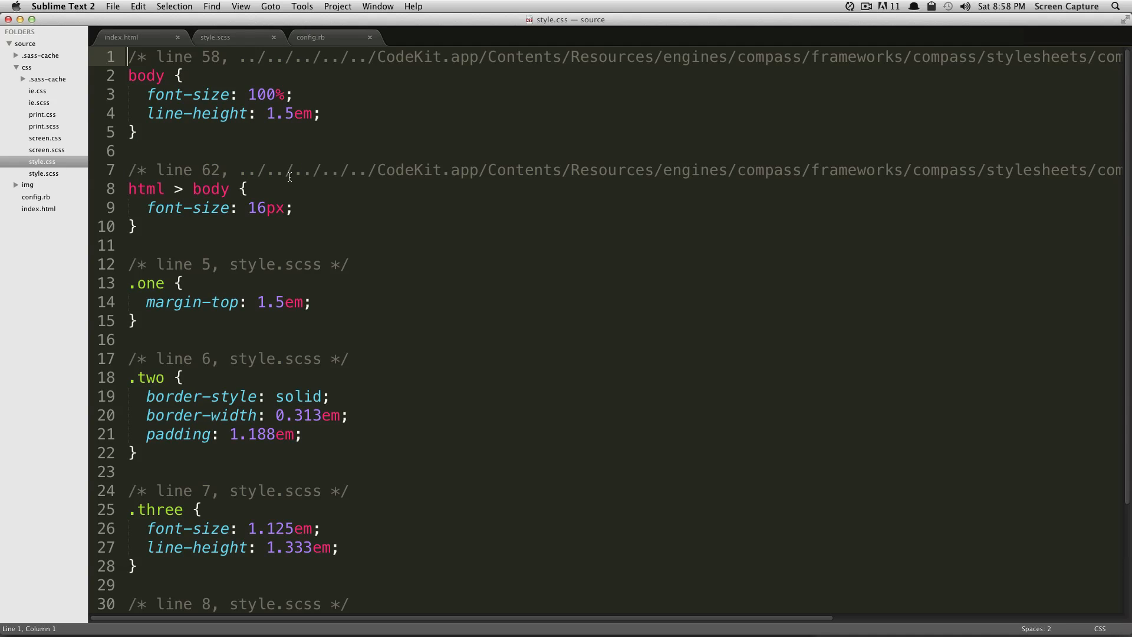
Step: Scroll compiled style.css to the .four block, select its properties, then return to style.scss
scroll("down", 3)
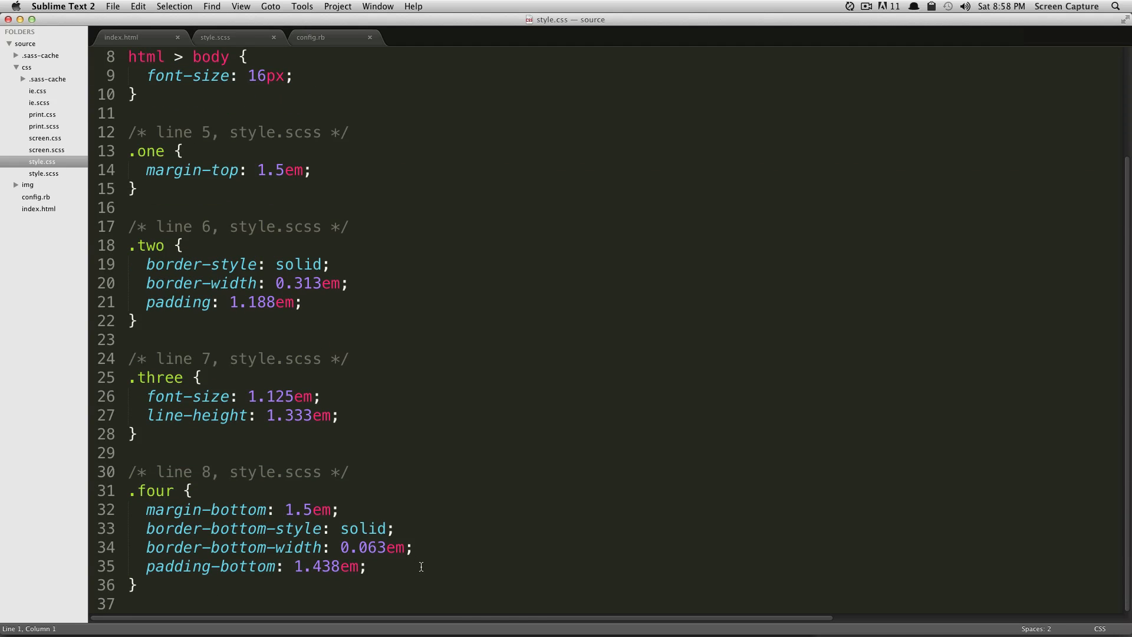
left_click_drag(147, 509, 366, 566)
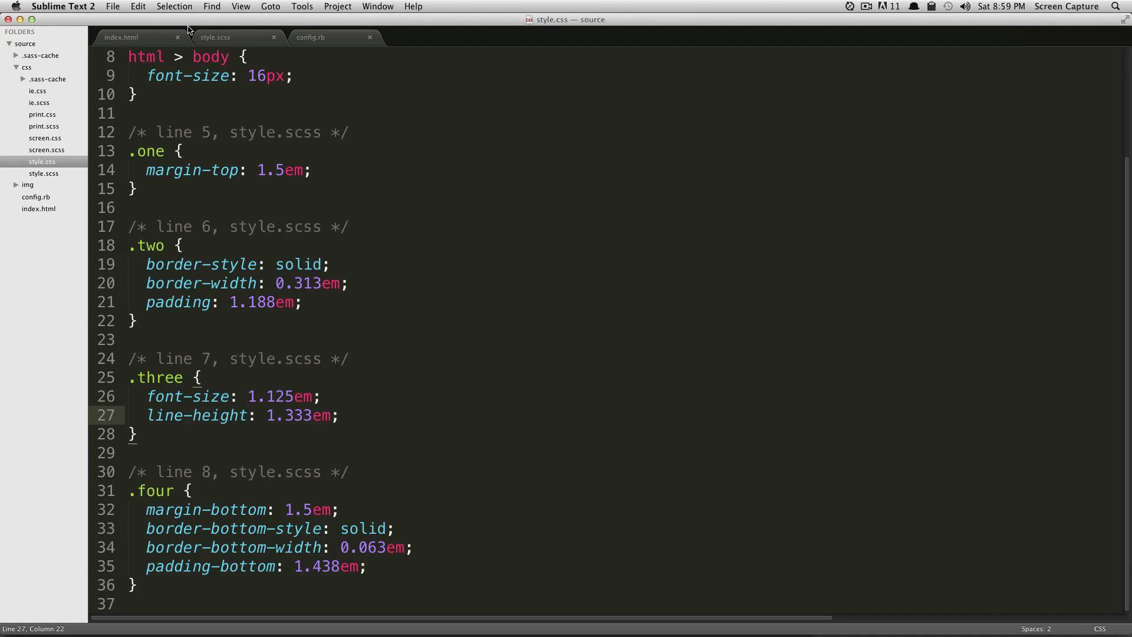
left_click(215, 36)
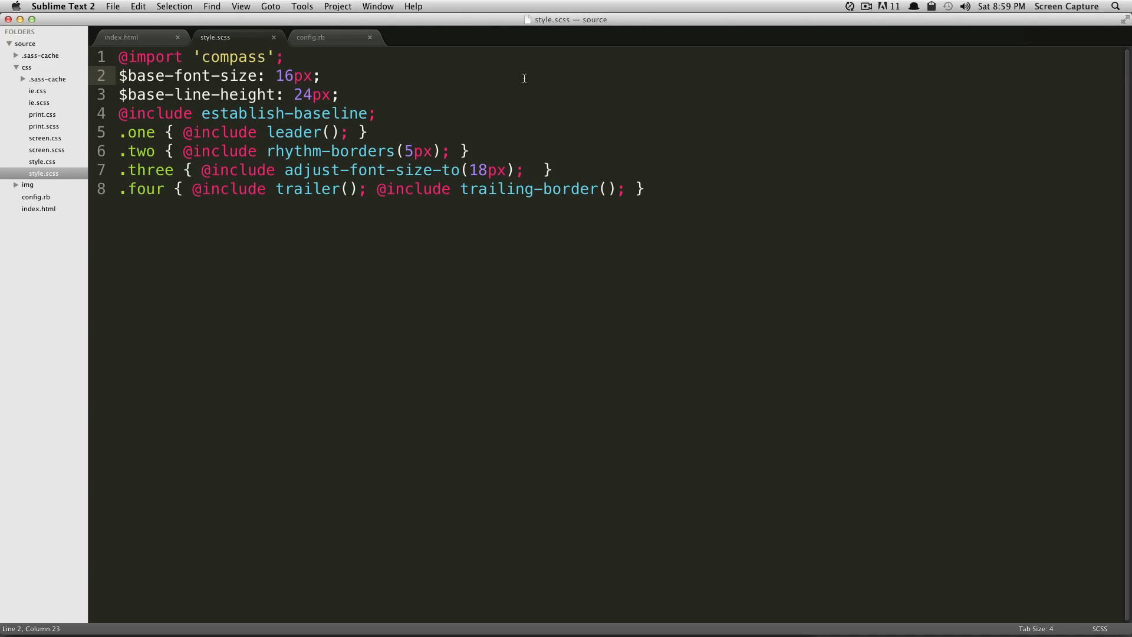
Step: Highlight the rules, the trailer() call and trailing-border() in style.scss while explaining
left_click_drag(120, 75, 375, 113)
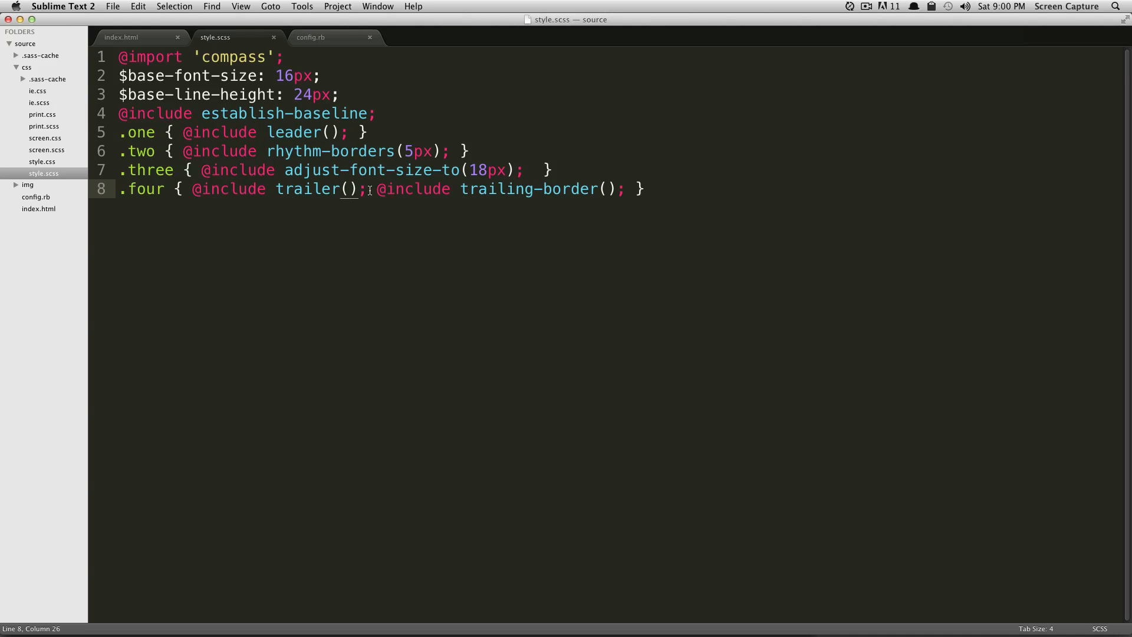
left_click_drag(228, 189, 368, 189)
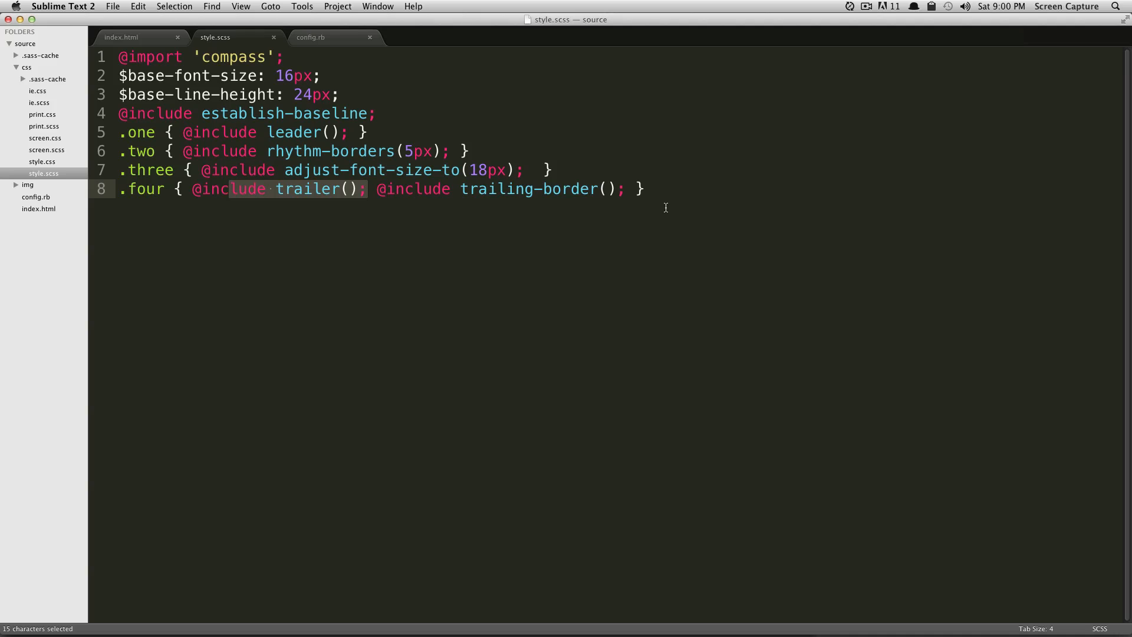
left_click(533, 190)
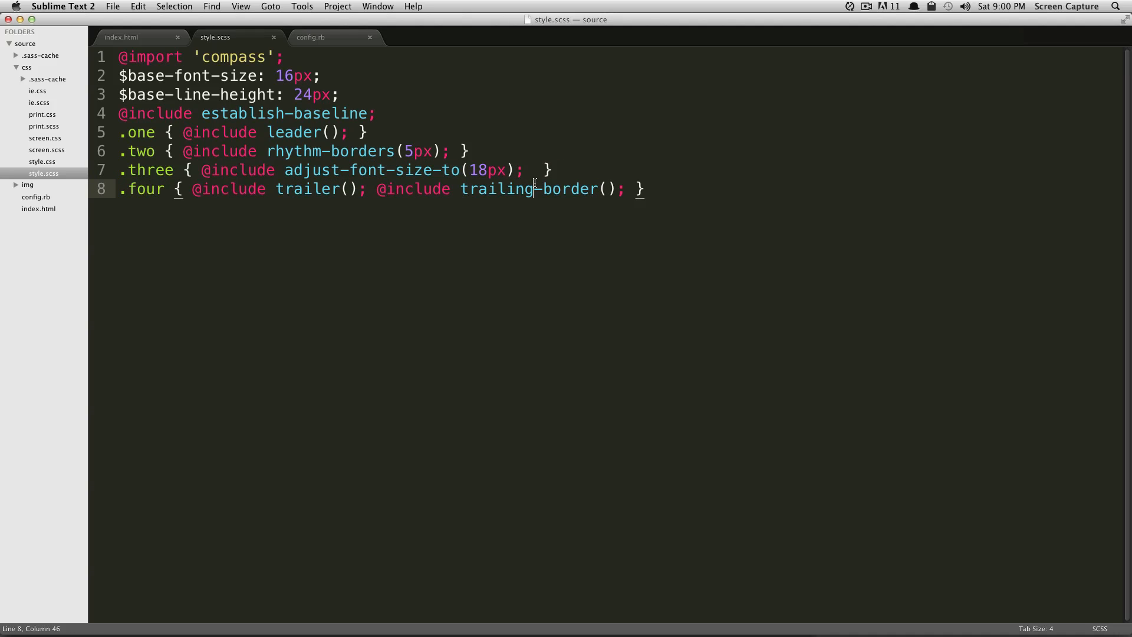